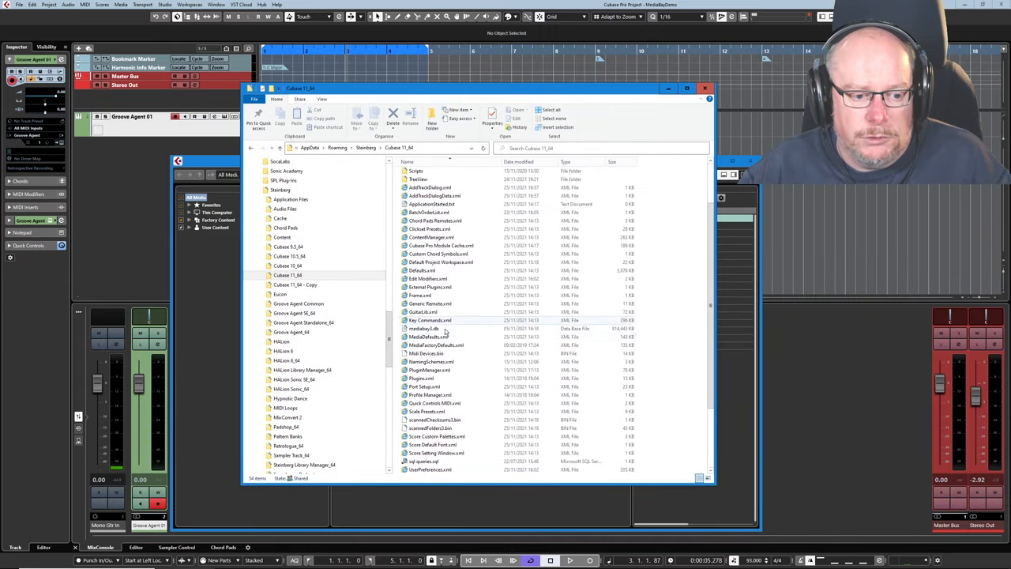
Select mediabay3.db in the Cubase 11_64 settings folder to check its 795 MB size
left_click(431, 328)
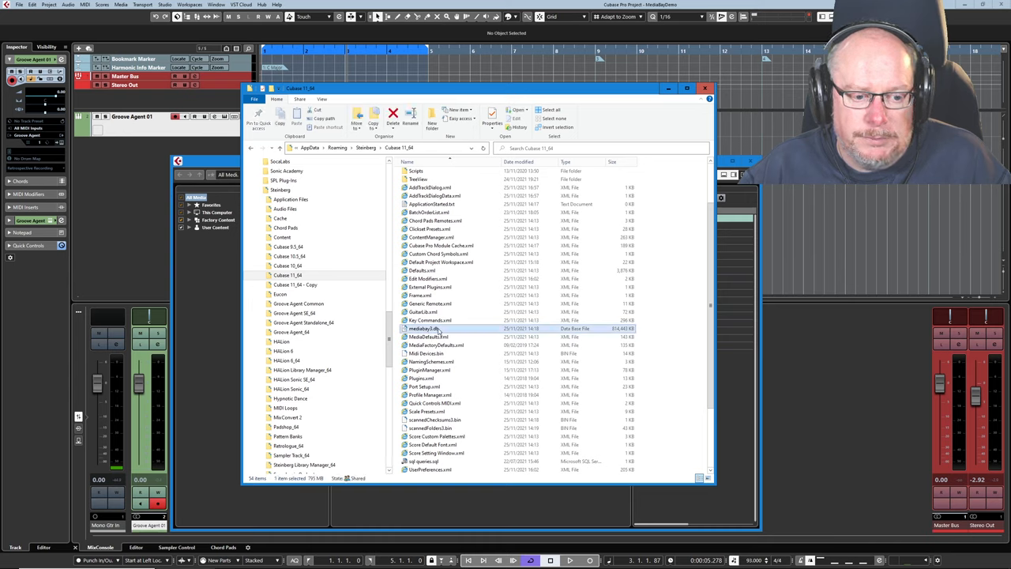
mouse_move(431, 328)
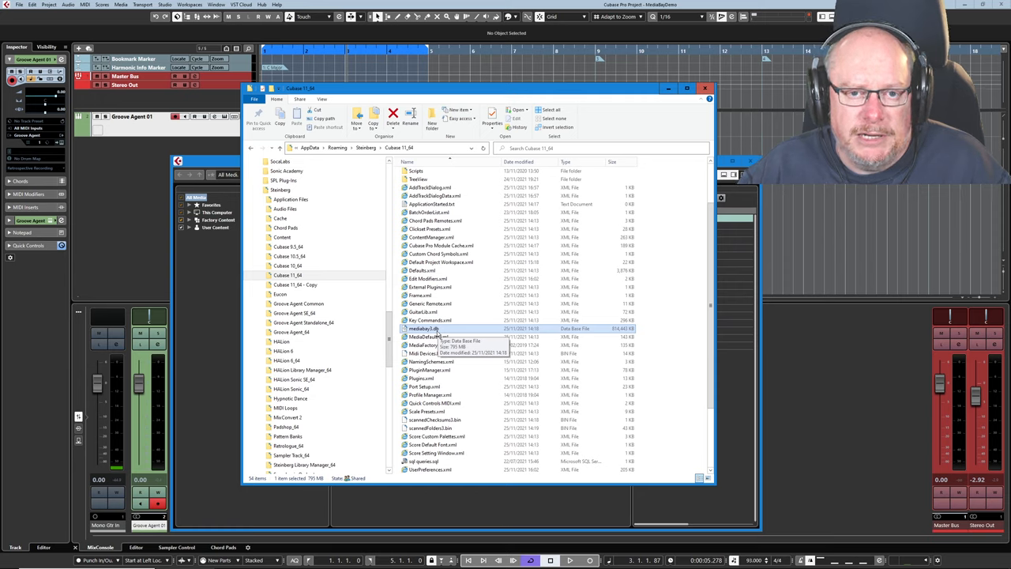
mouse_move(598, 320)
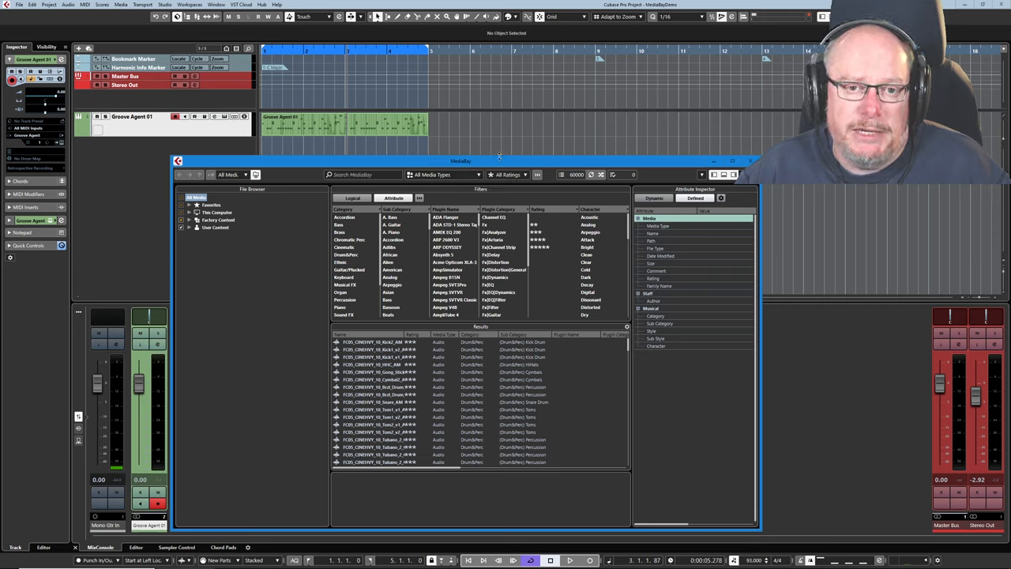
mouse_move(282, 384)
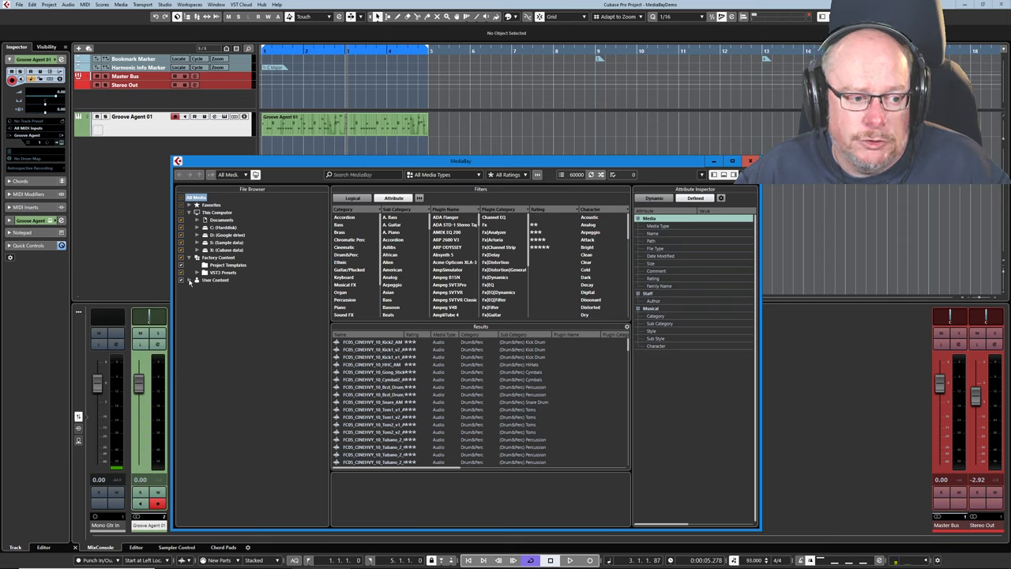
Expand User Content, the S: Sample data drive and Core Samples in the MediaBay file browser
left_click(190, 279)
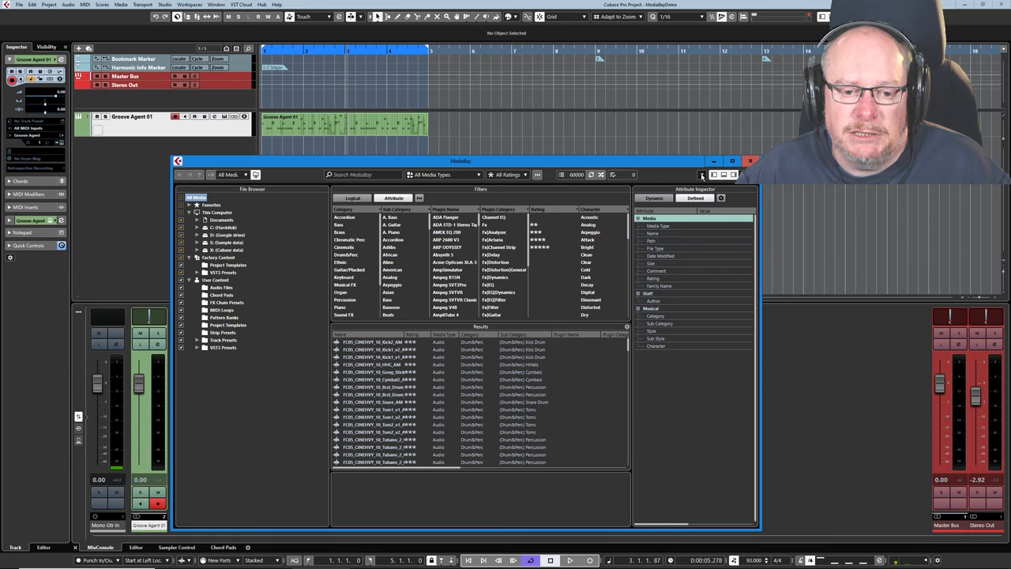
left_click(702, 175)
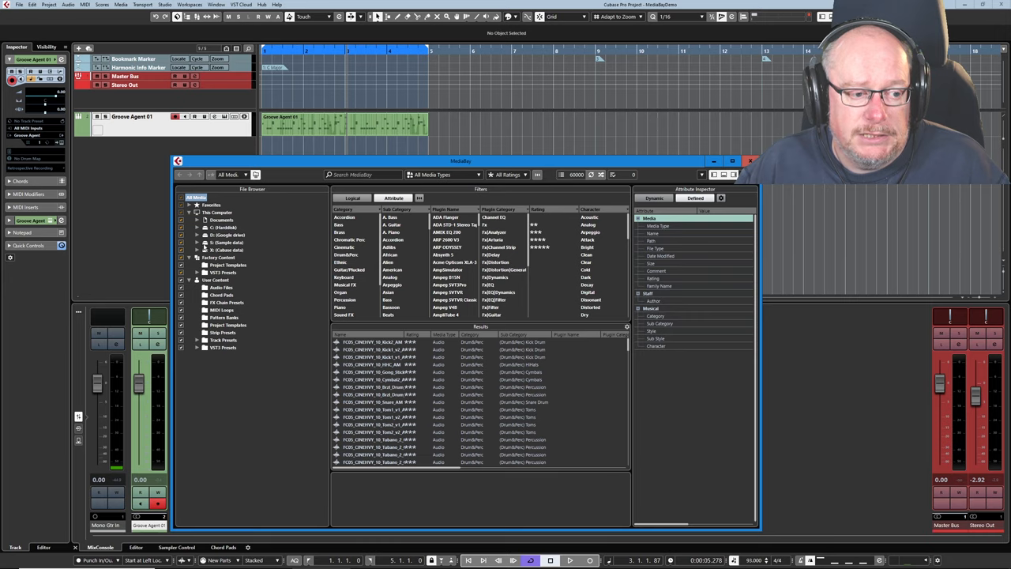
left_click(197, 249)
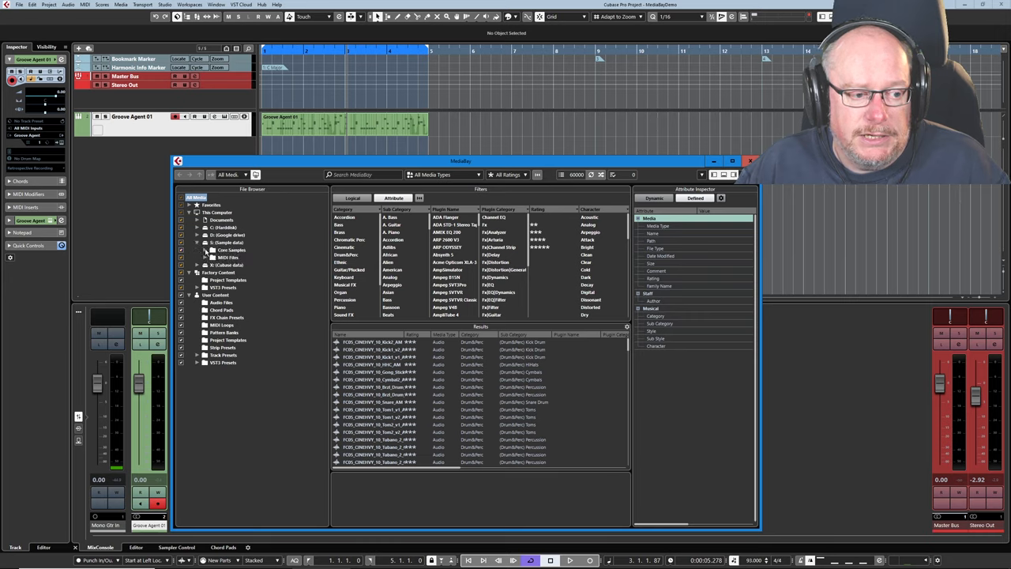
left_click(205, 250)
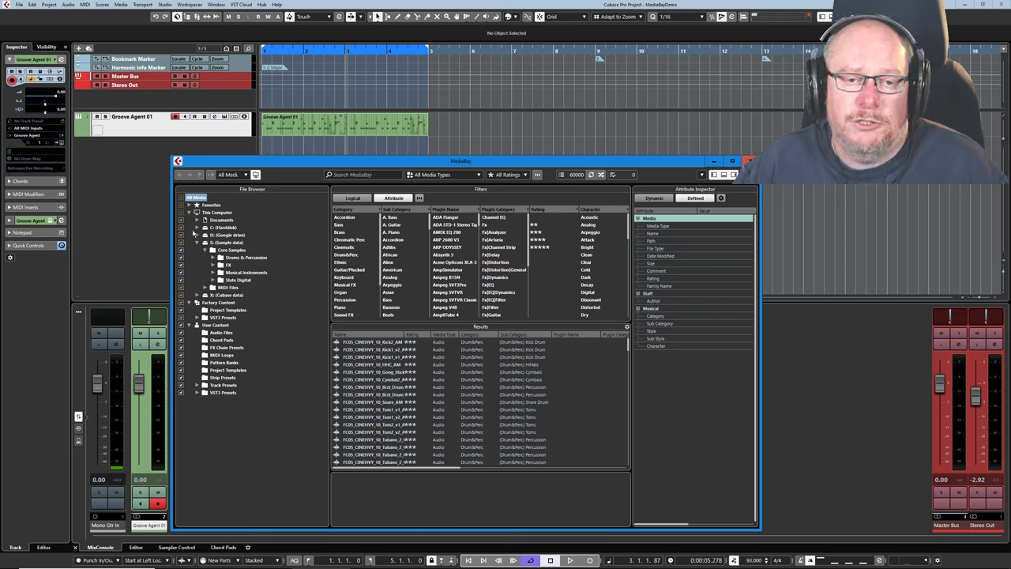
left_click(443, 175)
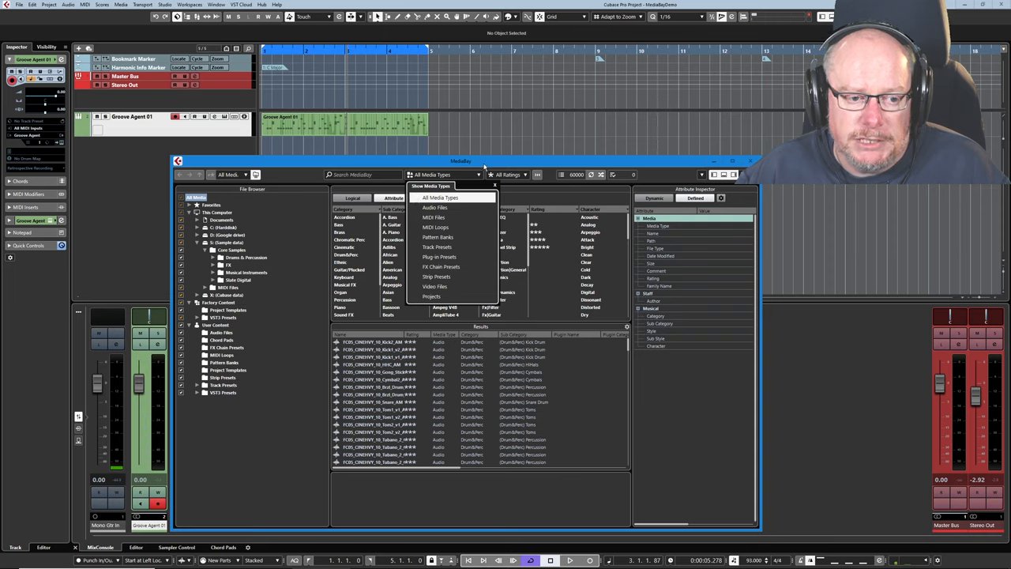
Limit MediaBay results to Audio Files and filter the Category column to Guitar/Plucked
left_click(435, 207)
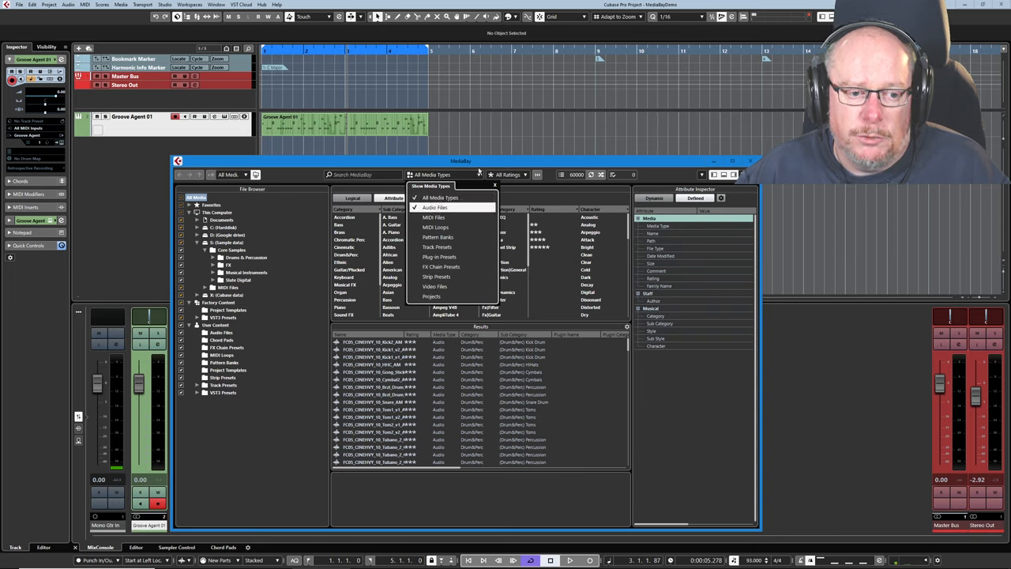
left_click(435, 207)
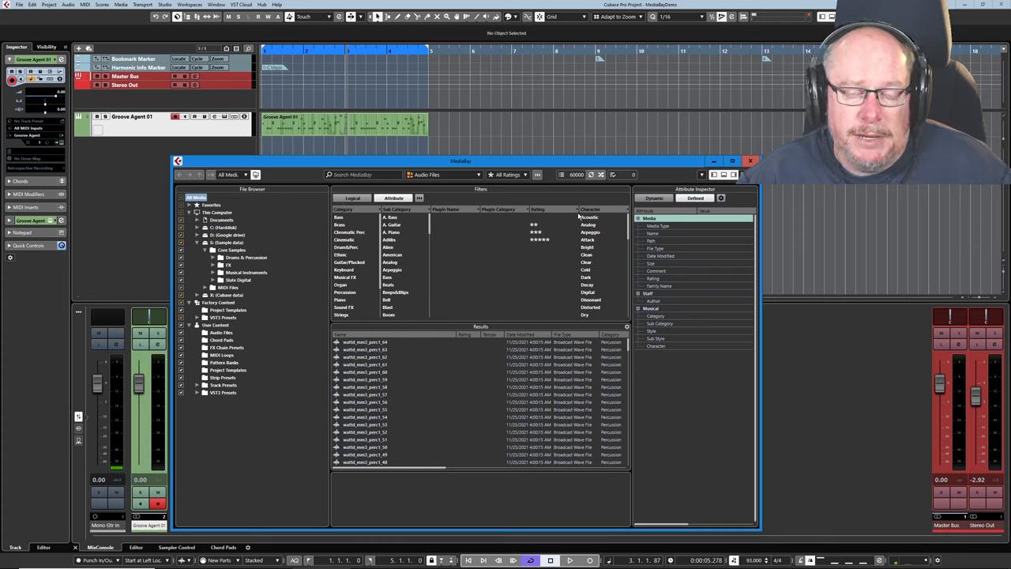
left_click(360, 209)
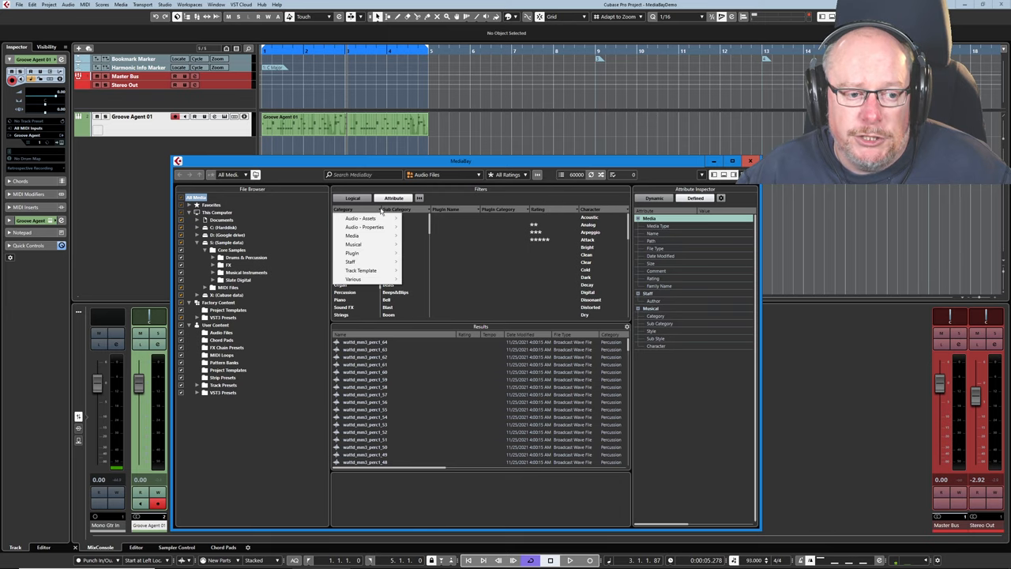
mouse_move(353, 252)
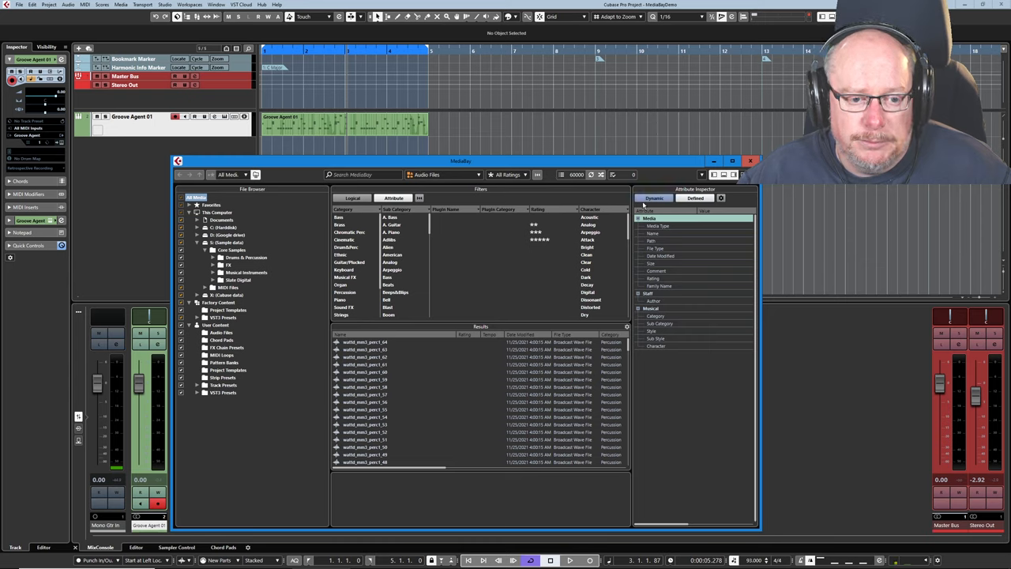
left_click(348, 262)
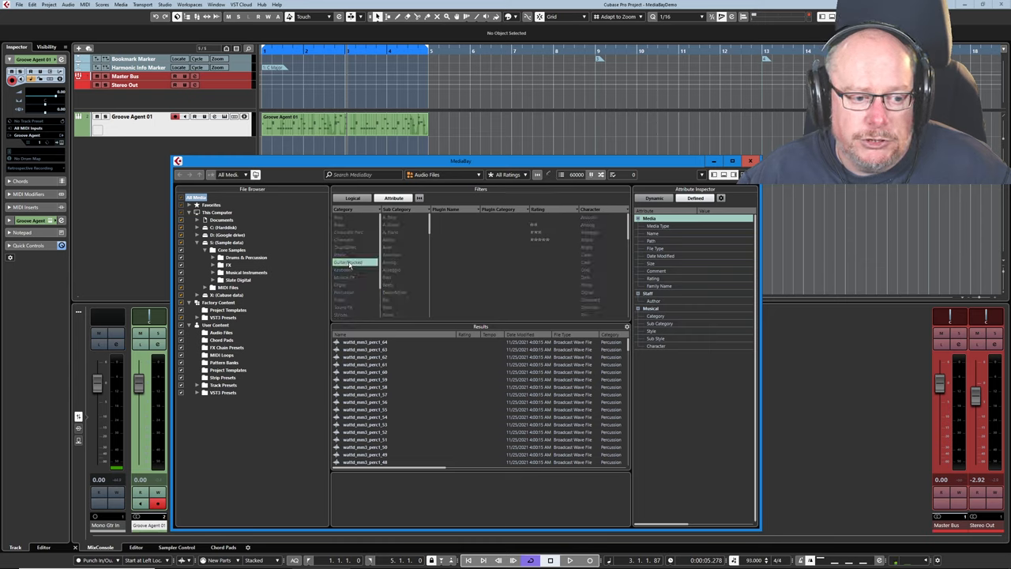
left_click(349, 261)
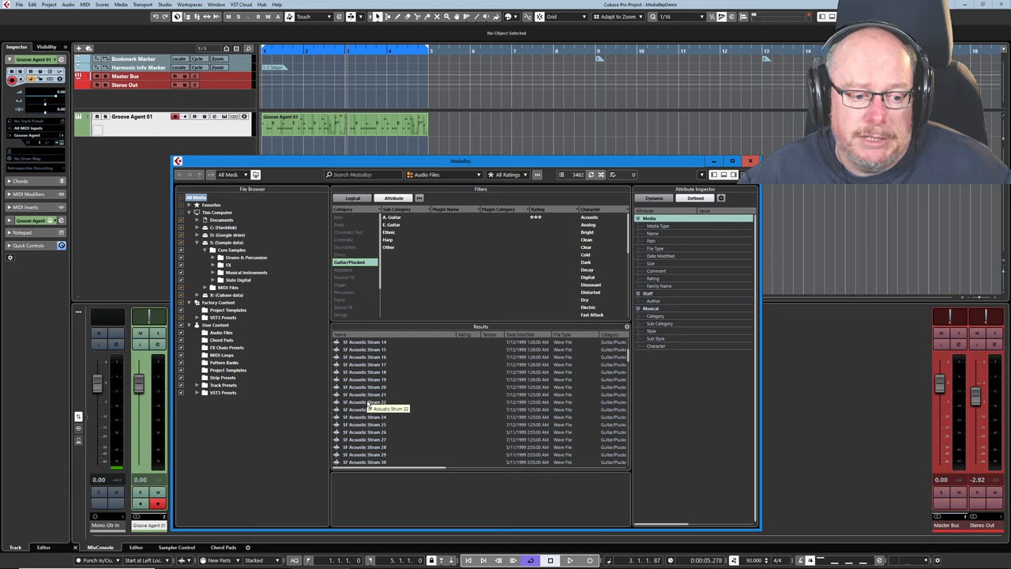
Preview the SF Acoustic Strum 22 loop and view its attributes in the Attribute Inspector
left_click(364, 402)
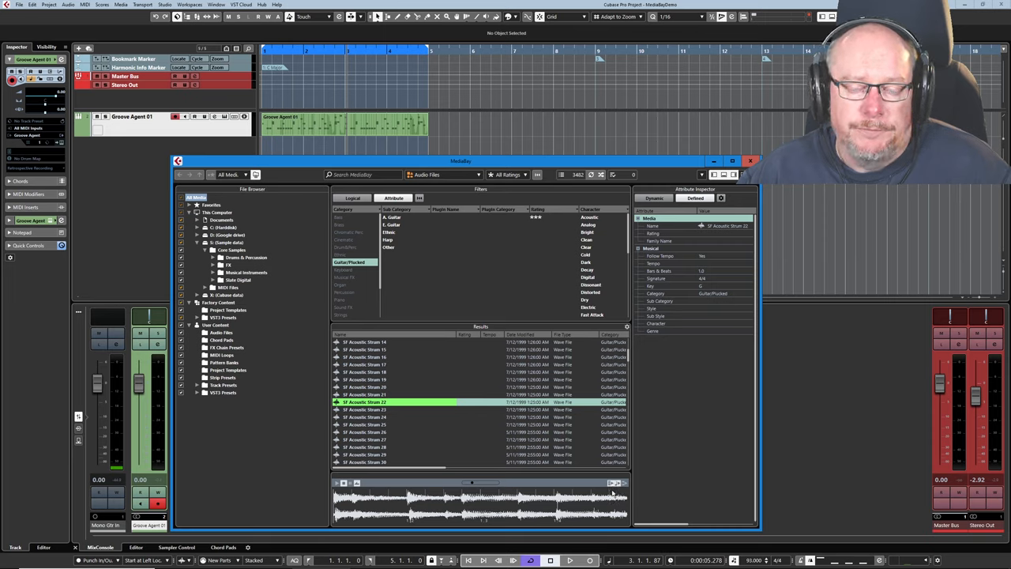
mouse_move(391, 416)
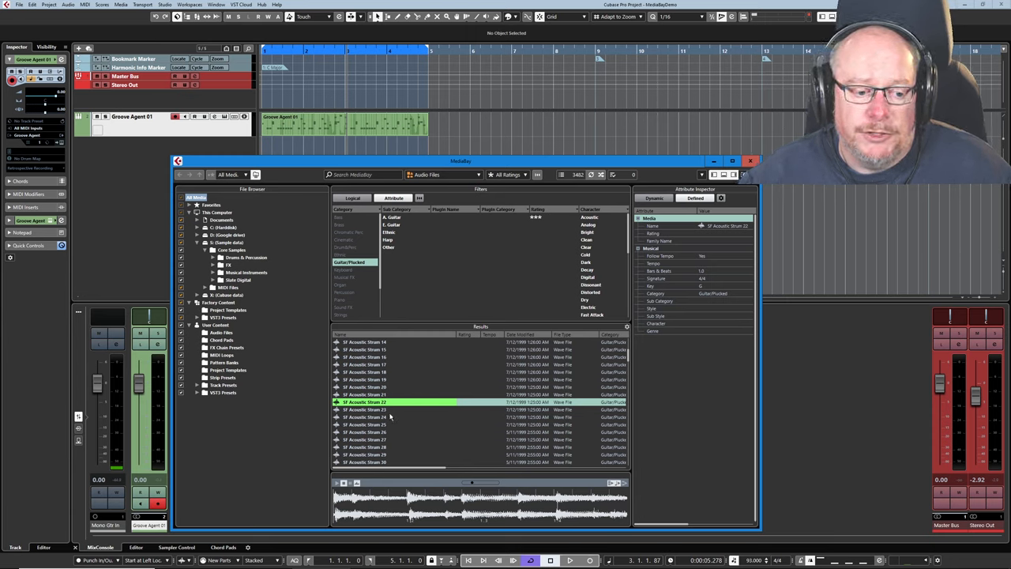
mouse_move(340, 150)
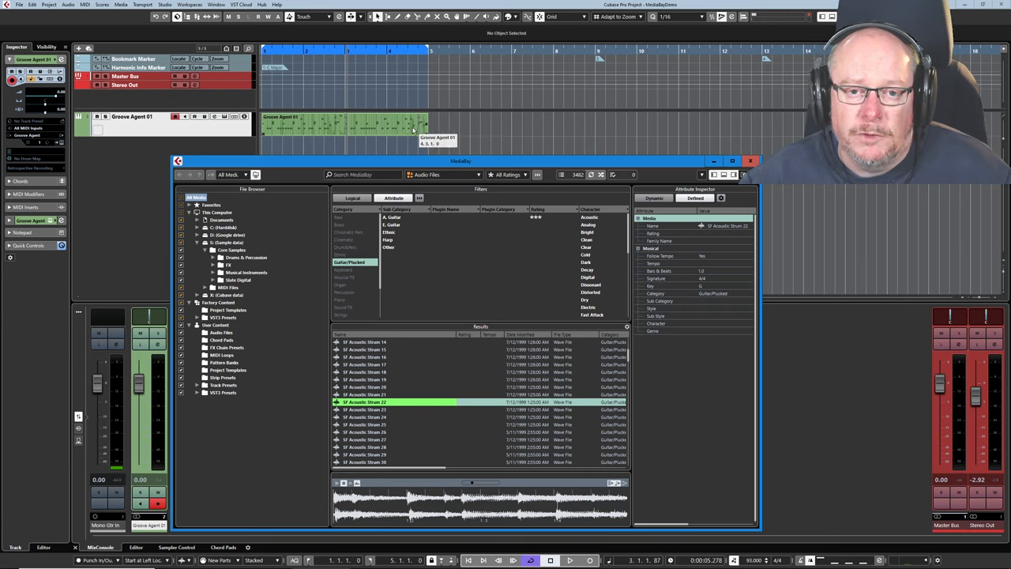
mouse_move(466, 228)
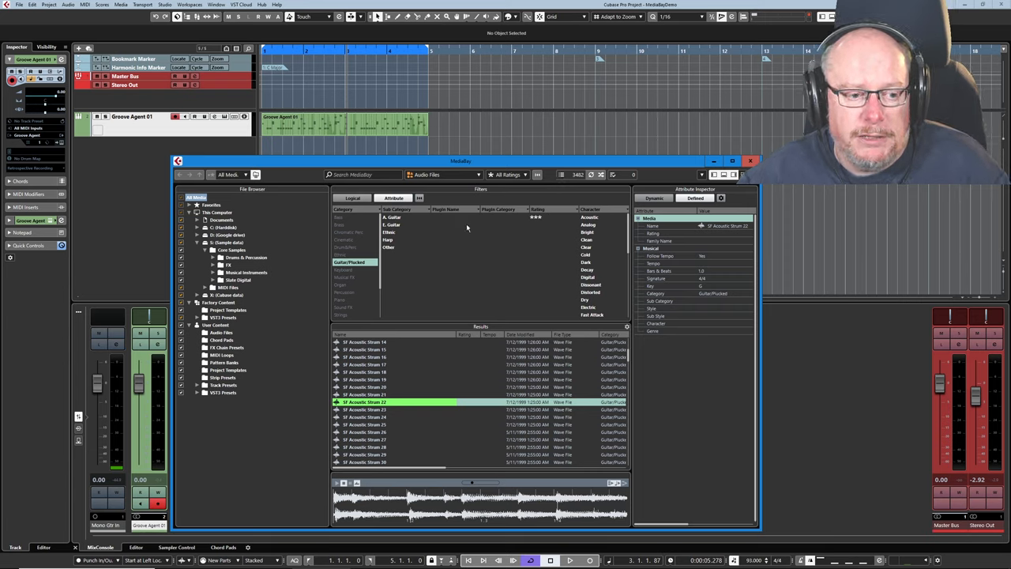
left_click(569, 560)
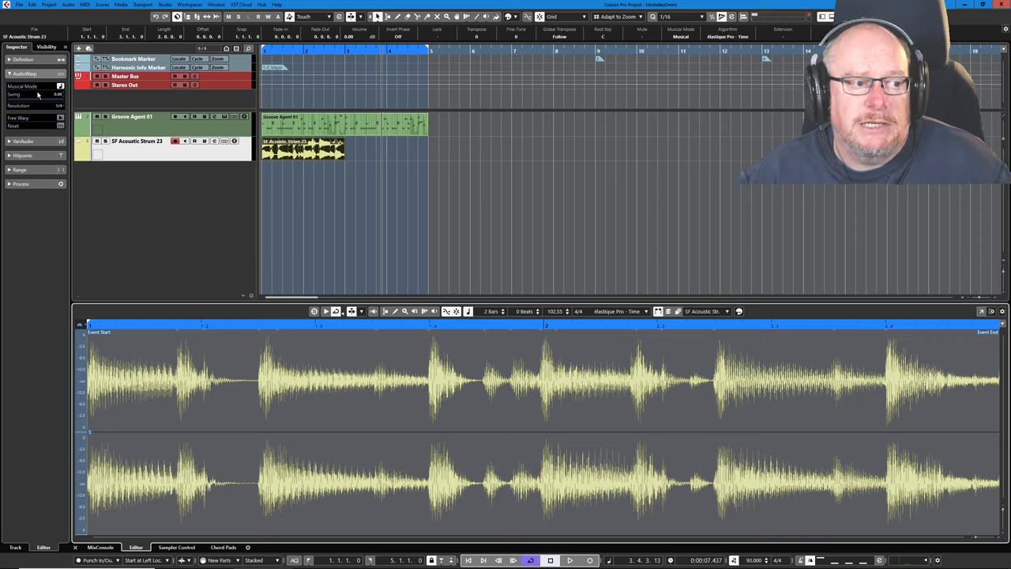
mouse_move(60, 86)
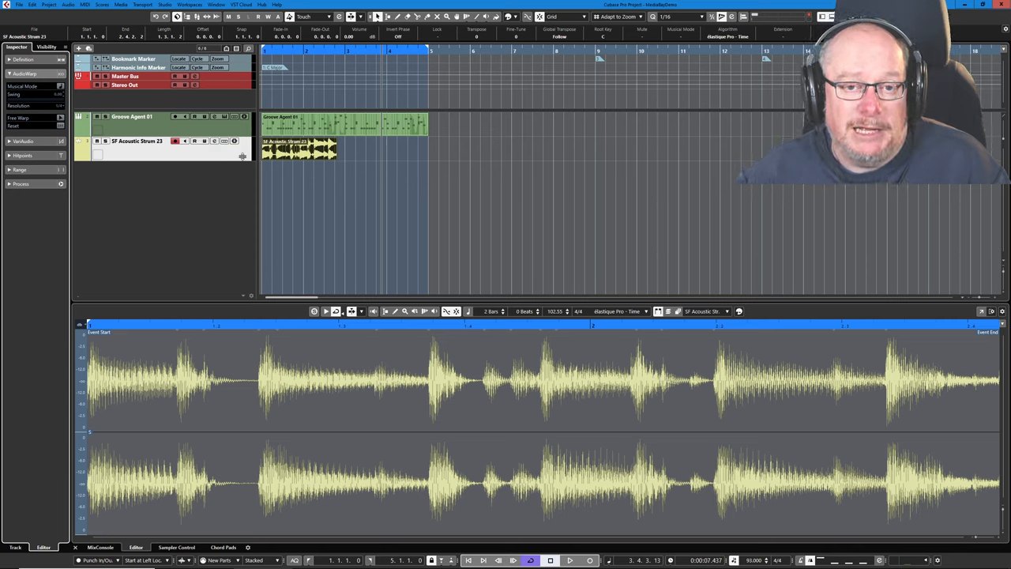
mouse_move(366, 179)
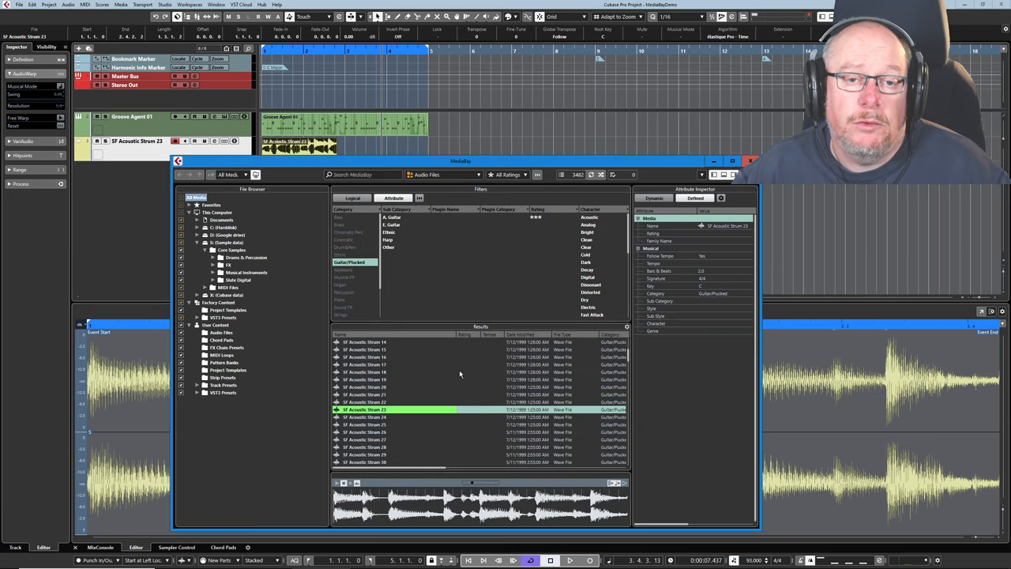
mouse_move(475, 413)
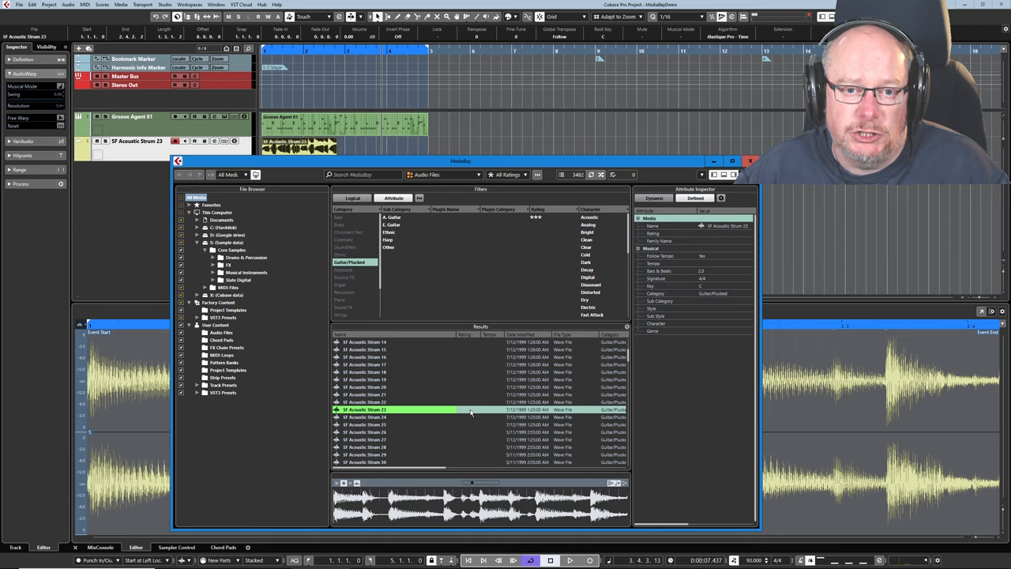
Set a four-star rating in SF Acoustic Strum 23's Rating column
left_click(465, 409)
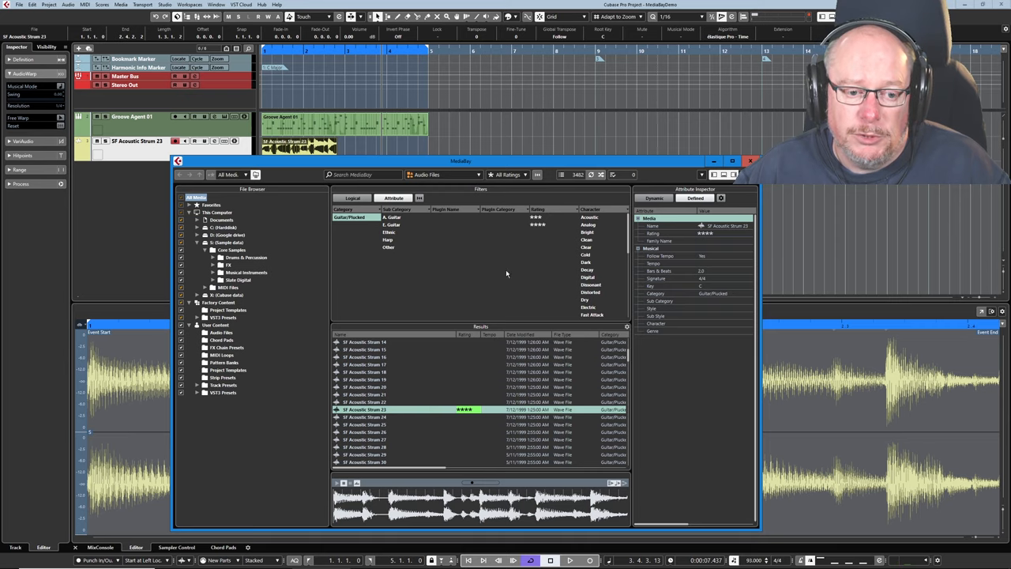
mouse_move(521, 304)
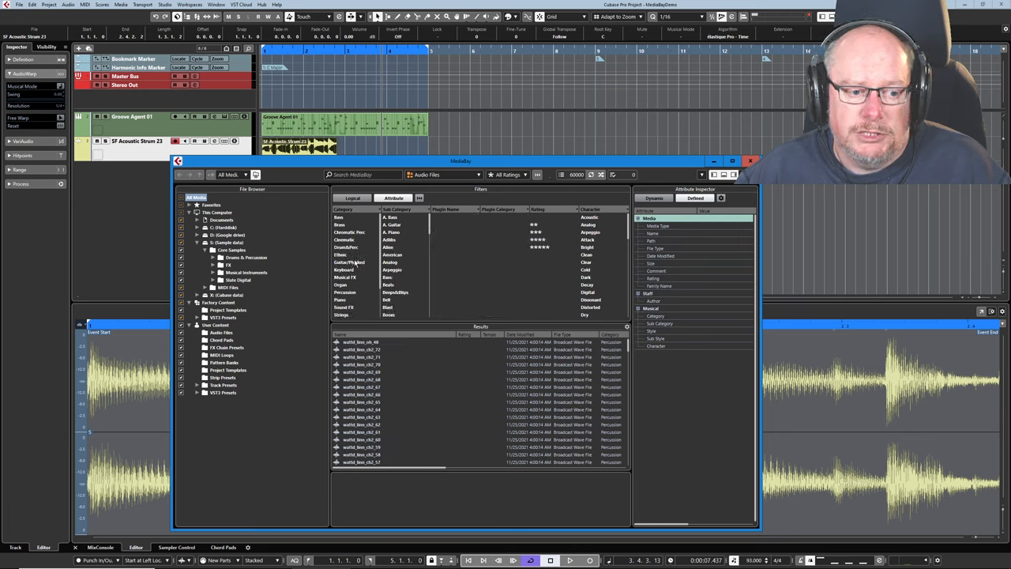
Select Guitar/Plucked under the four-star filter so only SF Acoustic Strum 23 remains
left_click(349, 261)
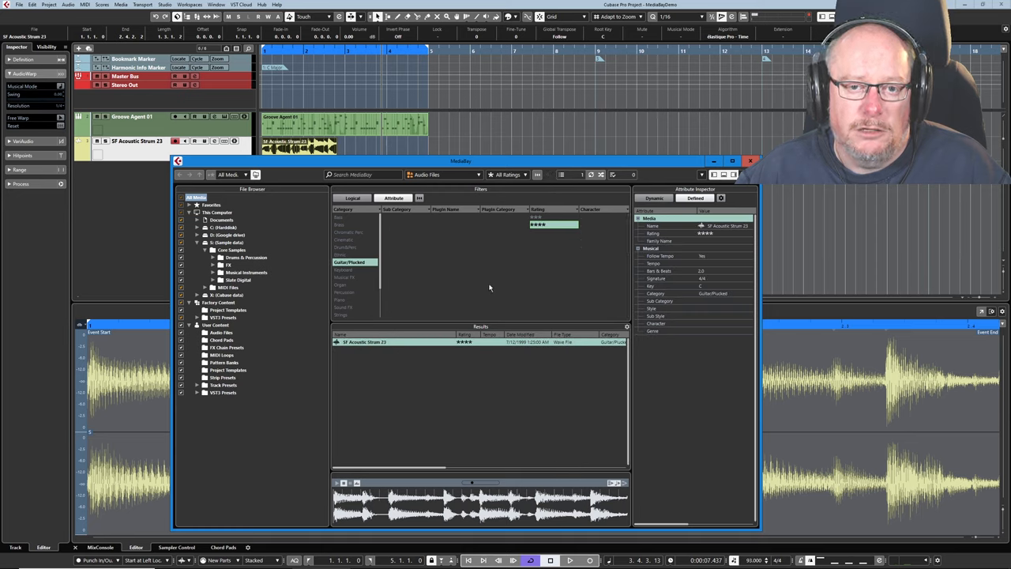
mouse_move(425, 336)
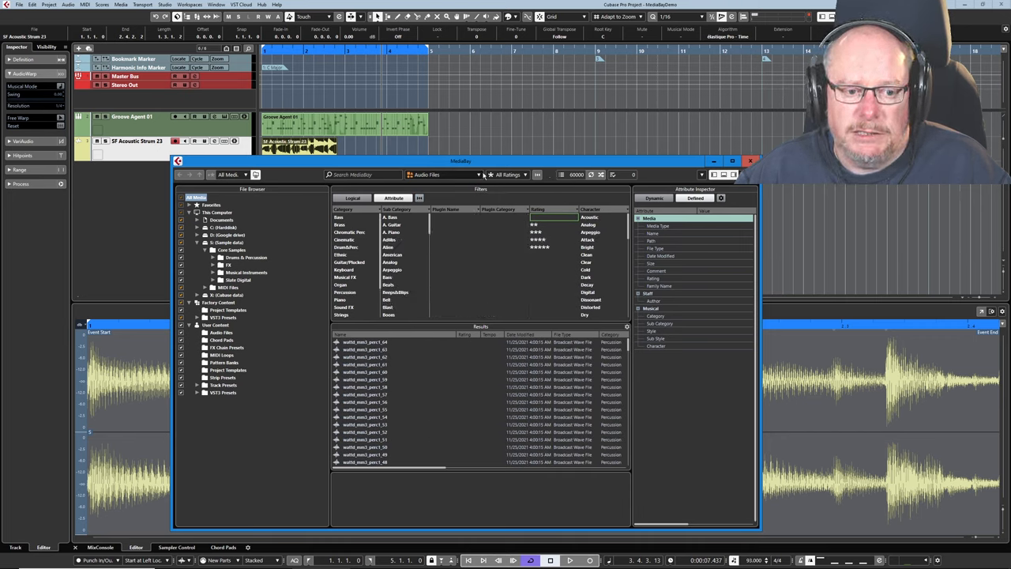
mouse_move(492, 175)
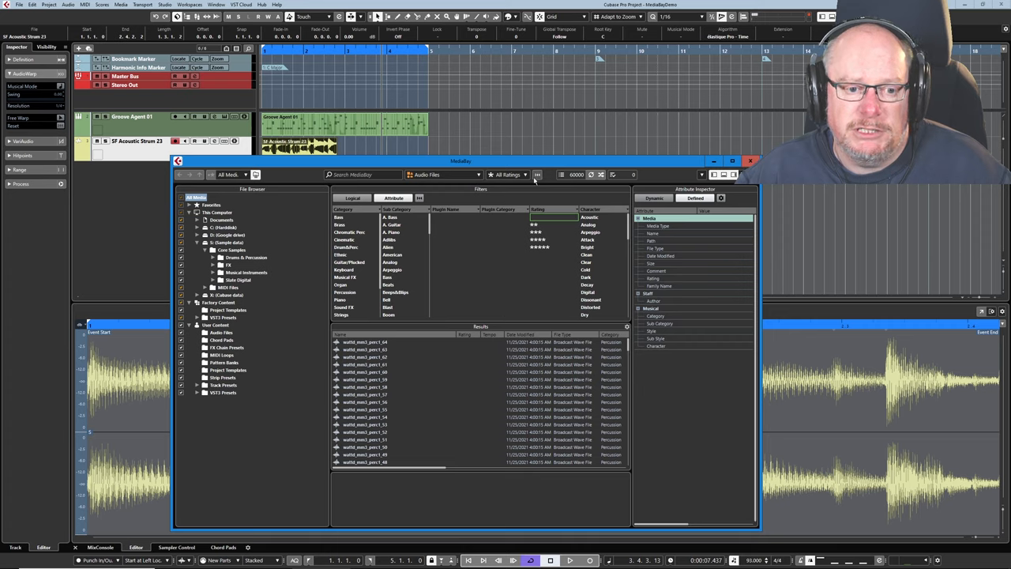
Set the rating filter to three stars, select Clean and Dark character, and preview a kick
left_click(510, 175)
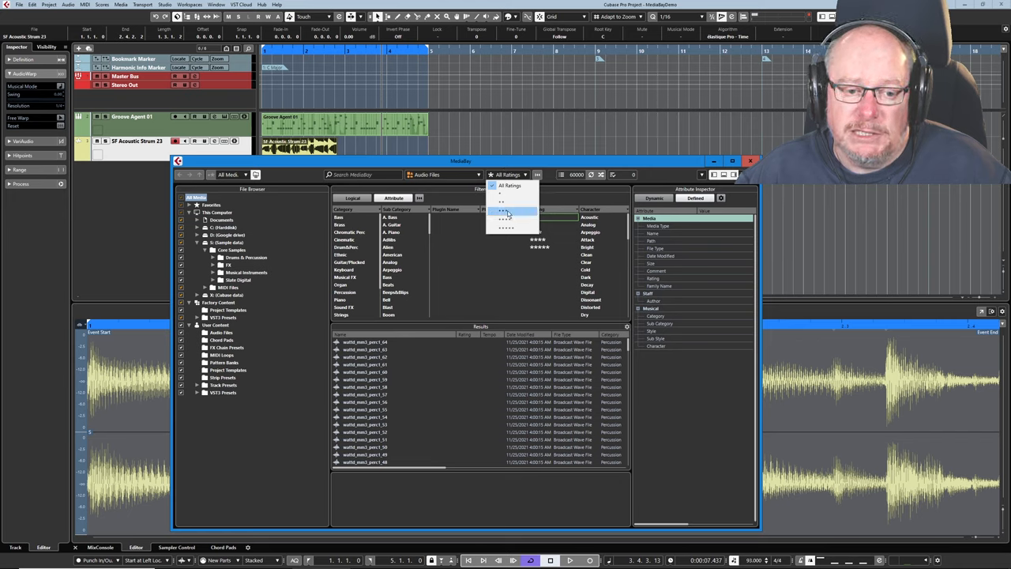
left_click(507, 218)
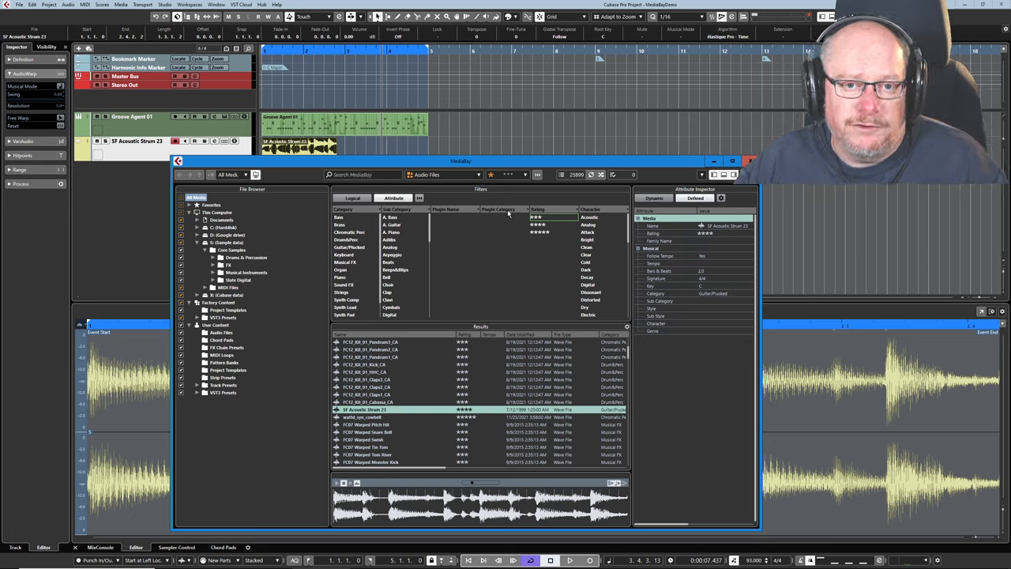
mouse_move(520, 209)
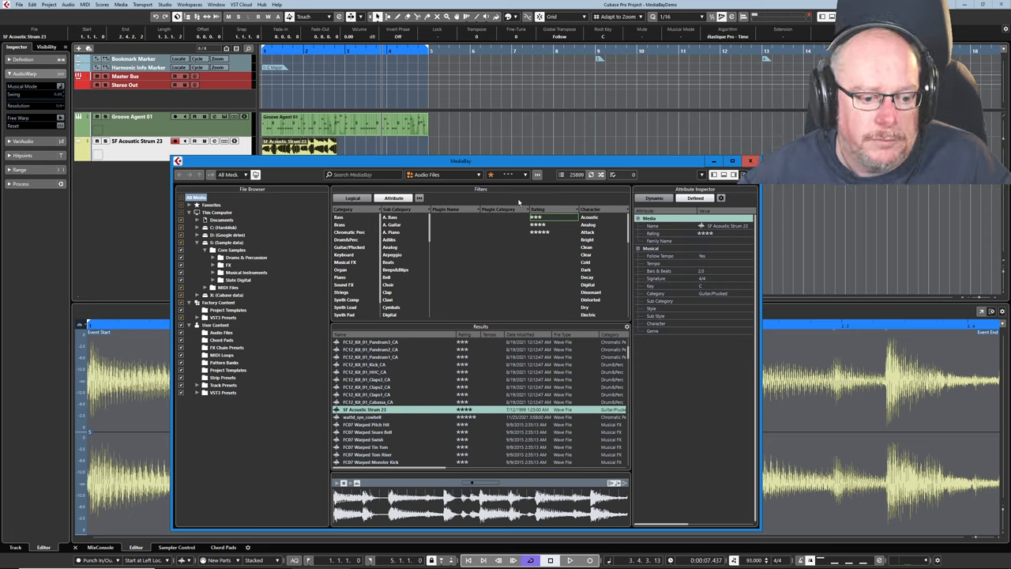
mouse_move(486, 258)
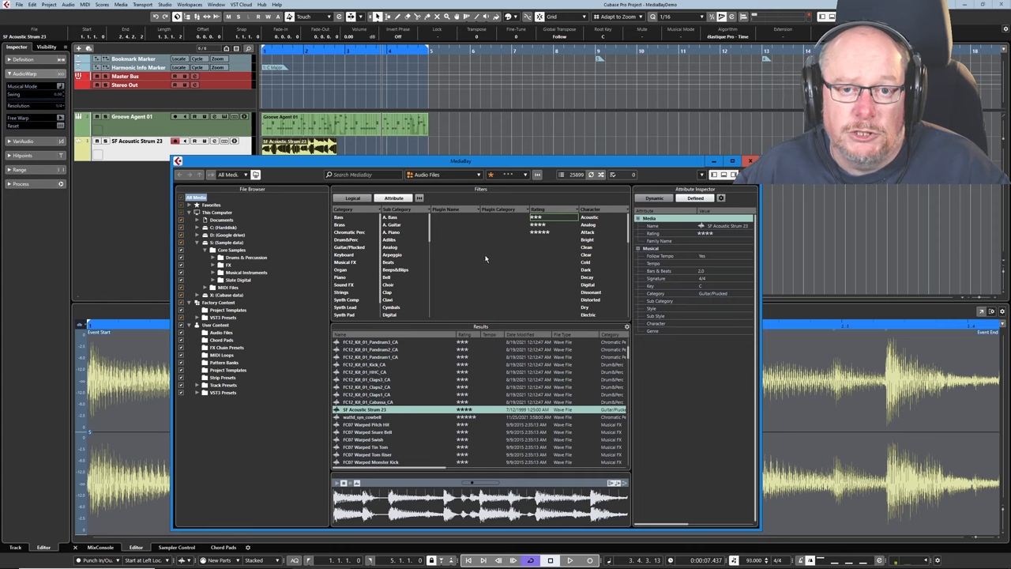
mouse_move(588, 251)
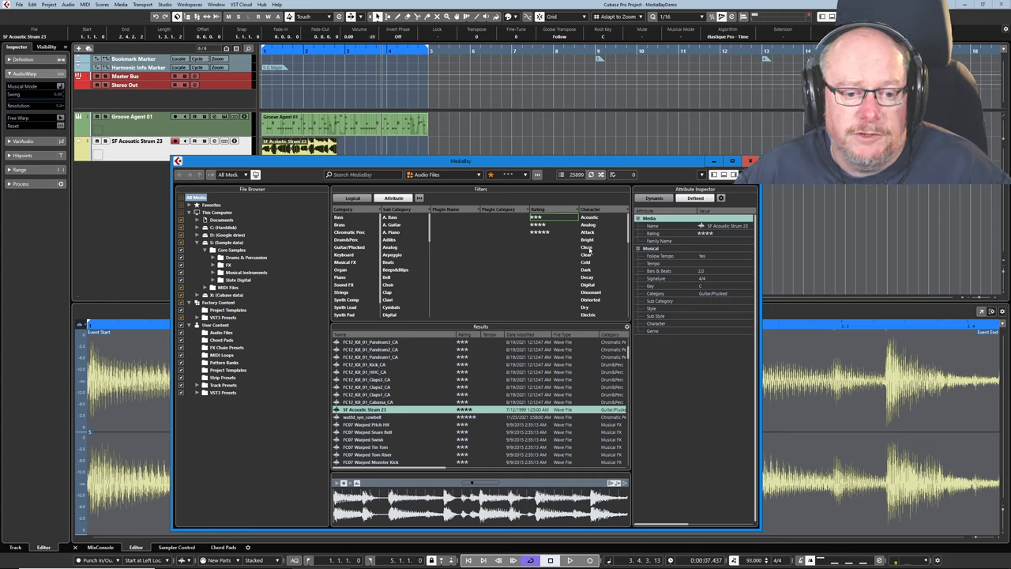
left_click(587, 247)
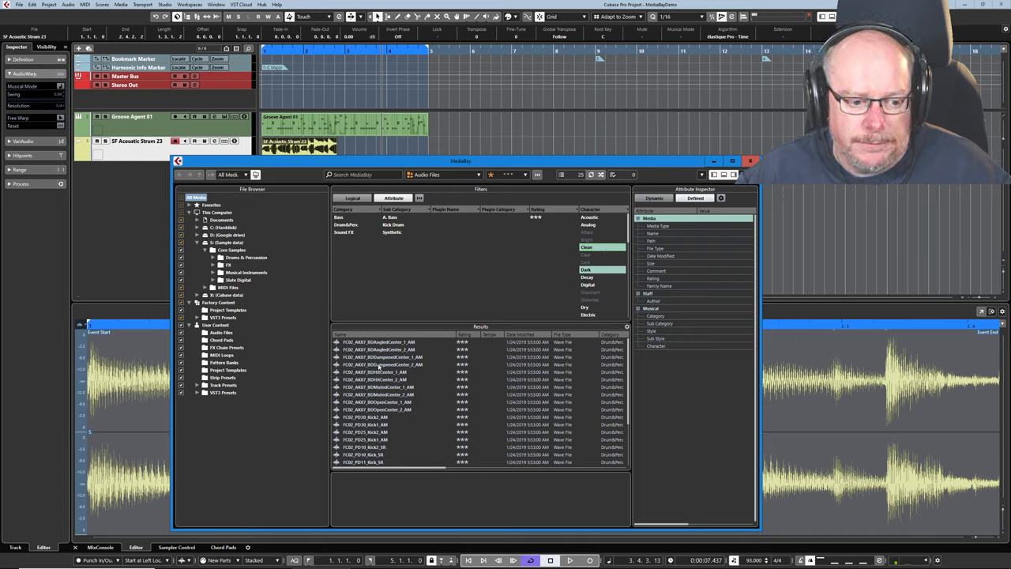
left_click(381, 364)
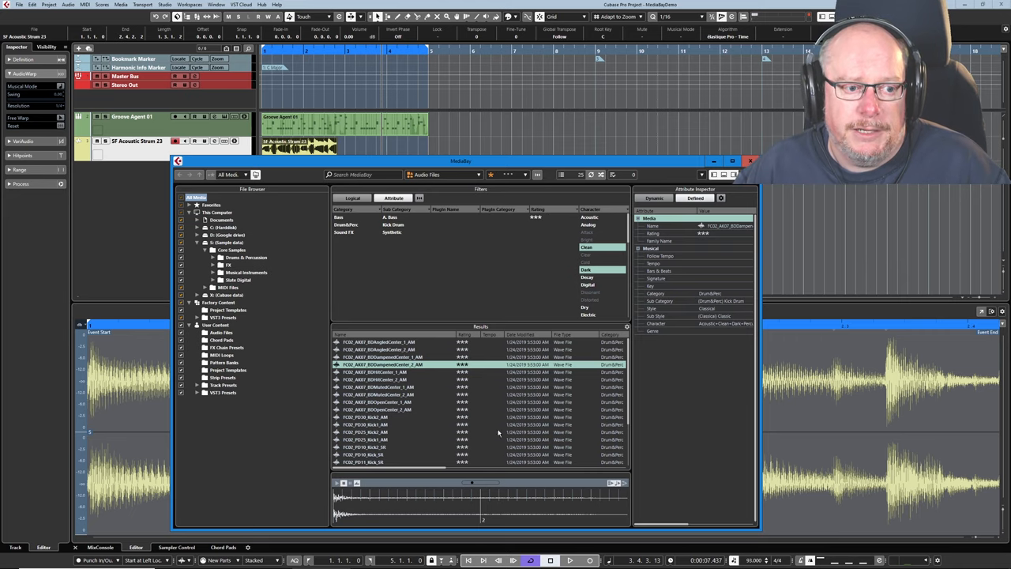
Confirm Replace in the 'Replace events?' dialog for the acoustic strum events
left_click(750, 161)
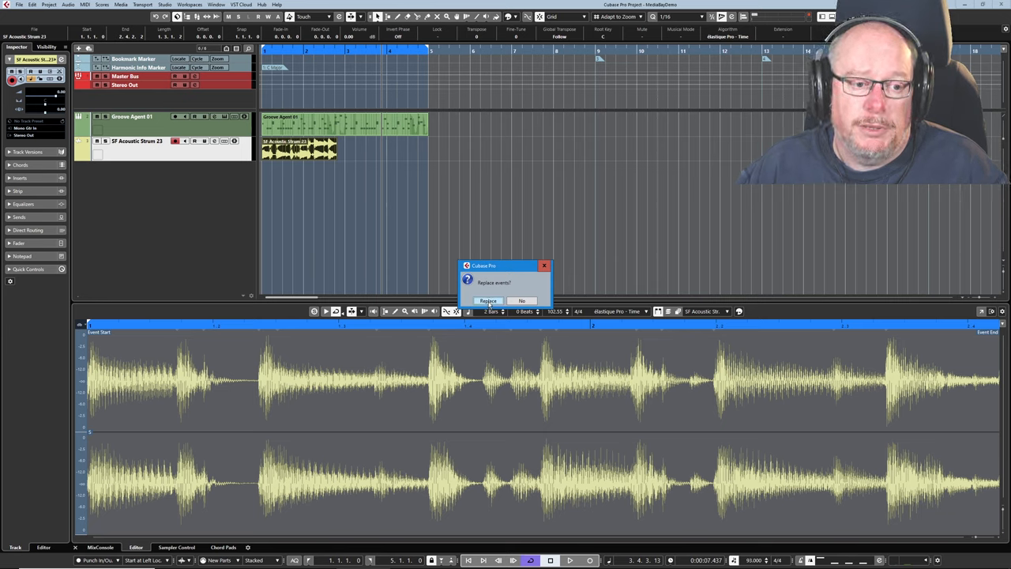
left_click(487, 300)
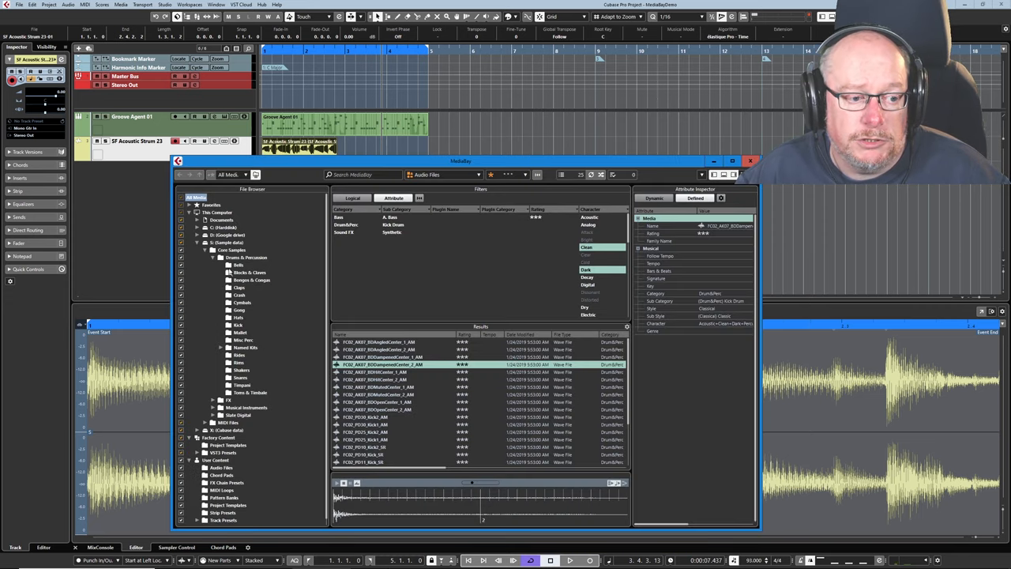
Show all-rated files in the Bells folder and give 17 Bell, Bicycle Ring the Bell subcategory
left_click(237, 272)
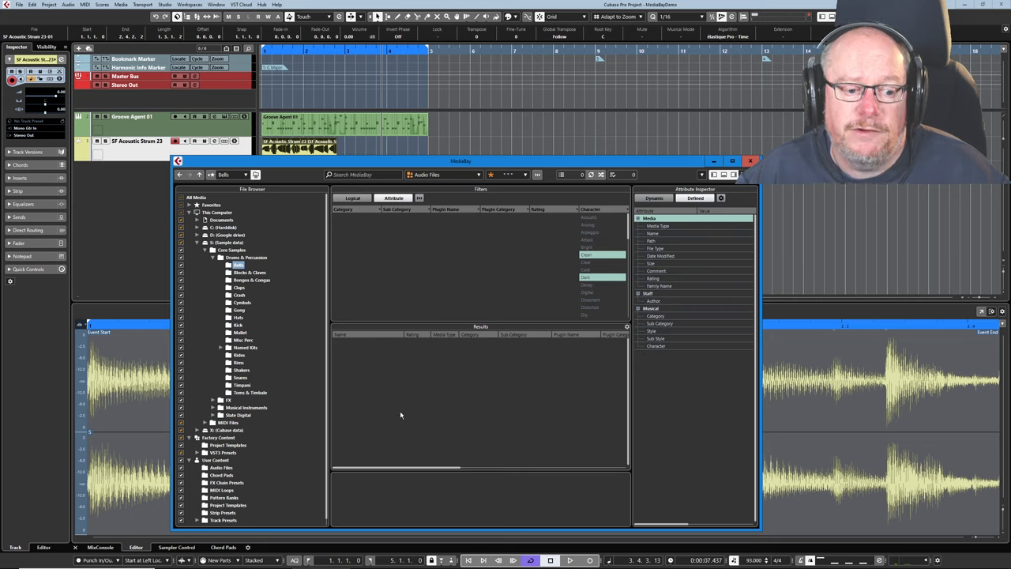
mouse_move(418, 302)
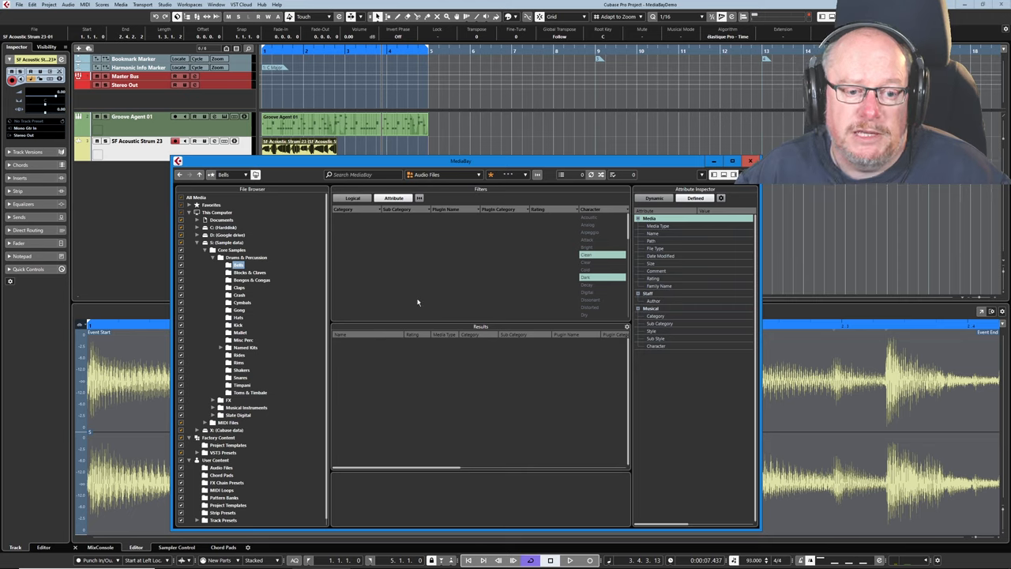
mouse_move(543, 419)
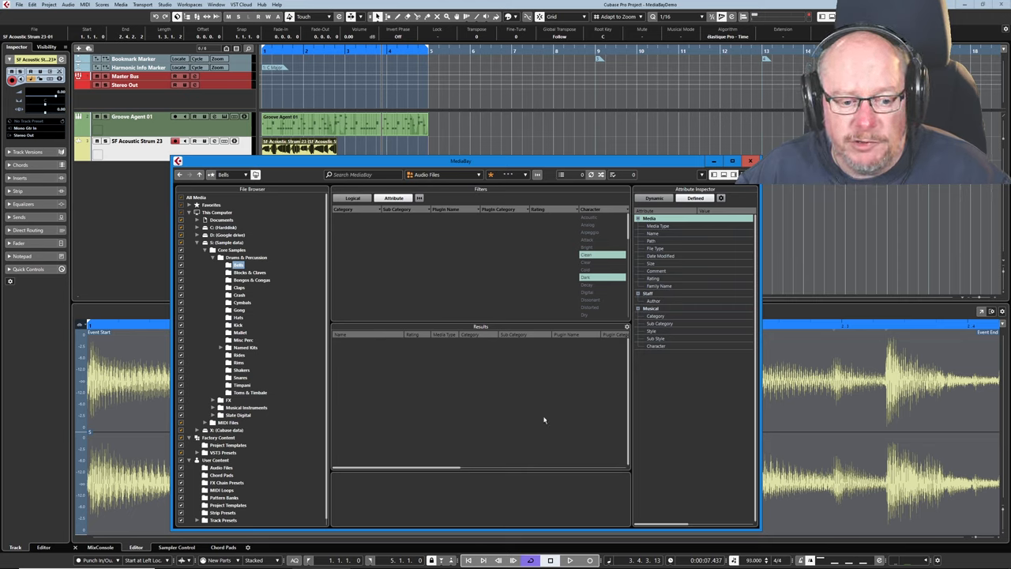
mouse_move(504, 365)
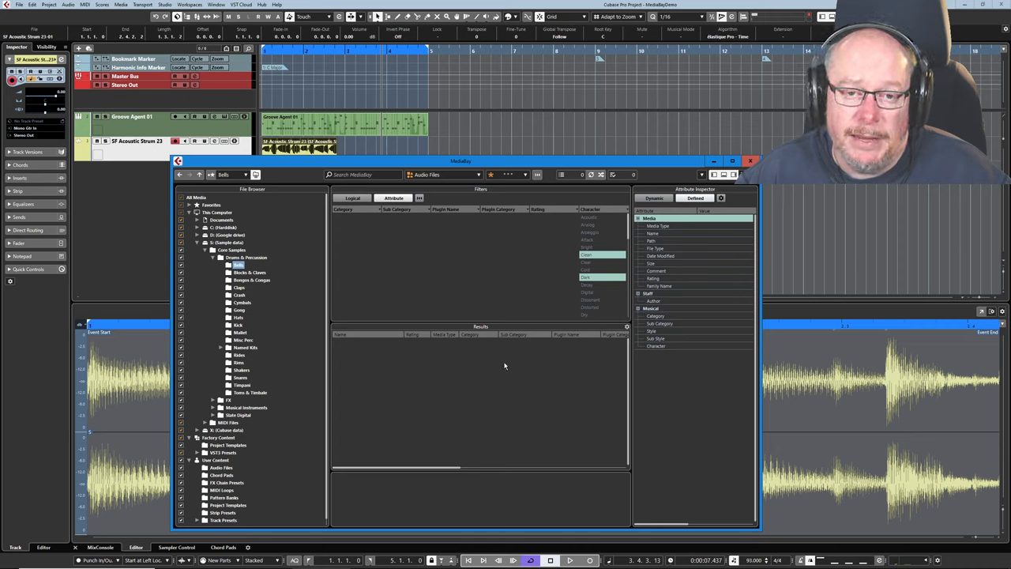
mouse_move(367, 286)
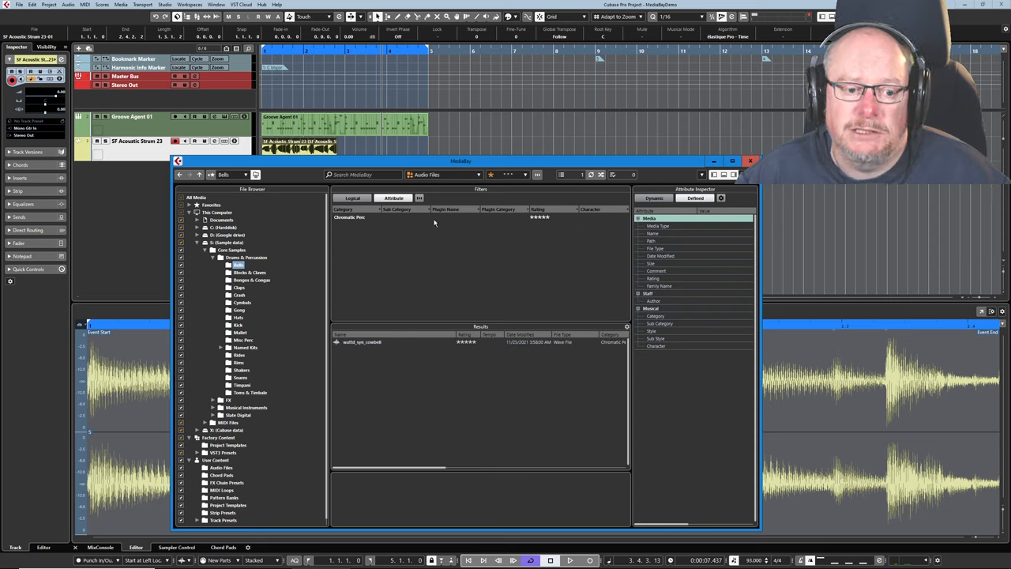
mouse_move(401, 286)
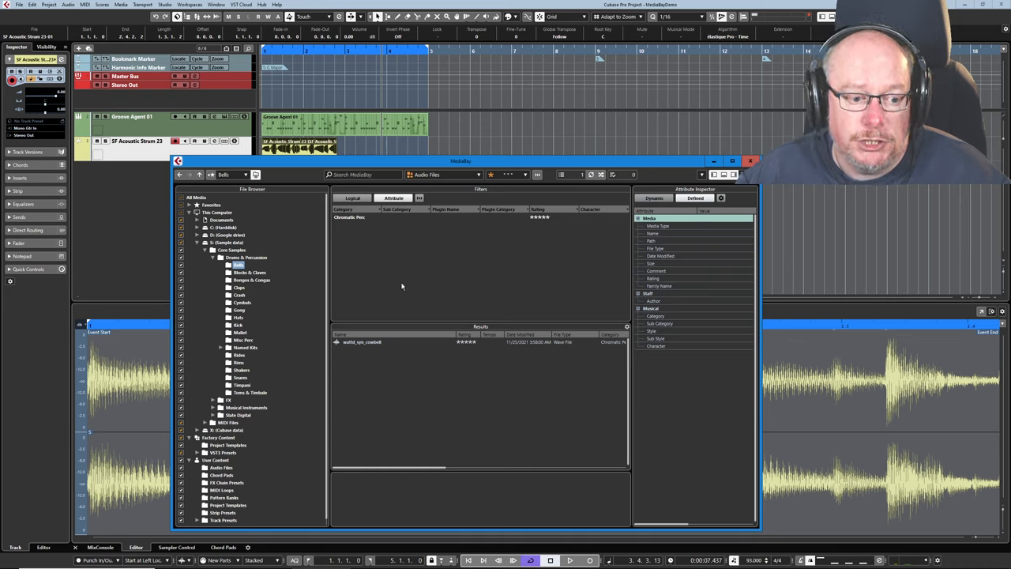
mouse_move(537, 174)
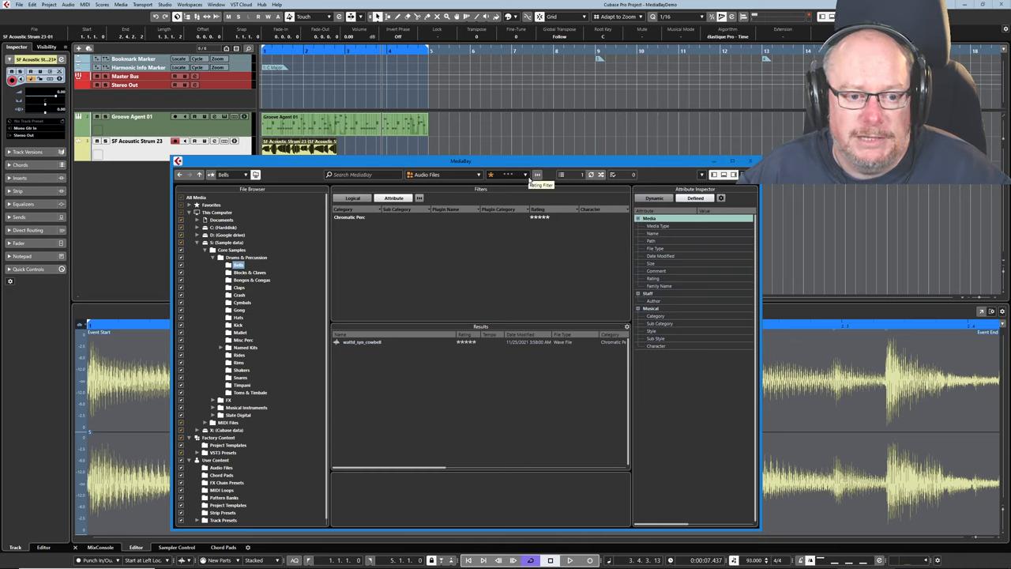
left_click(524, 175)
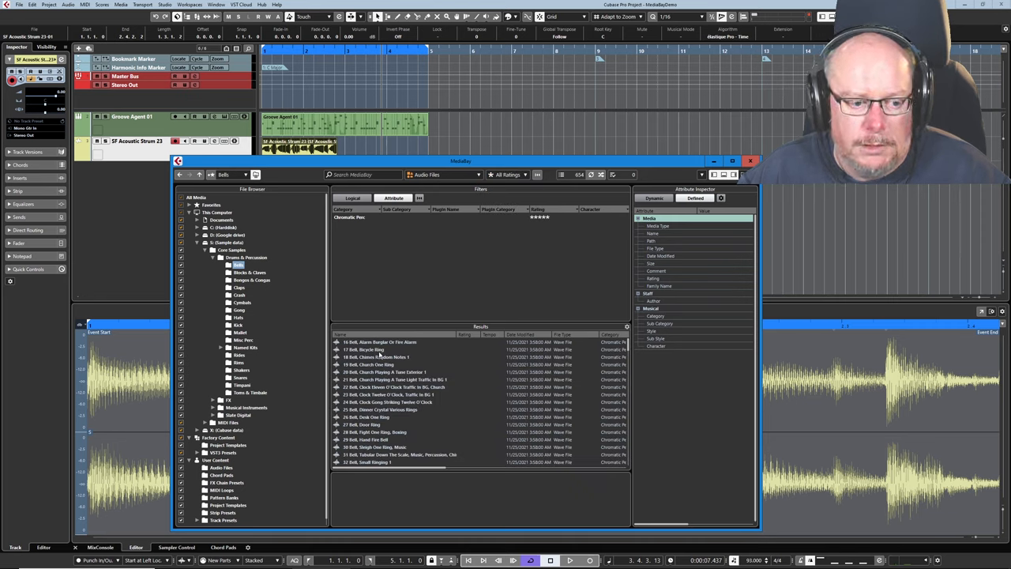
left_click(379, 349)
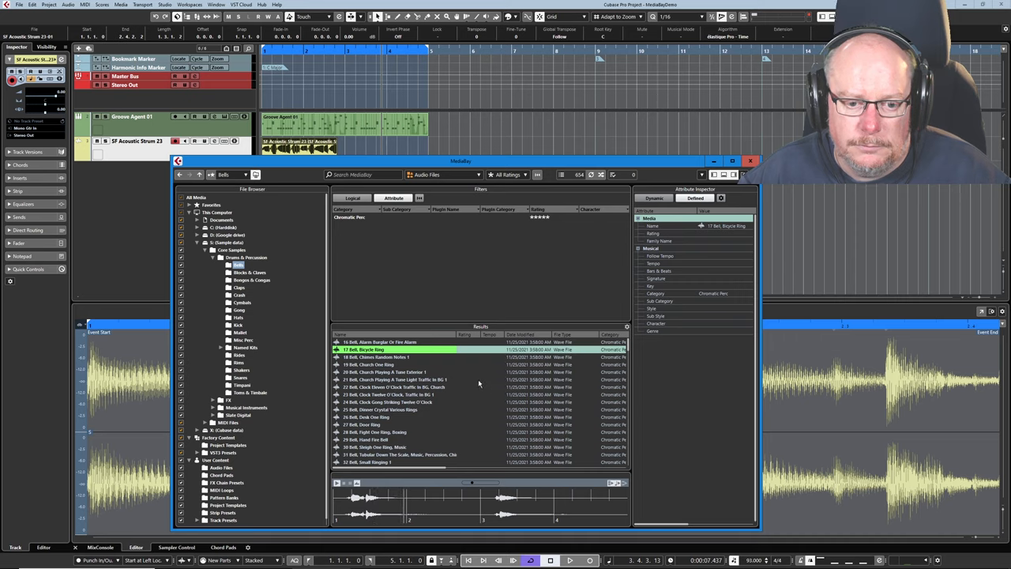
mouse_move(463, 357)
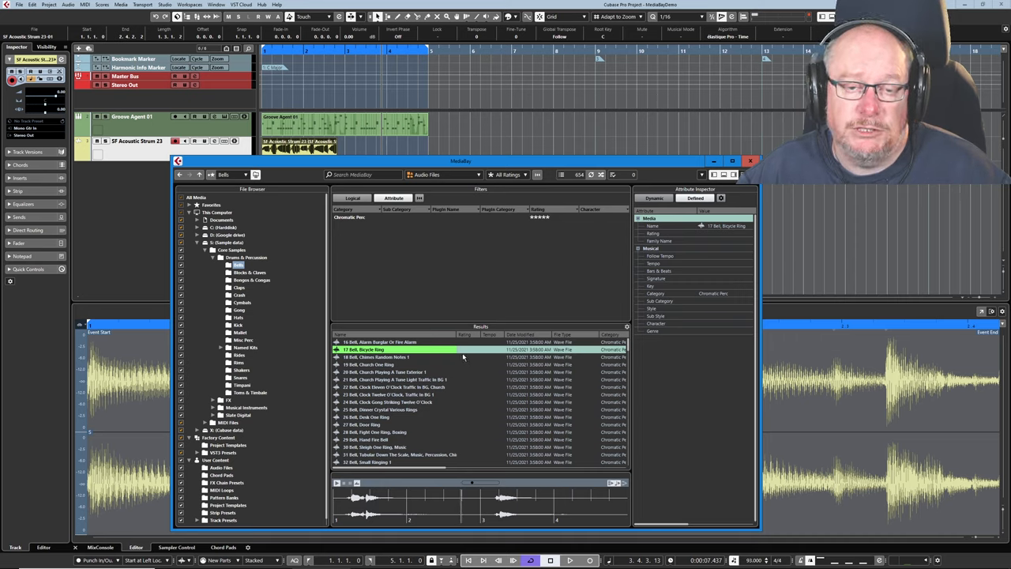
mouse_move(449, 395)
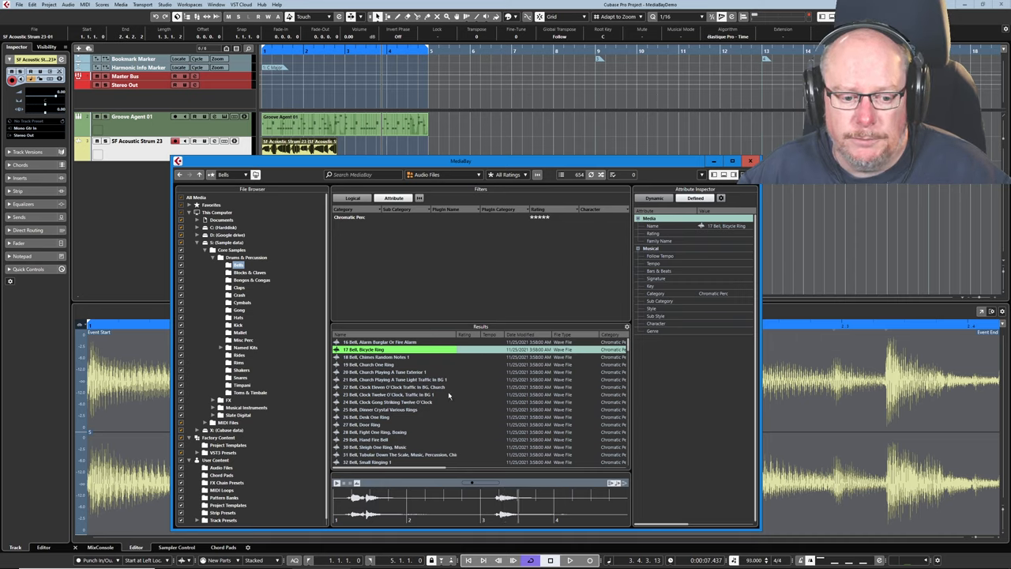
mouse_move(715, 333)
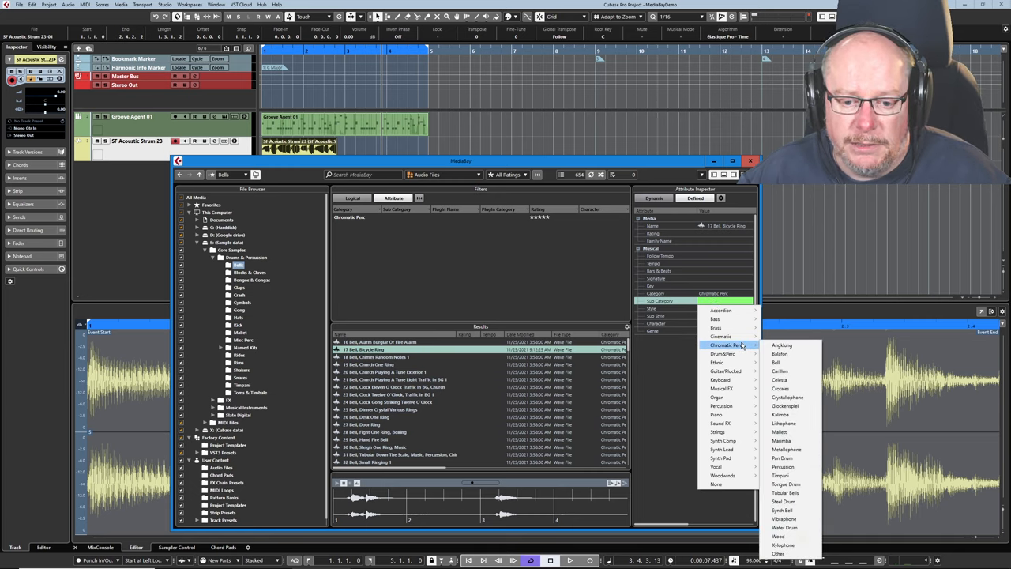
left_click(776, 362)
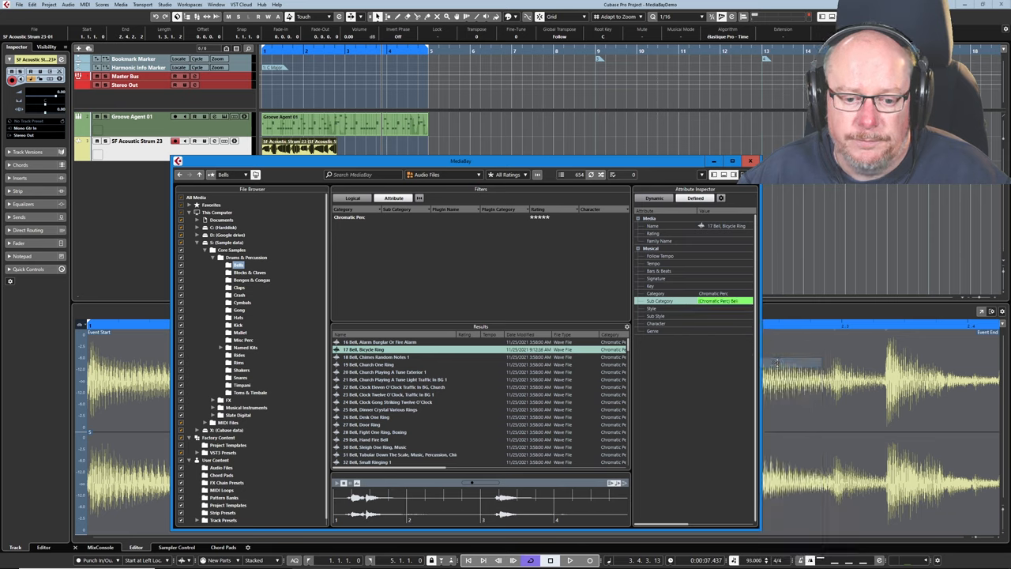
mouse_move(692, 348)
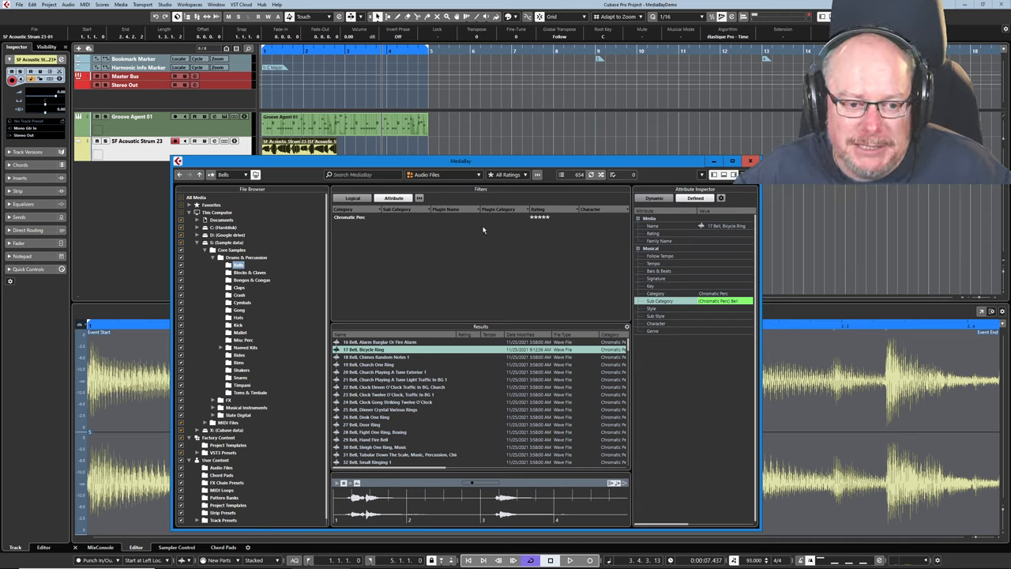
Show only MIDI files from All Media locations and collapse the Sample data folder tree
left_click(442, 175)
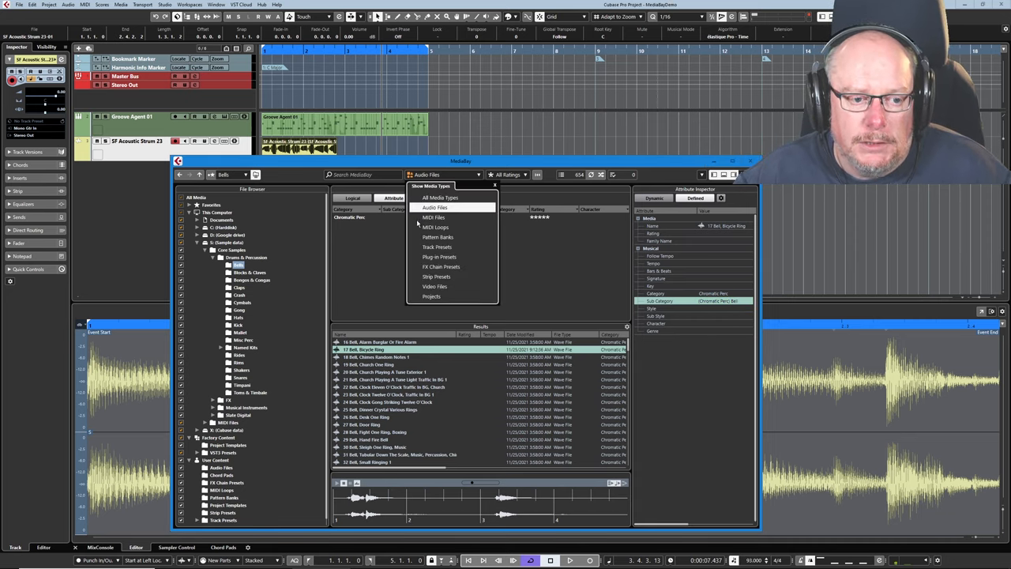
left_click(433, 217)
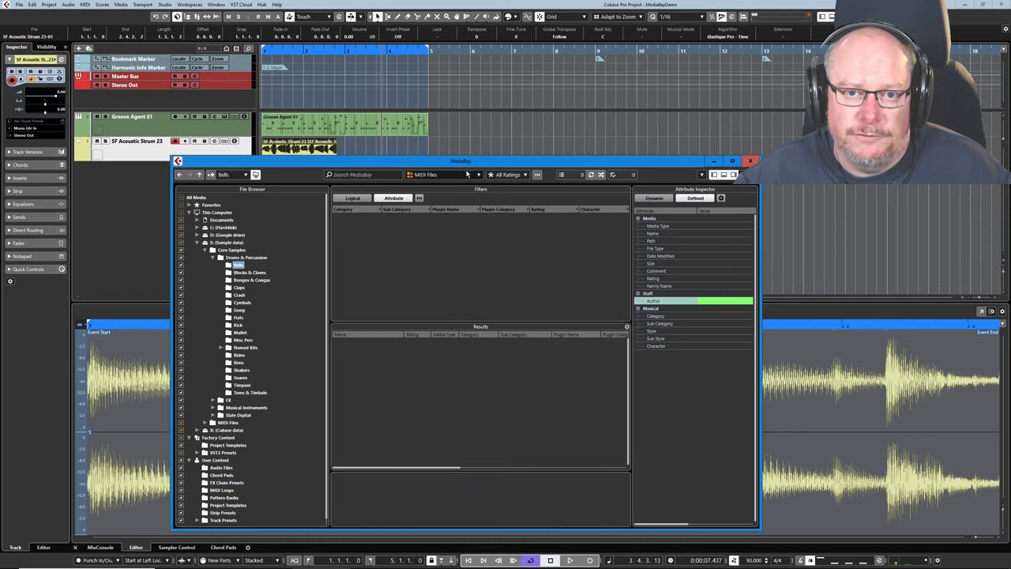
mouse_move(530, 360)
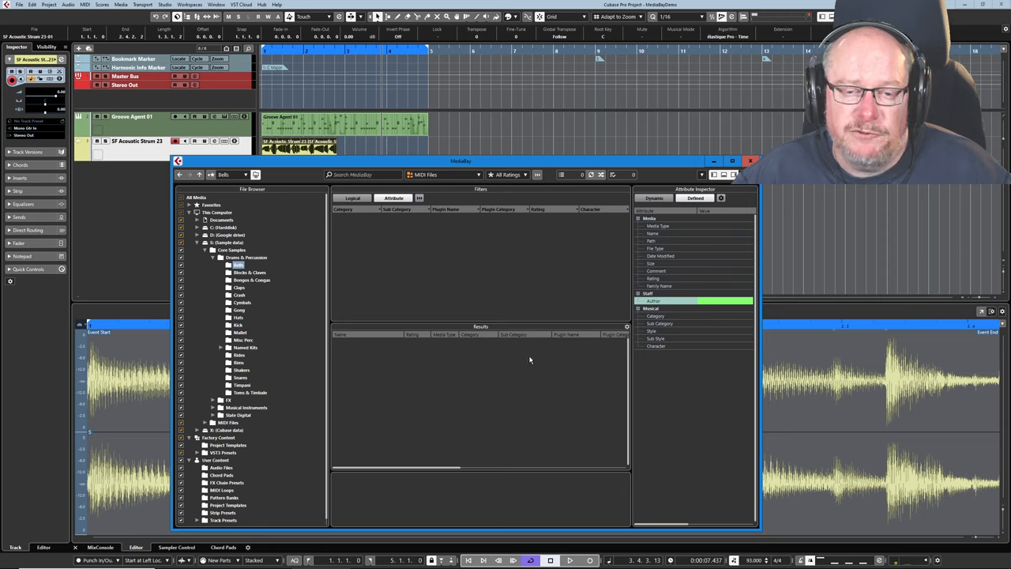
mouse_move(510, 336)
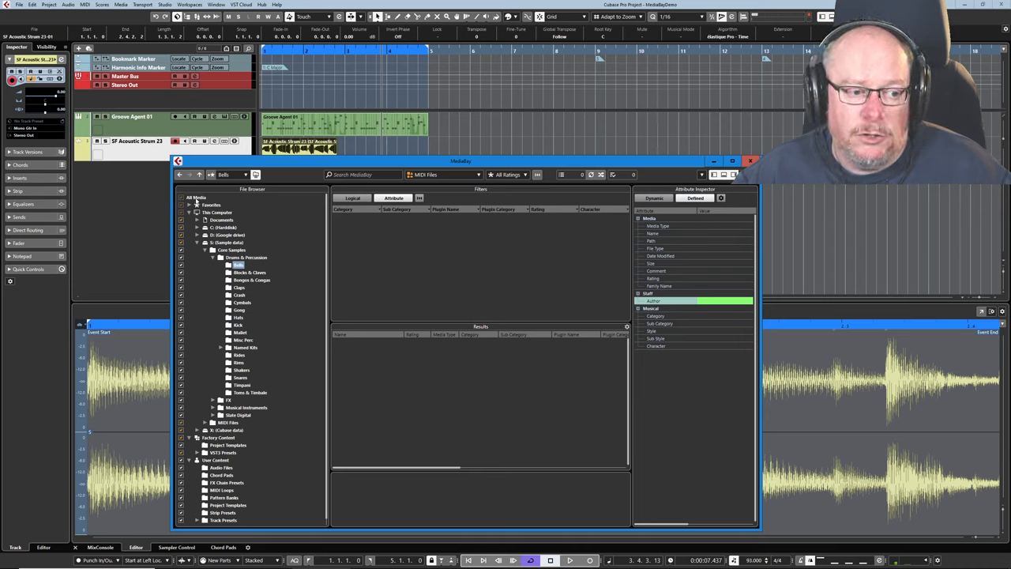
left_click(197, 197)
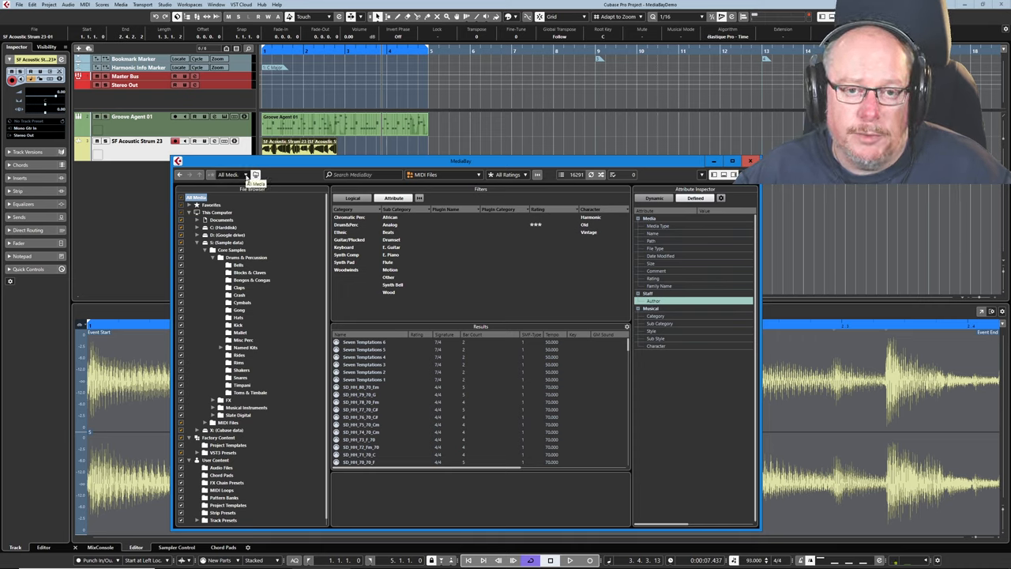
left_click(239, 265)
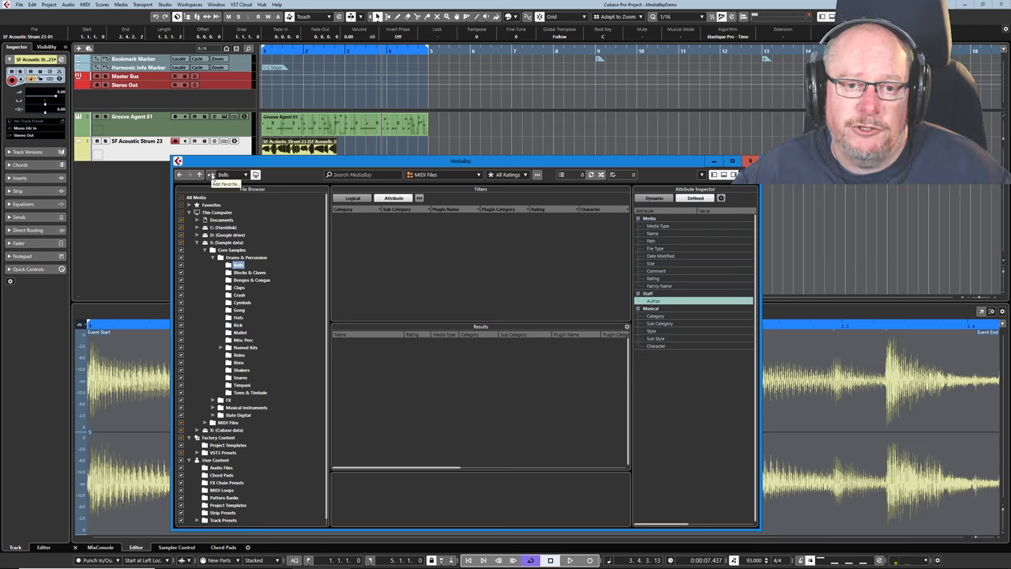
left_click(229, 174)
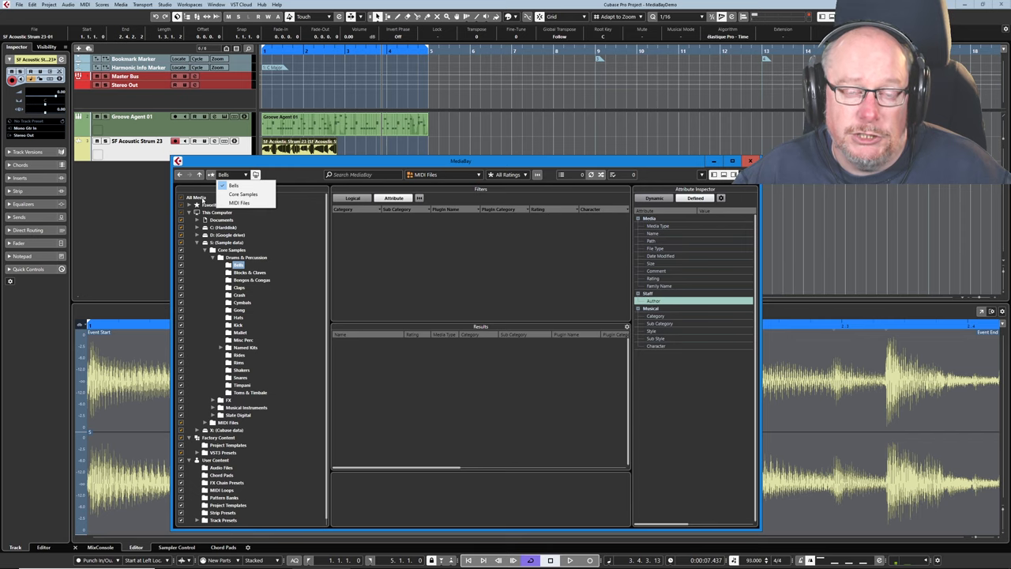
left_click(196, 197)
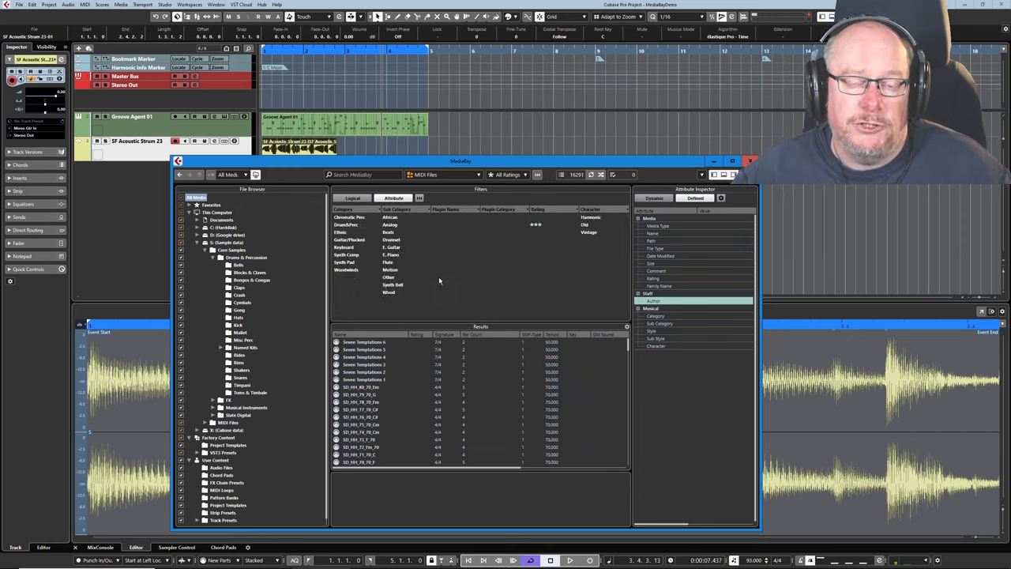
left_click(351, 198)
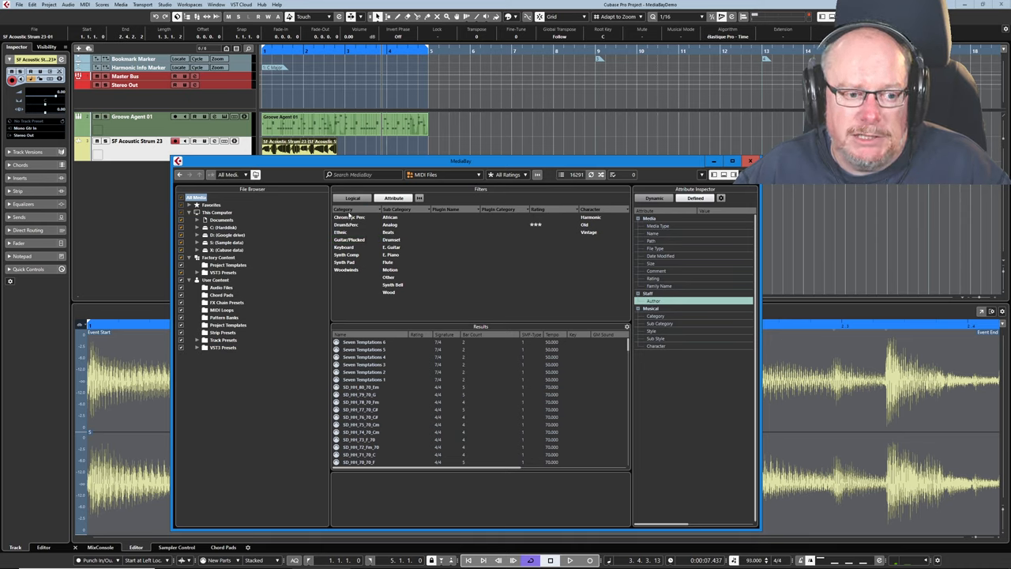
mouse_move(388, 380)
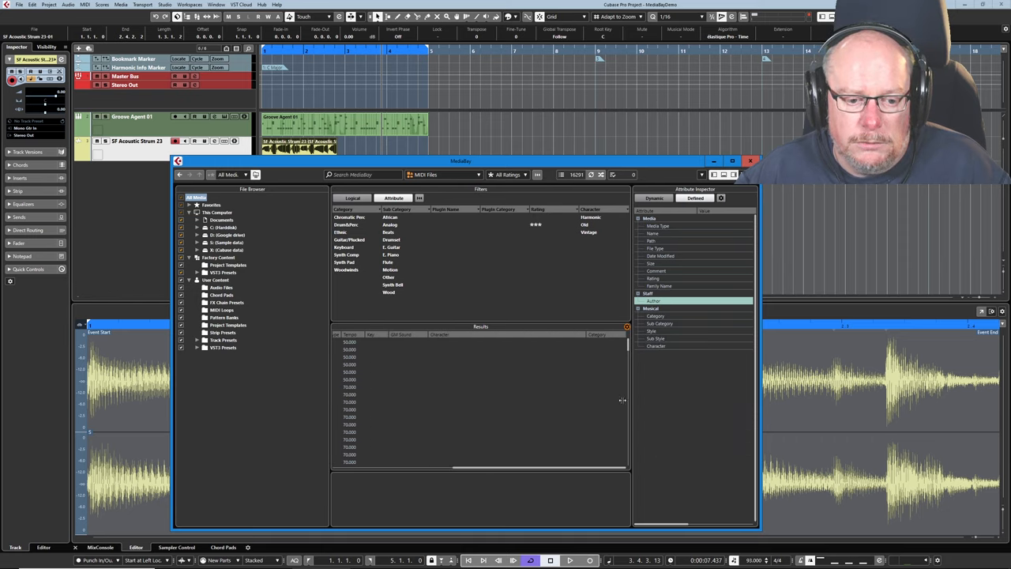
mouse_move(626, 366)
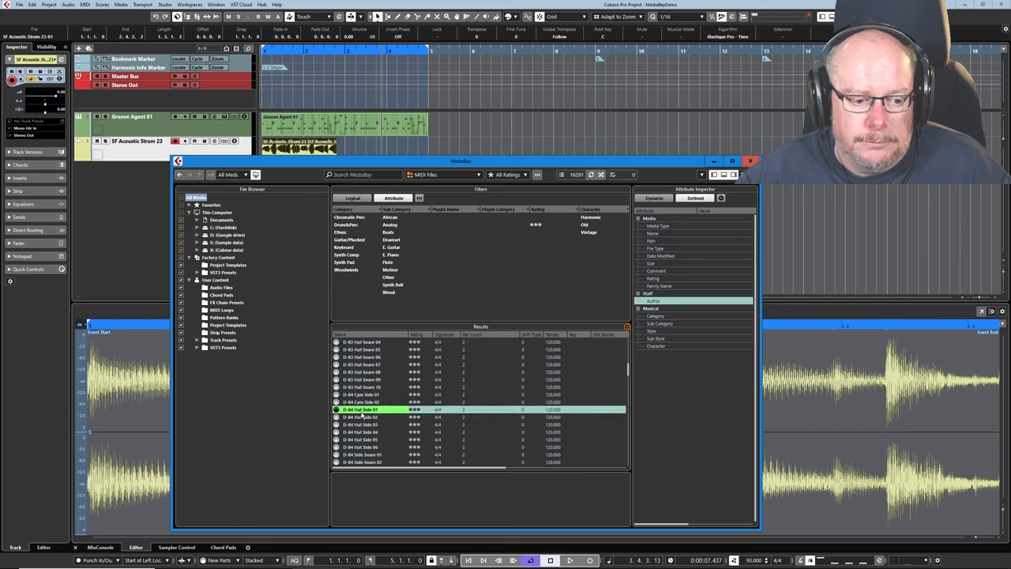
Select the D-84 Hat Side 01 MIDI loop to show its attributes and preview player
left_click(361, 409)
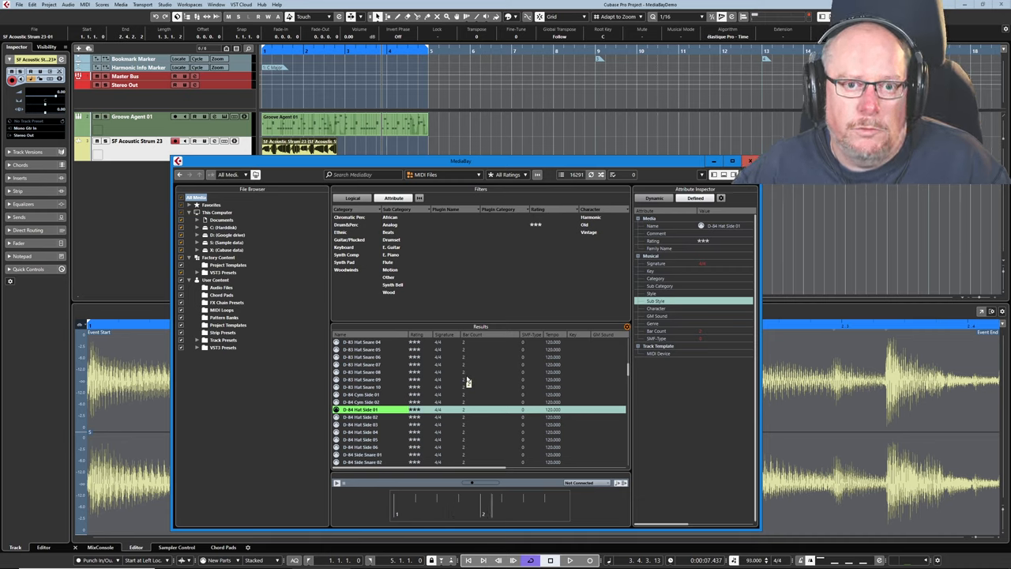
mouse_move(495, 391)
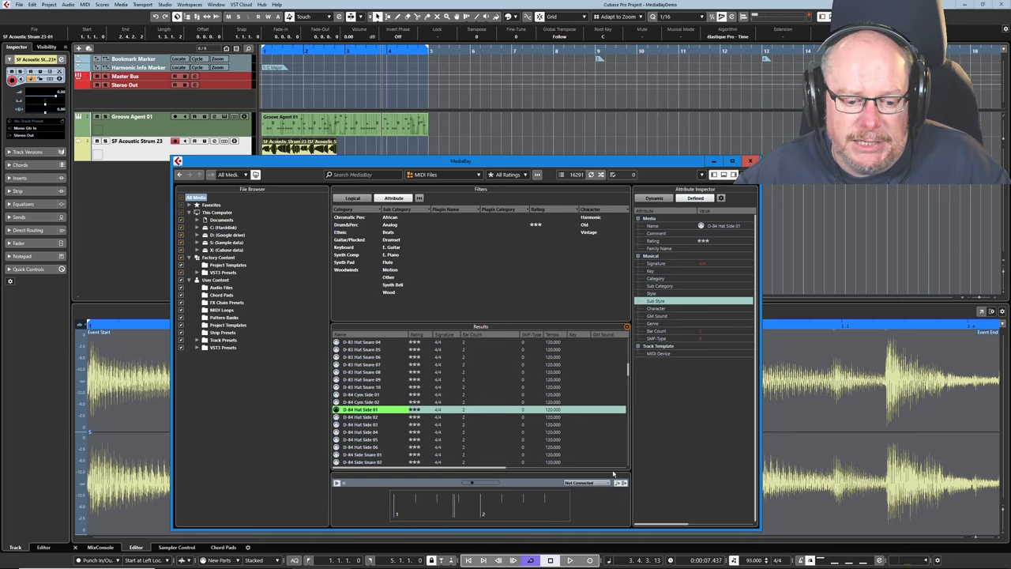
Route the MIDI preview to 02. Piano V2 - Midi In, filter Keyboard, select Purple Keys - Groove 2
left_click(592, 483)
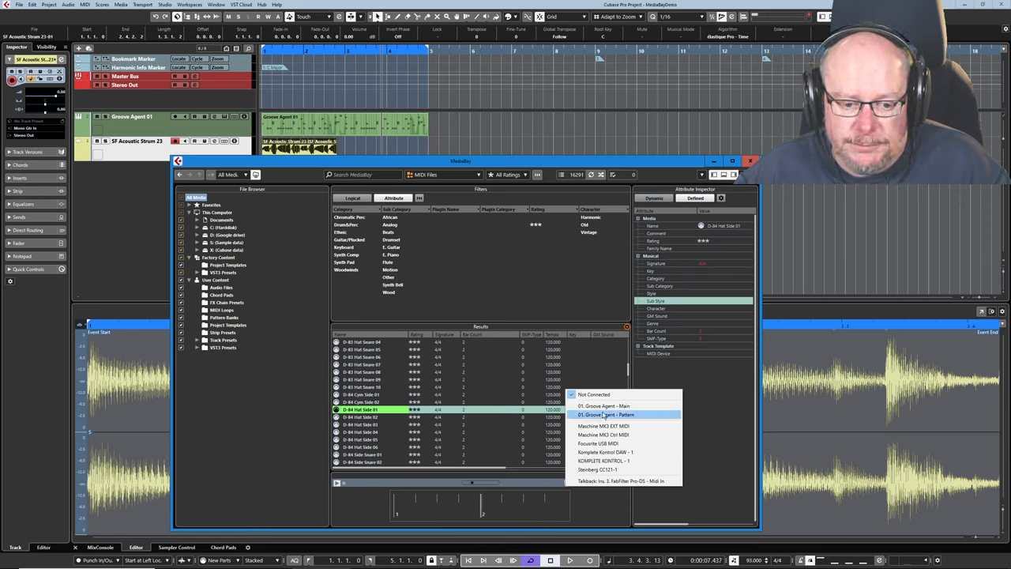
left_click(604, 414)
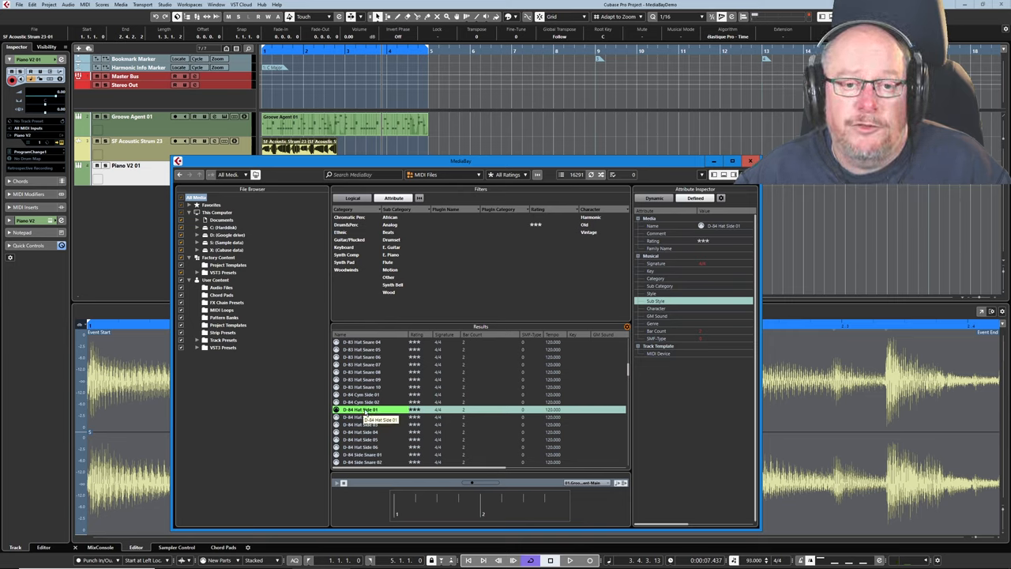
left_click(703, 353)
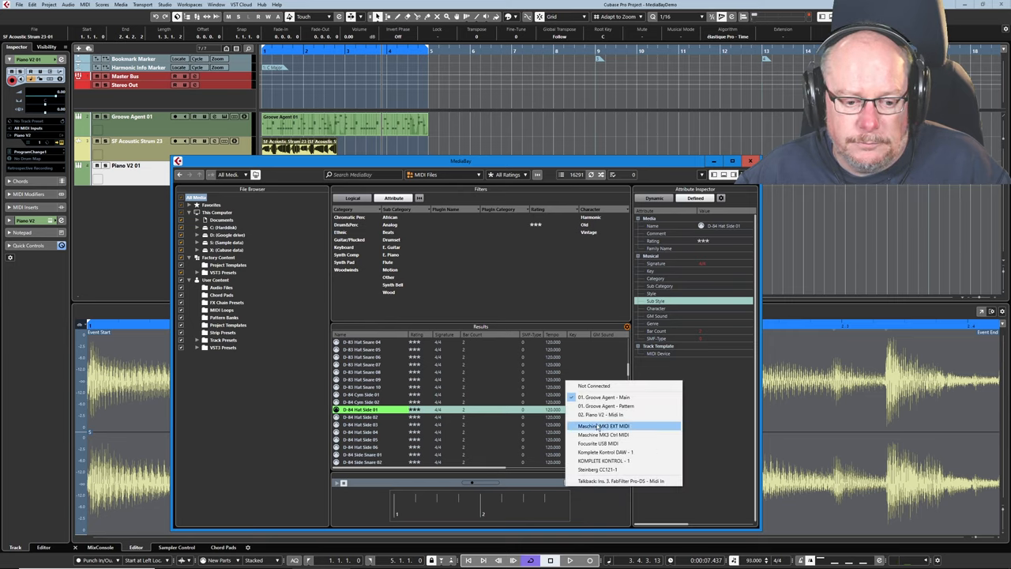
left_click(602, 415)
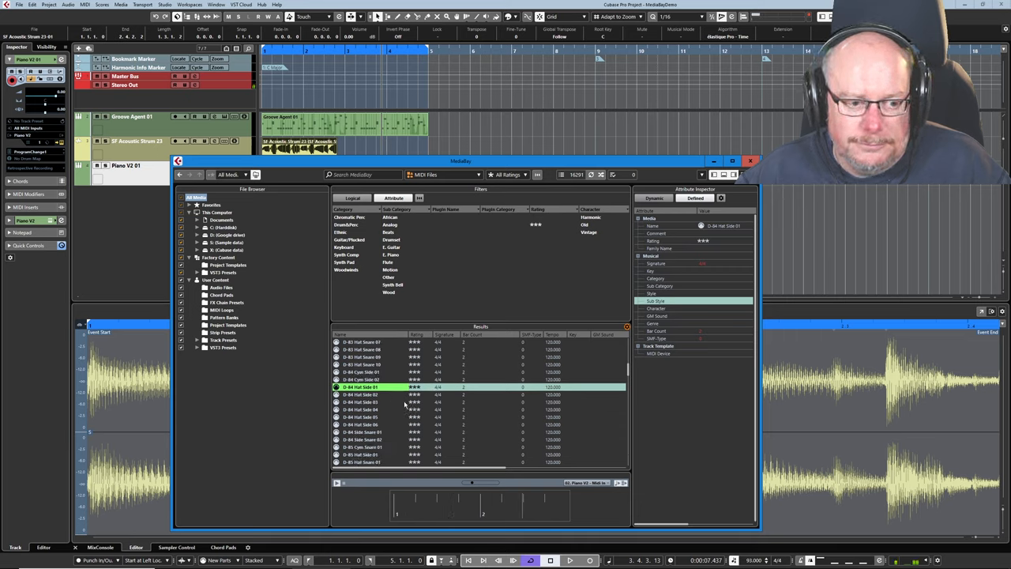
left_click(344, 247)
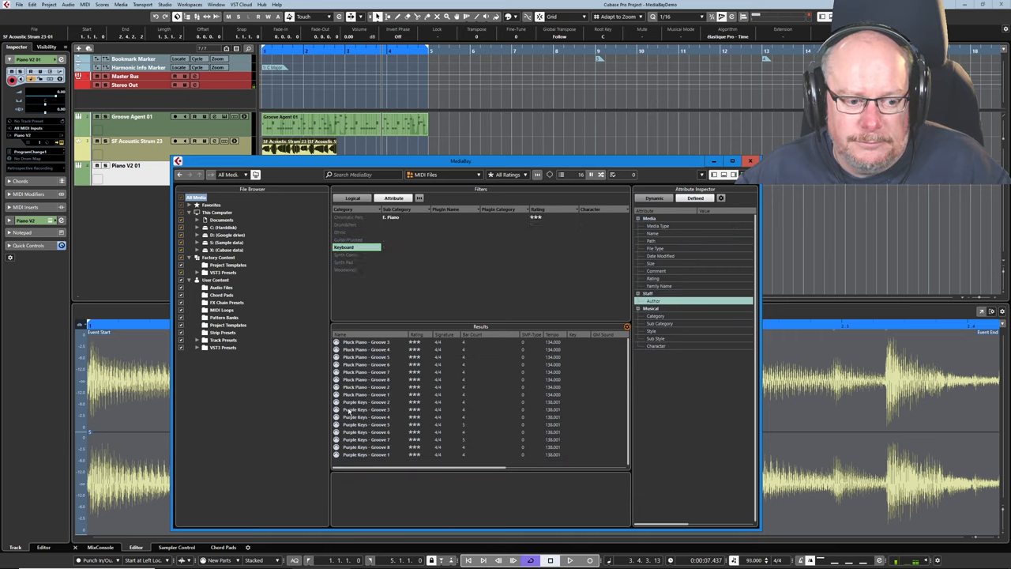
left_click(366, 402)
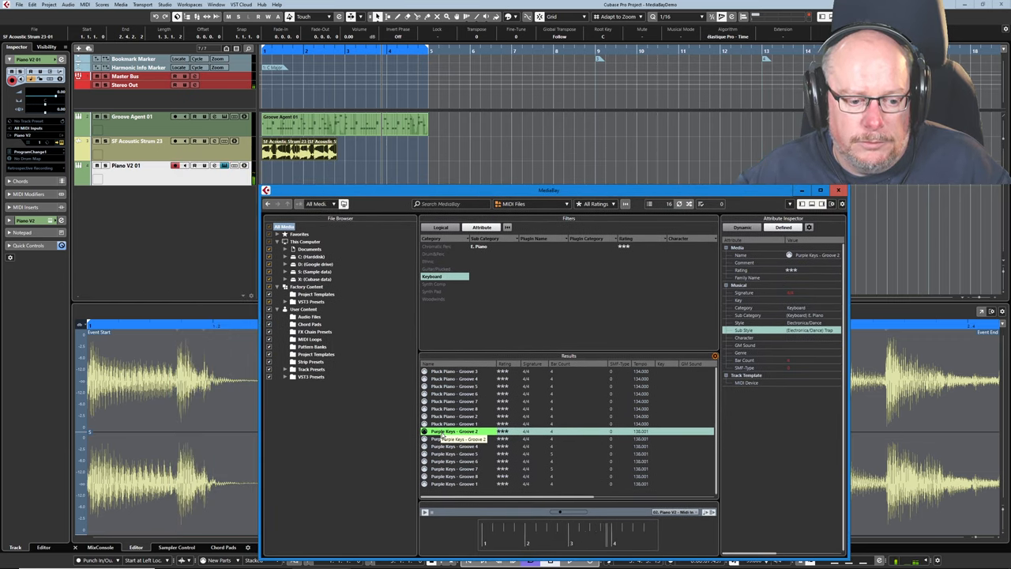
Close MediaBay, remove the SysEx Data track, and lower the Groove Agent channel level
left_click(838, 190)
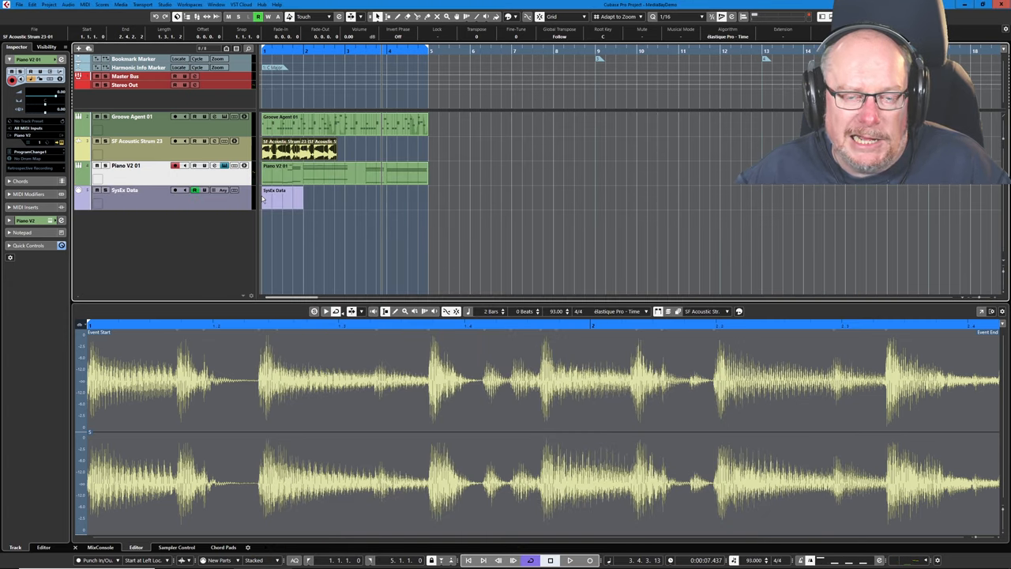
left_click(124, 189)
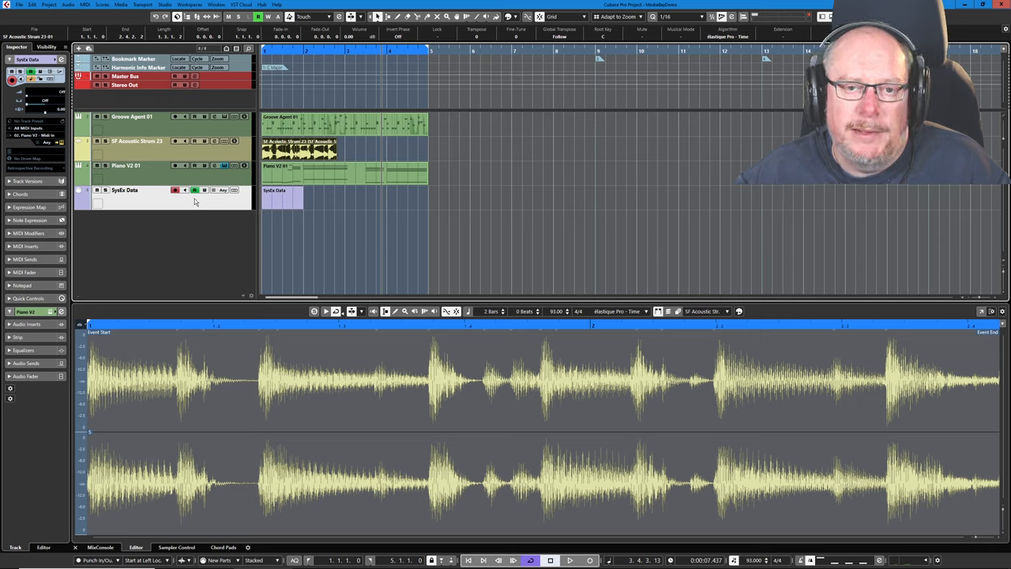
right_click(203, 178)
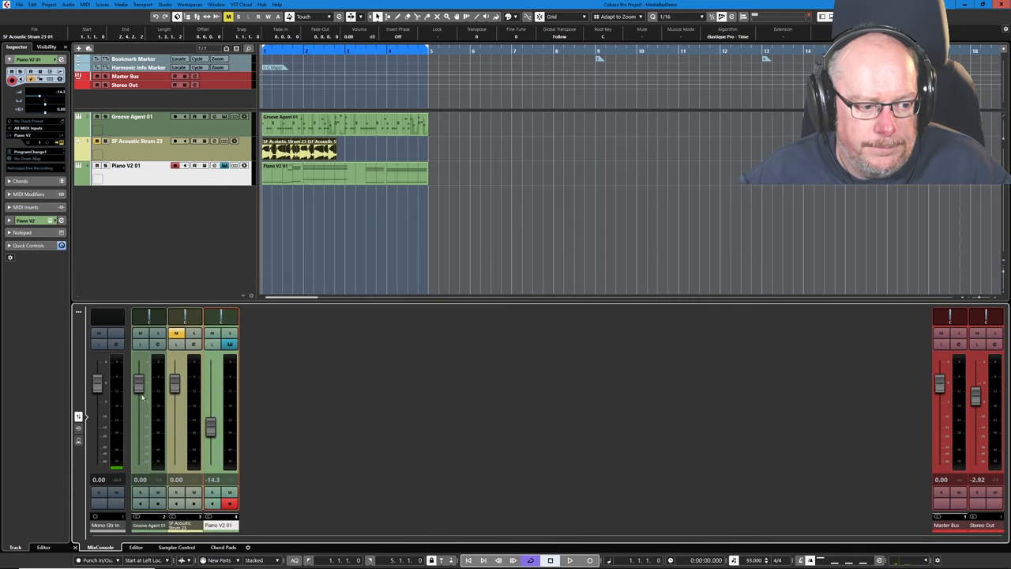
left_click(570, 560)
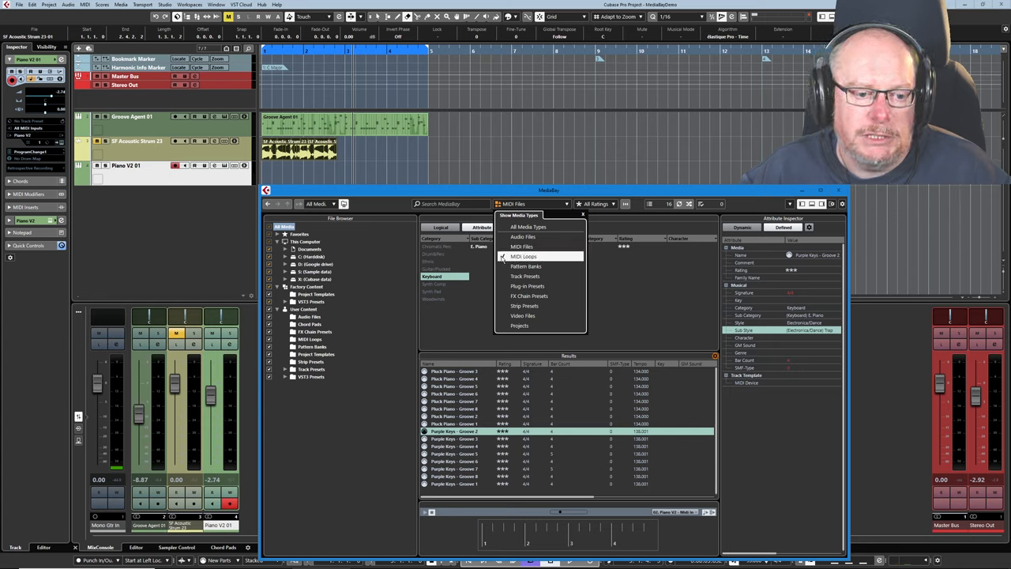
Filter MediaBay to MIDI Loops and bring a Verse A electric piano loop into the project
left_click(524, 256)
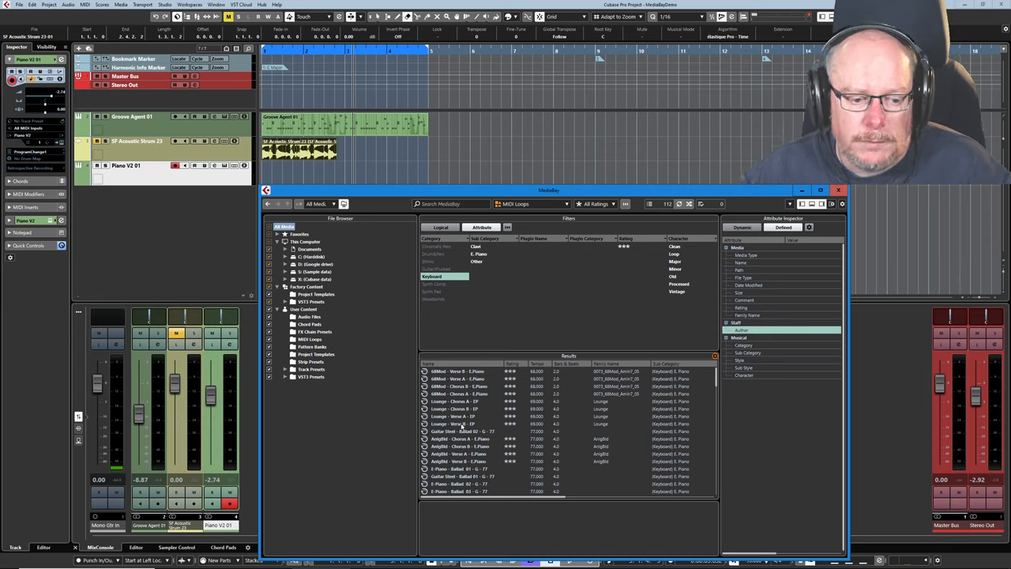
left_click(458, 416)
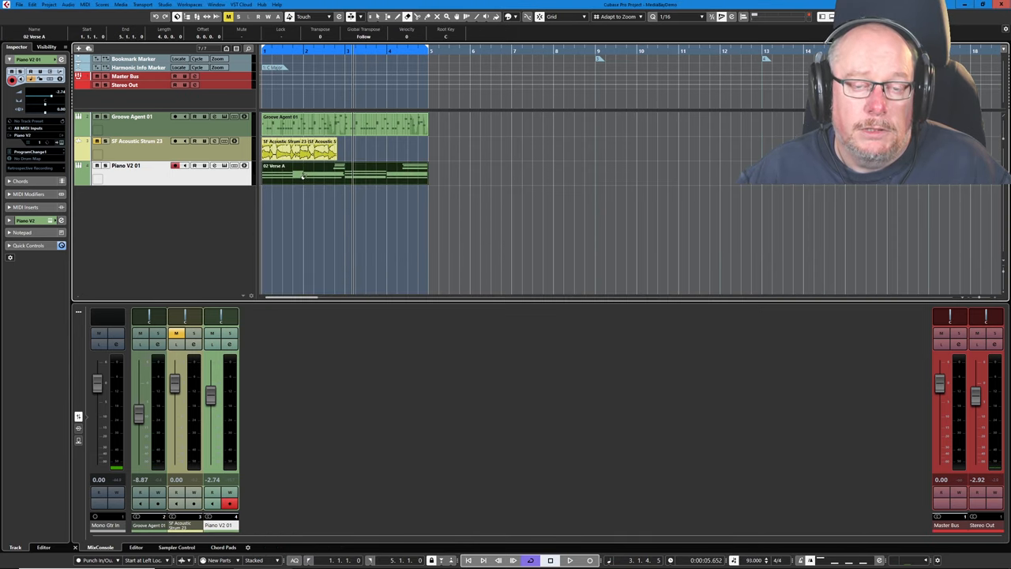
right_click(170, 182)
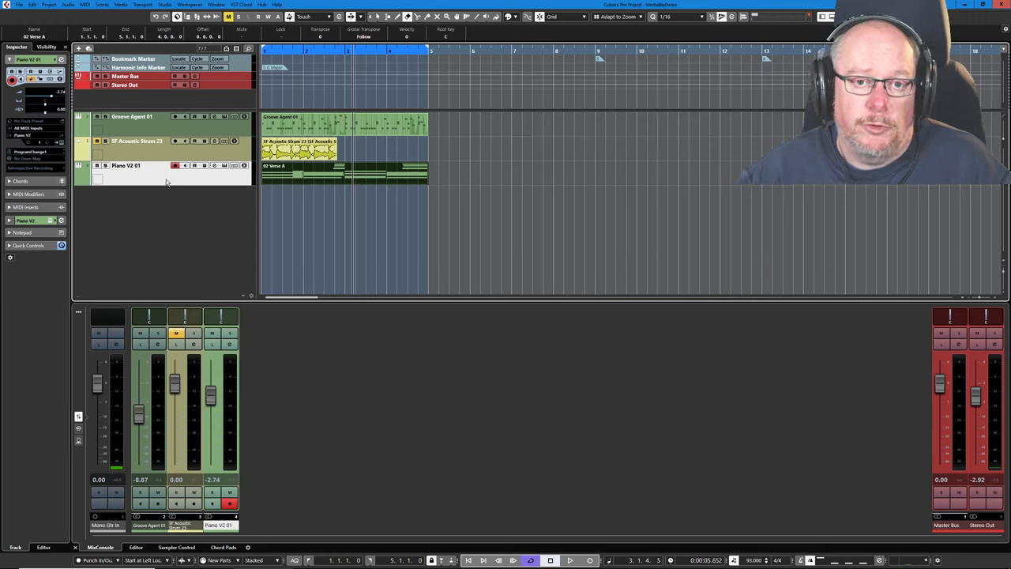
left_click(570, 560)
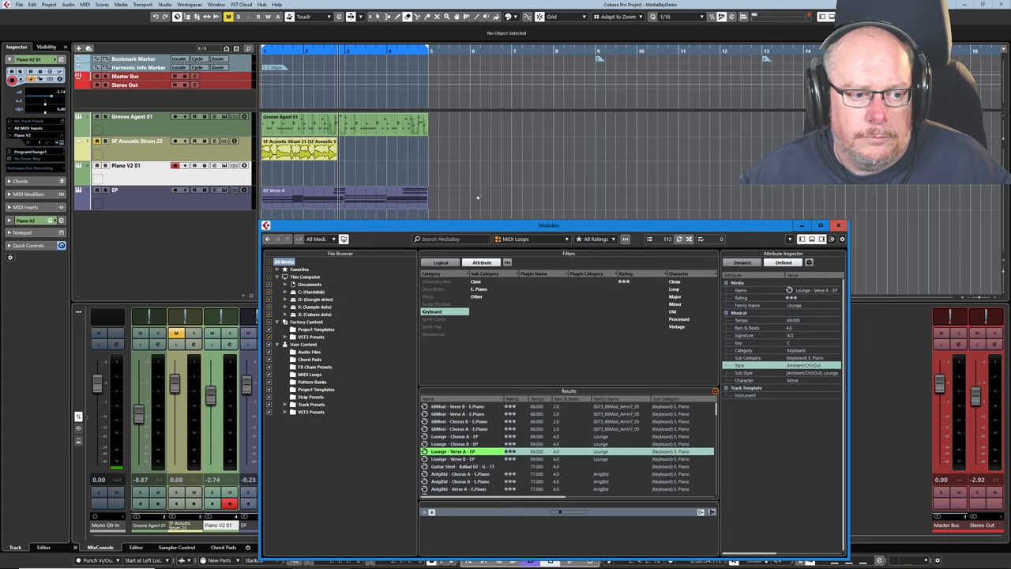
Inspect the EP track's HALion Sonic SE instrument and its channel strip modules
left_click(838, 225)
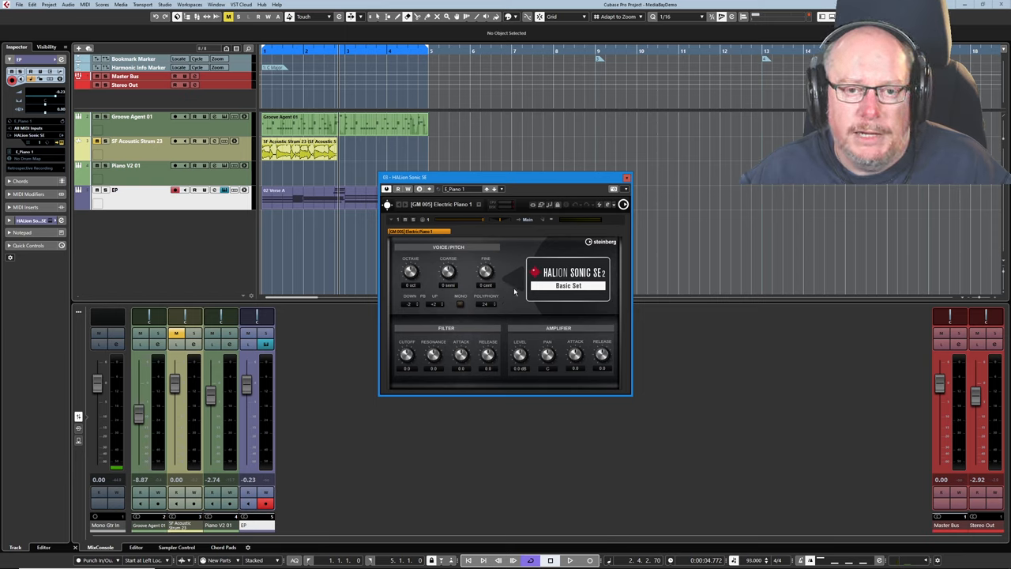
left_click_drag(506, 177, 482, 233)
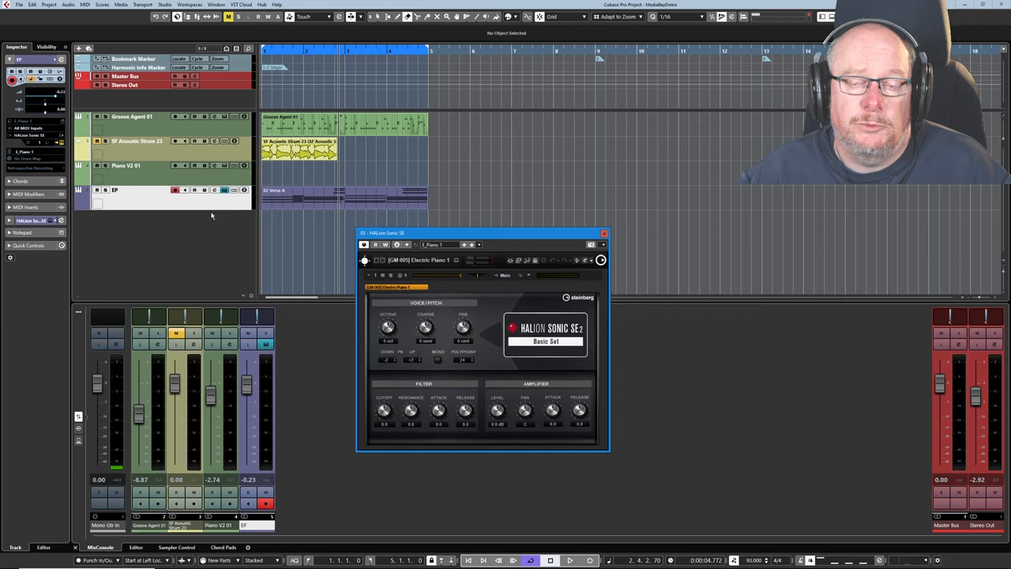
mouse_move(226, 196)
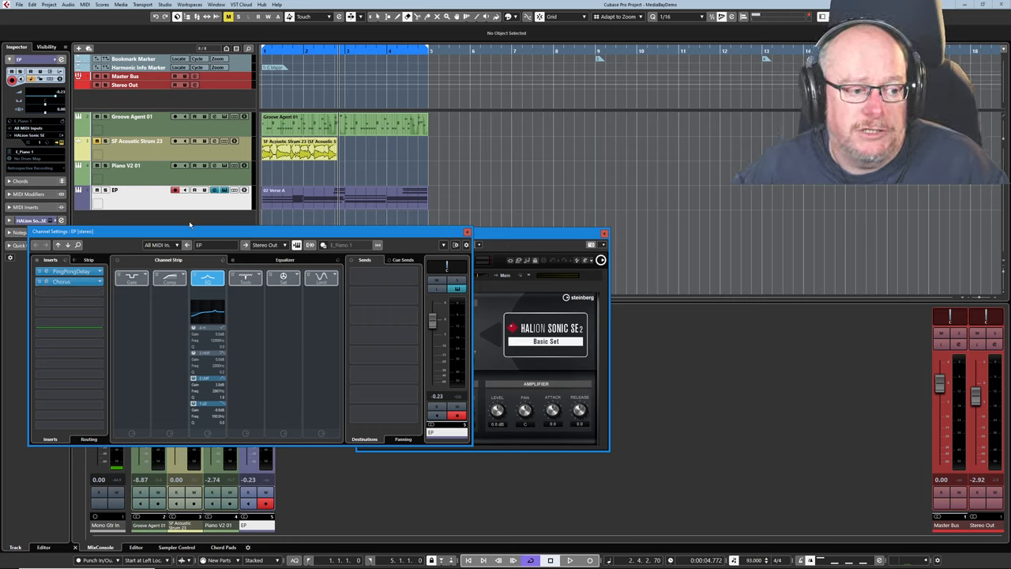
left_click(89, 260)
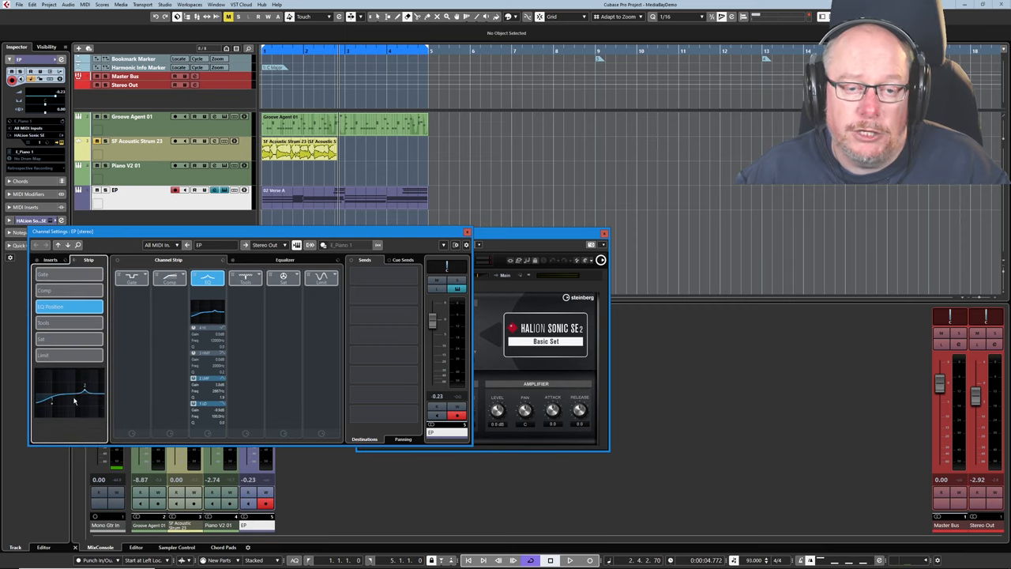
left_click(49, 260)
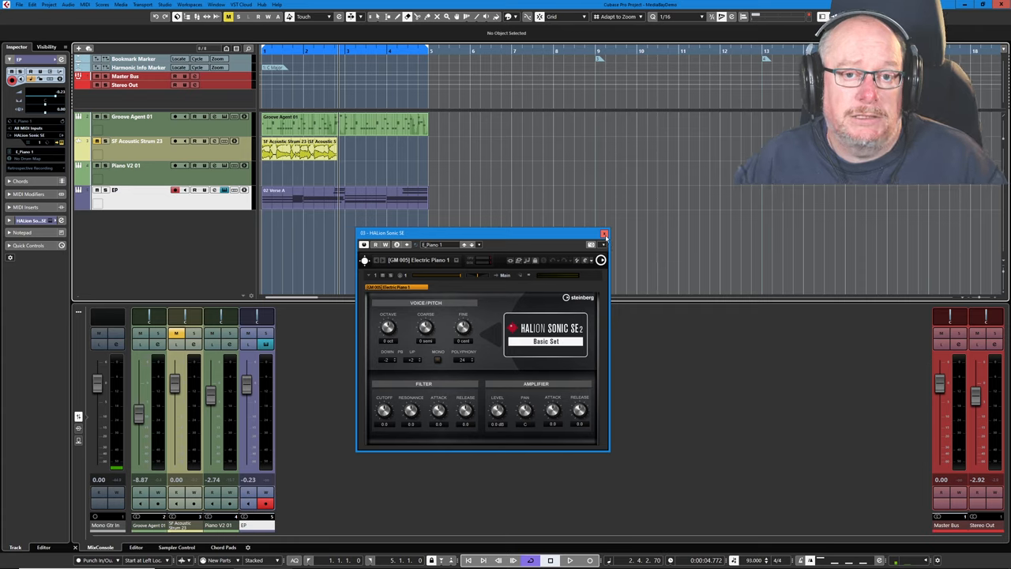
Close HALion Sonic SE and play, then stop, the EP track
left_click(605, 234)
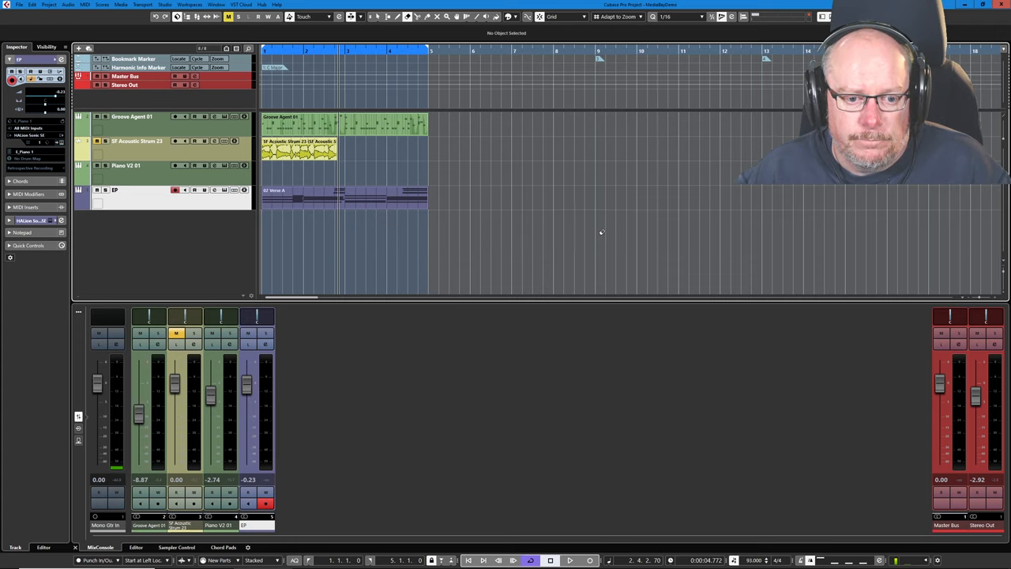
left_click(570, 560)
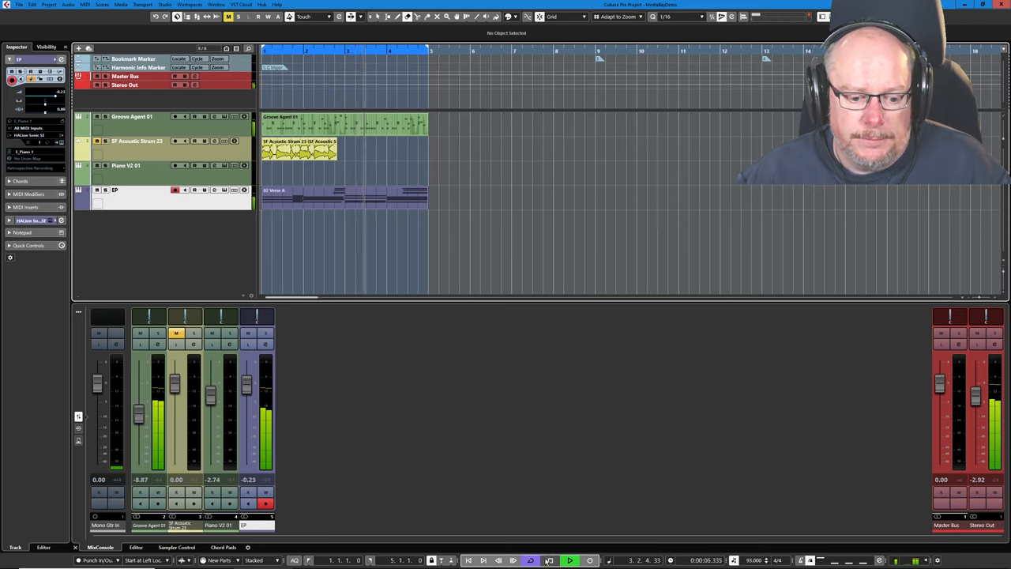
left_click(569, 560)
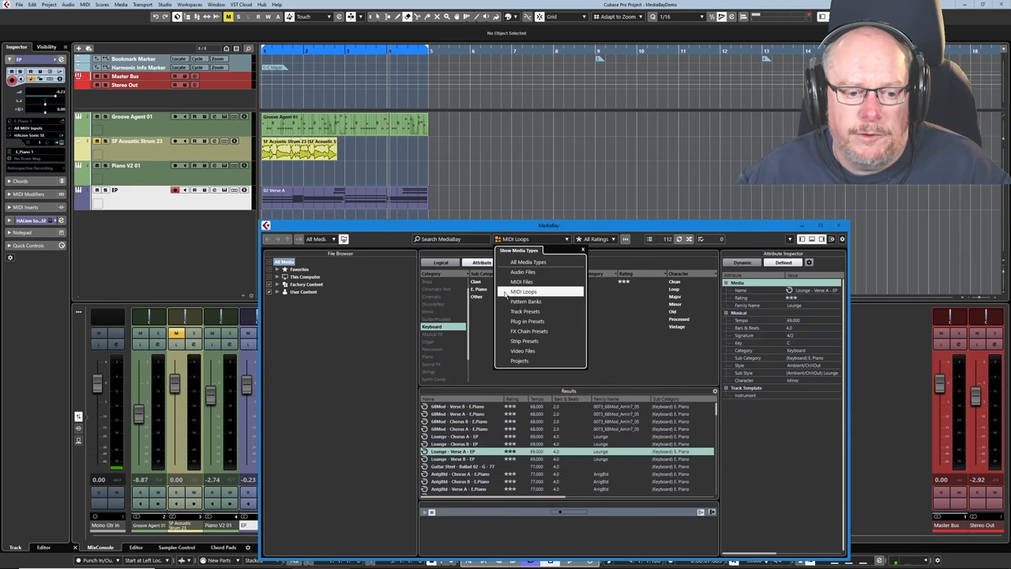
Set MediaBay's media type to Pattern Banks and select Disco 120 from the Drum&Perc results
left_click(526, 301)
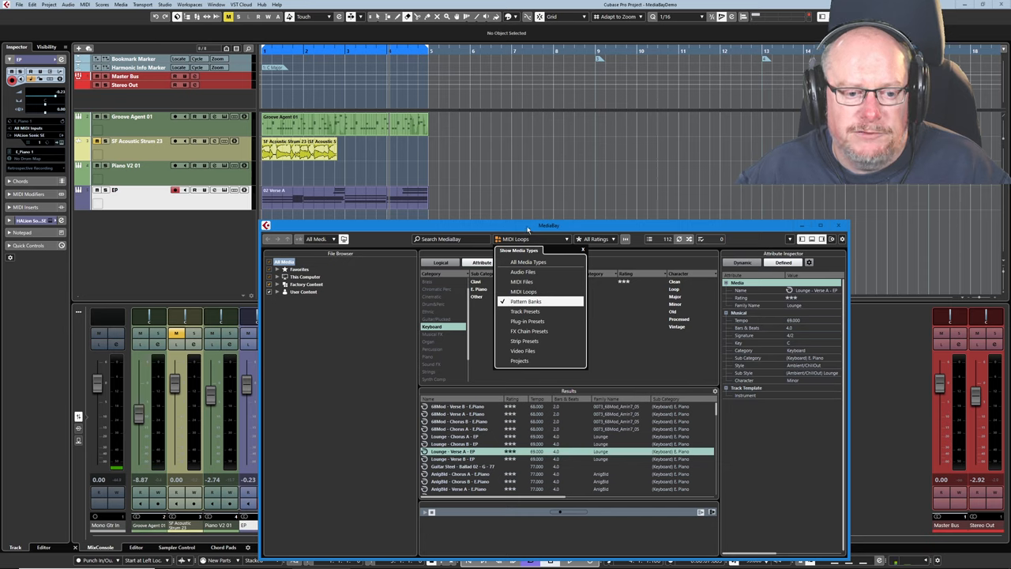
left_click(525, 301)
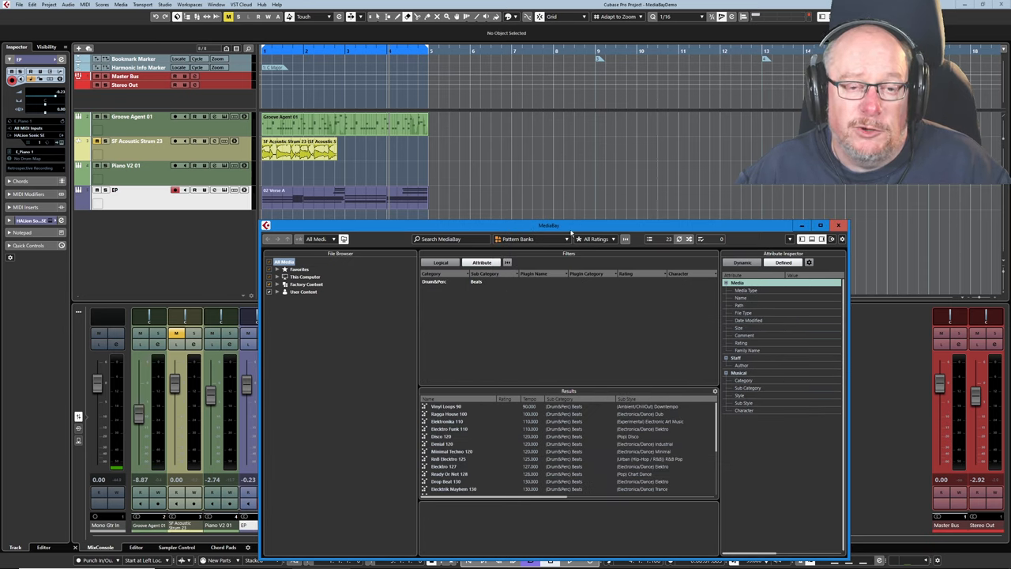
mouse_move(545, 206)
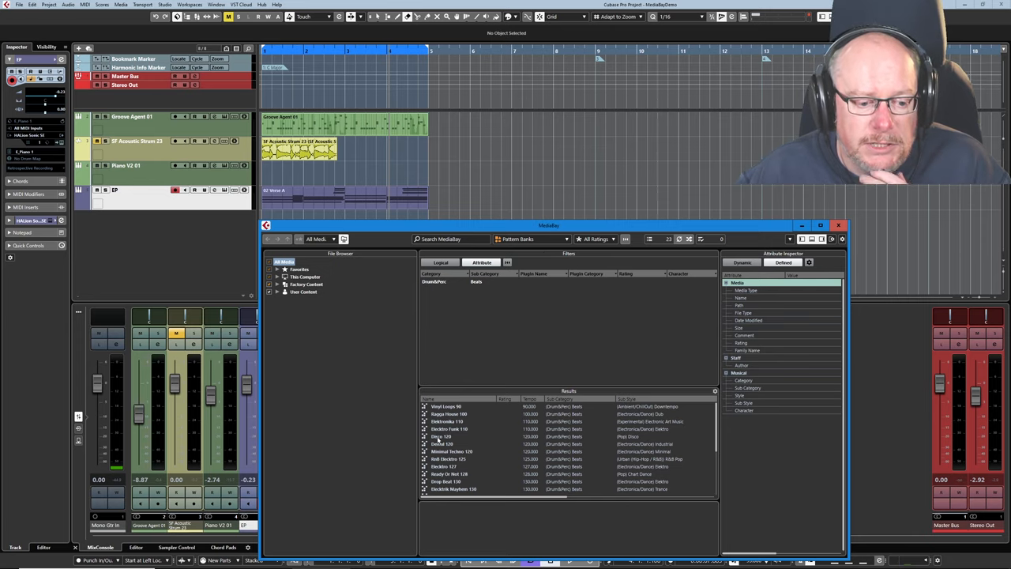
left_click(442, 436)
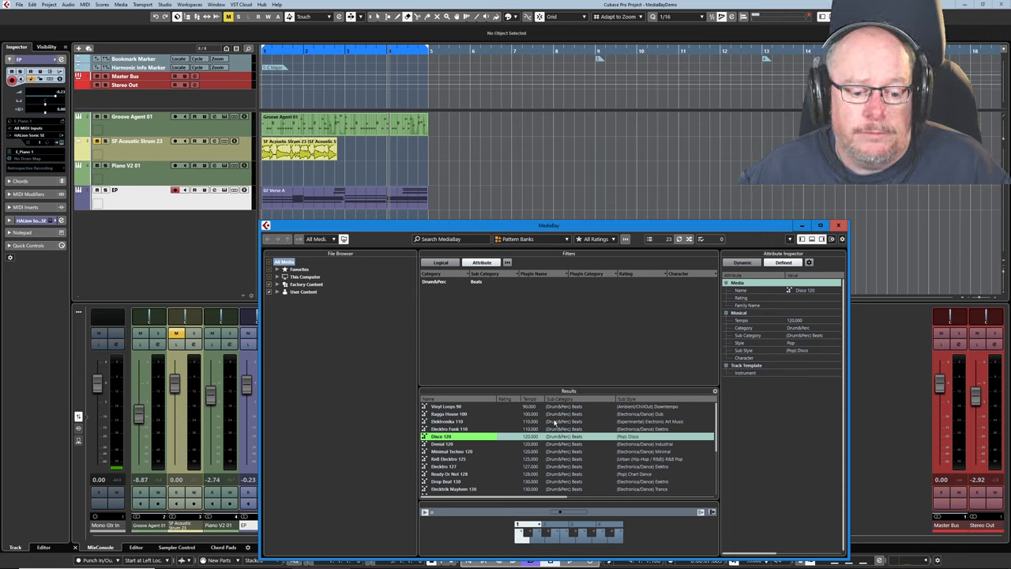
mouse_move(525, 354)
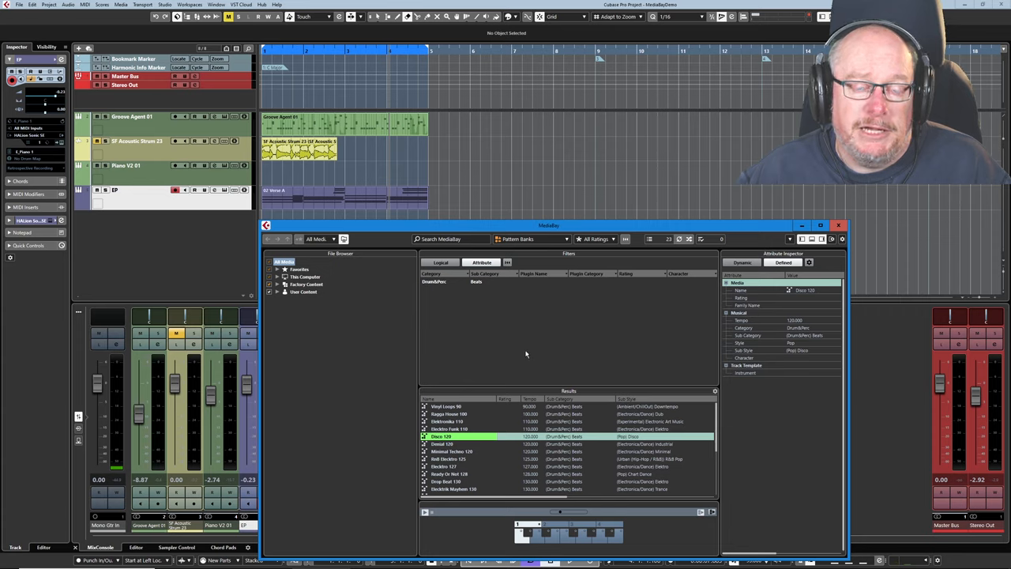
mouse_move(407, 366)
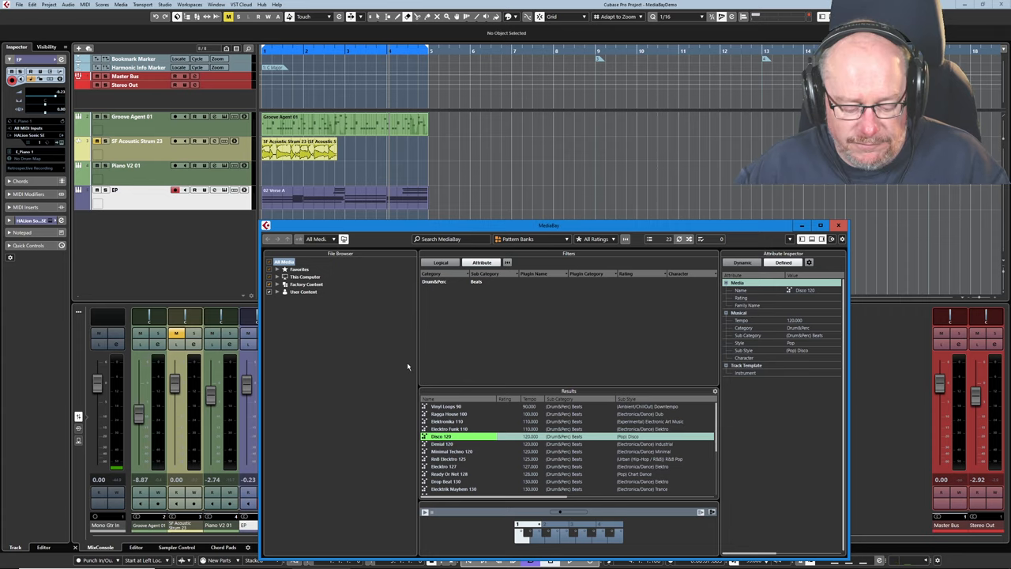
mouse_move(500, 353)
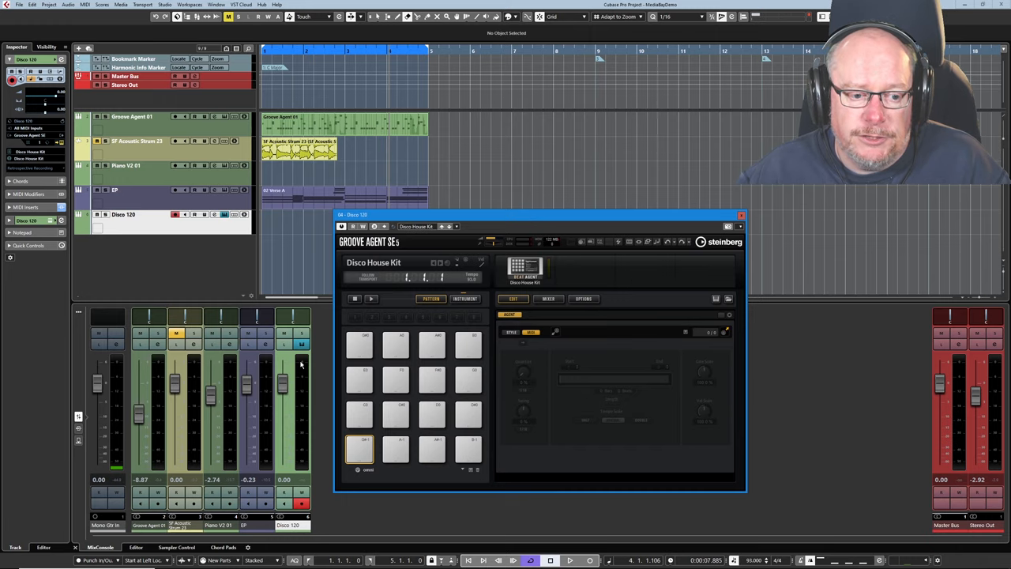
mouse_move(764, 300)
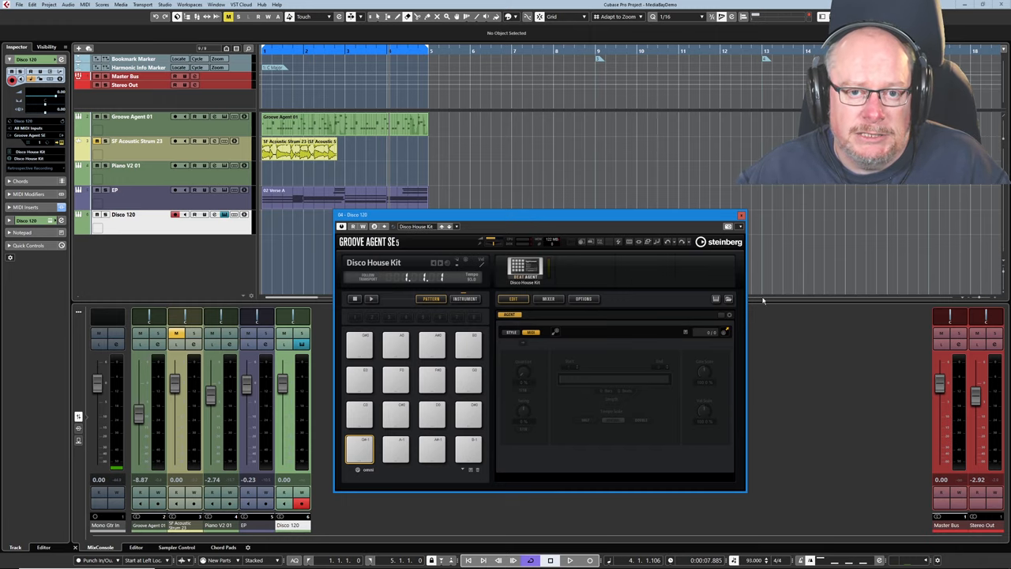
Close Groove Agent SE, expand MIDI Inserts, and open and reposition Beat Designer
left_click(741, 214)
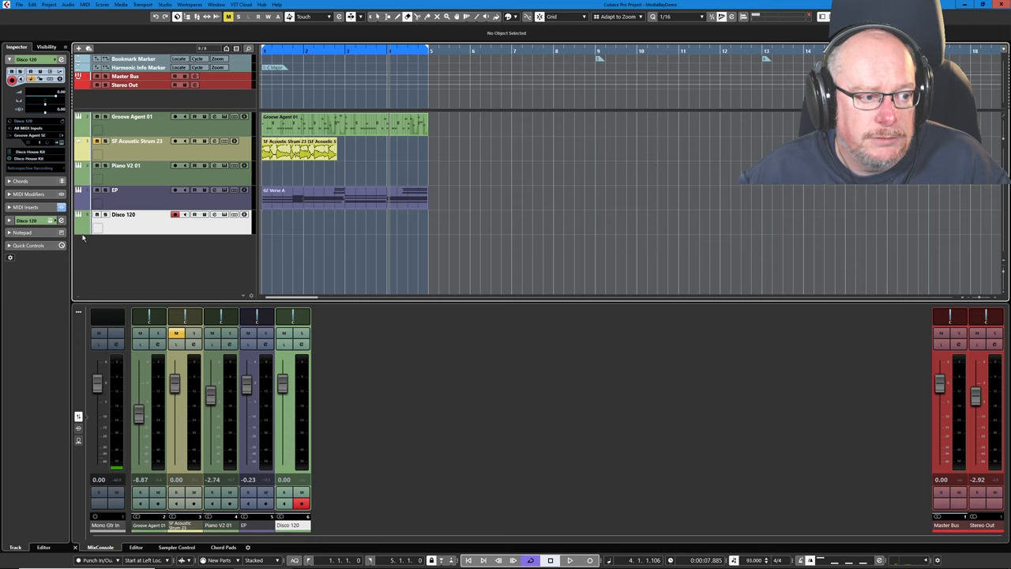
left_click(11, 207)
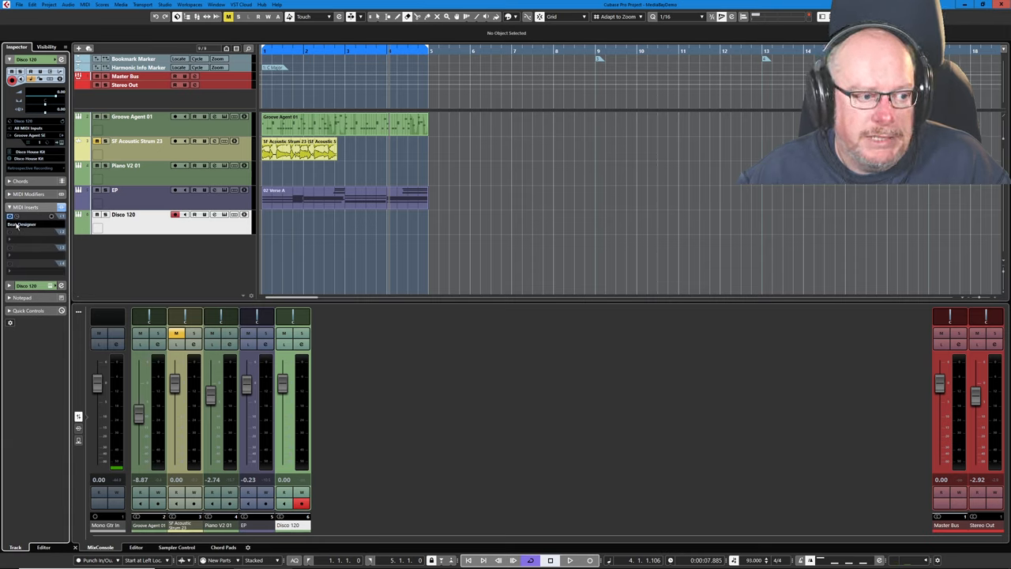
left_click(22, 224)
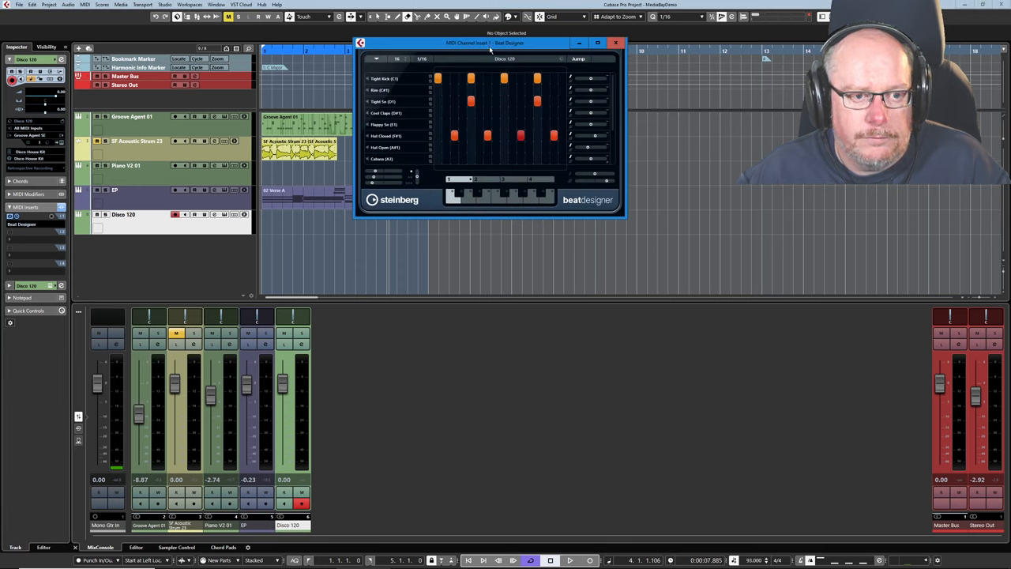
left_click_drag(490, 43, 478, 236)
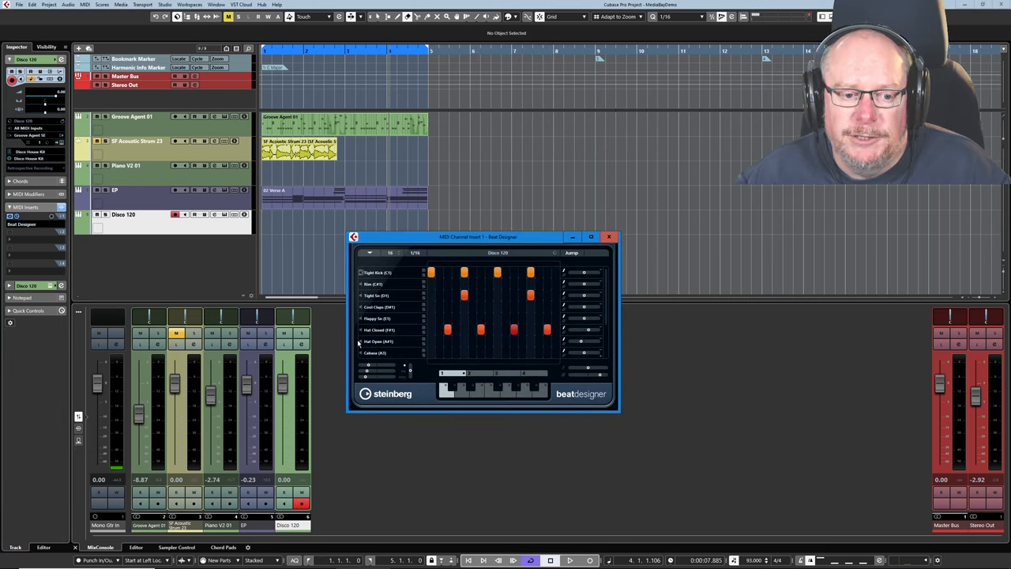
mouse_move(546, 352)
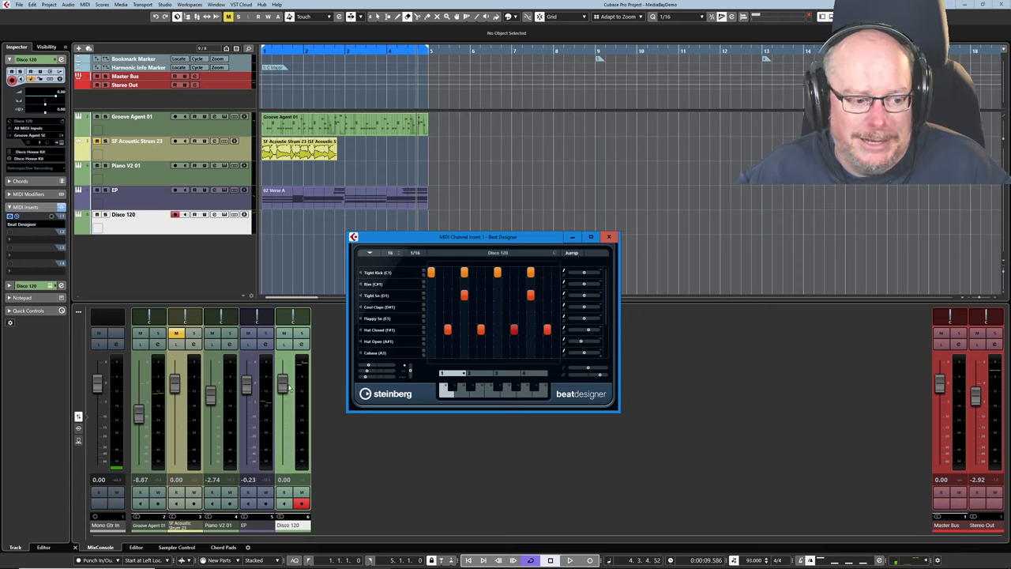
Close and reopen Beat Designer, then pull down the Stereo Out fader
left_click(610, 236)
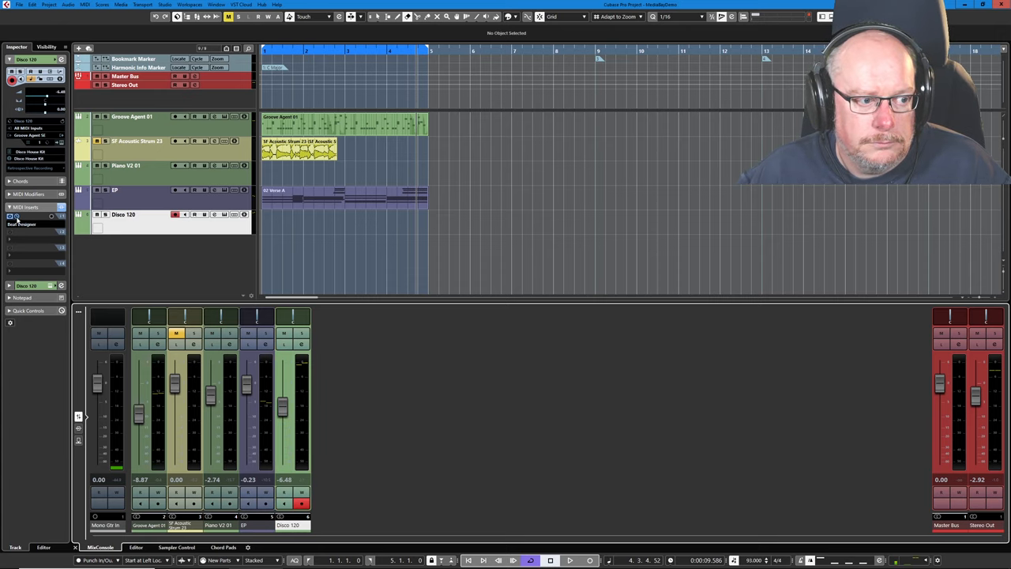
left_click(36, 216)
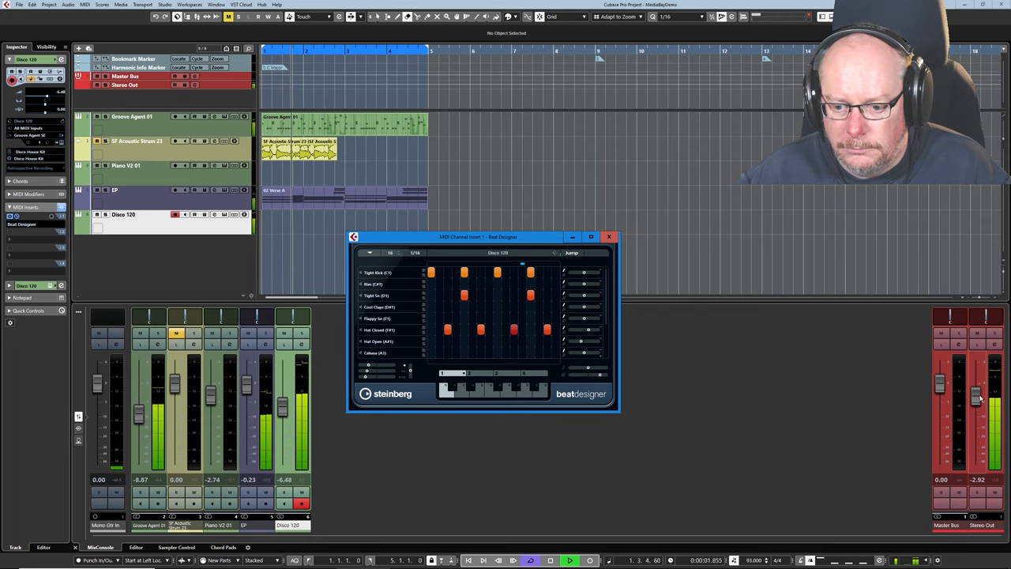
left_click(609, 236)
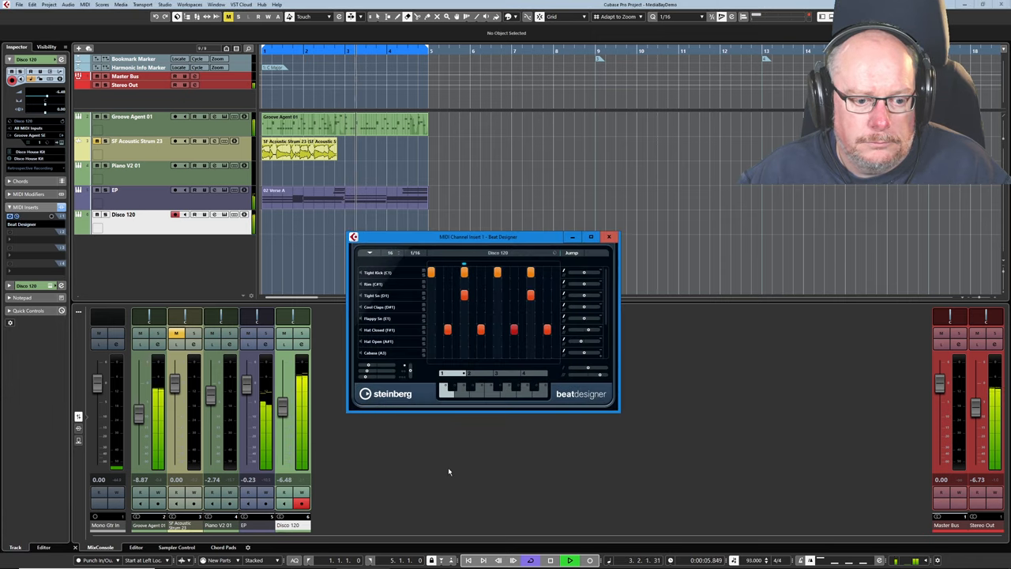
left_click(431, 329)
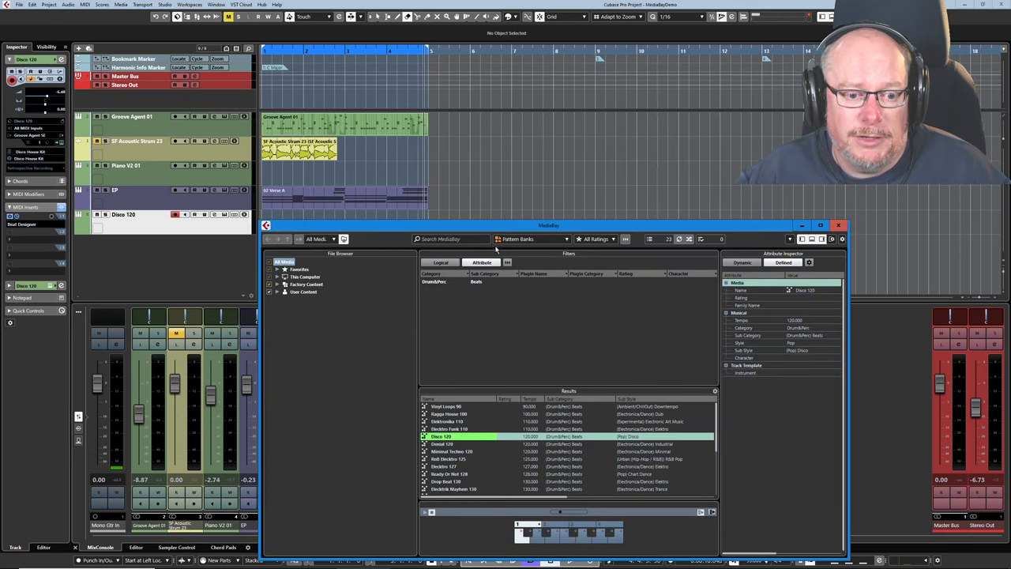
Set MediaBay's media type to Track Presets, browse the results, then close MediaBay
left_click(533, 239)
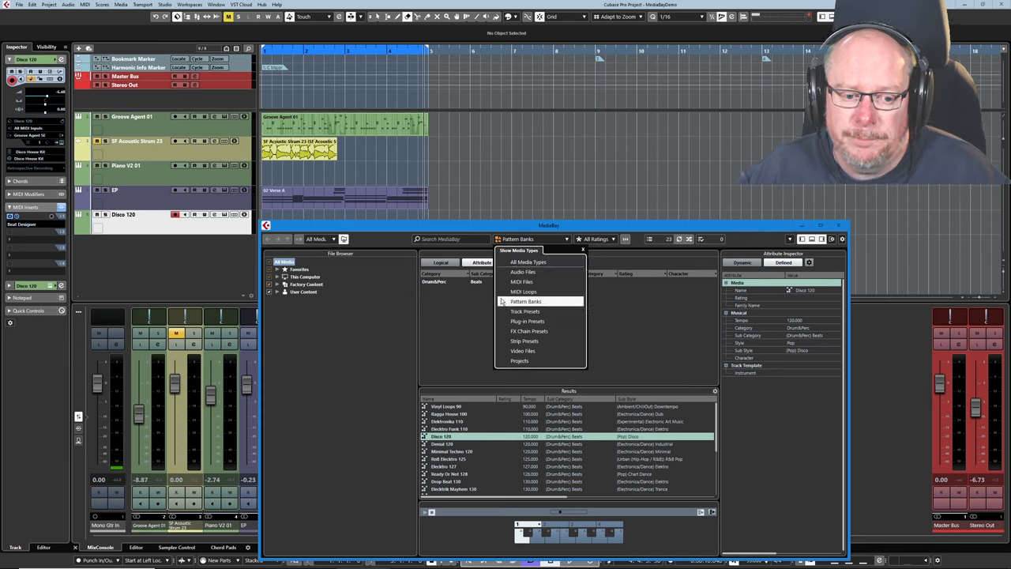
left_click(526, 311)
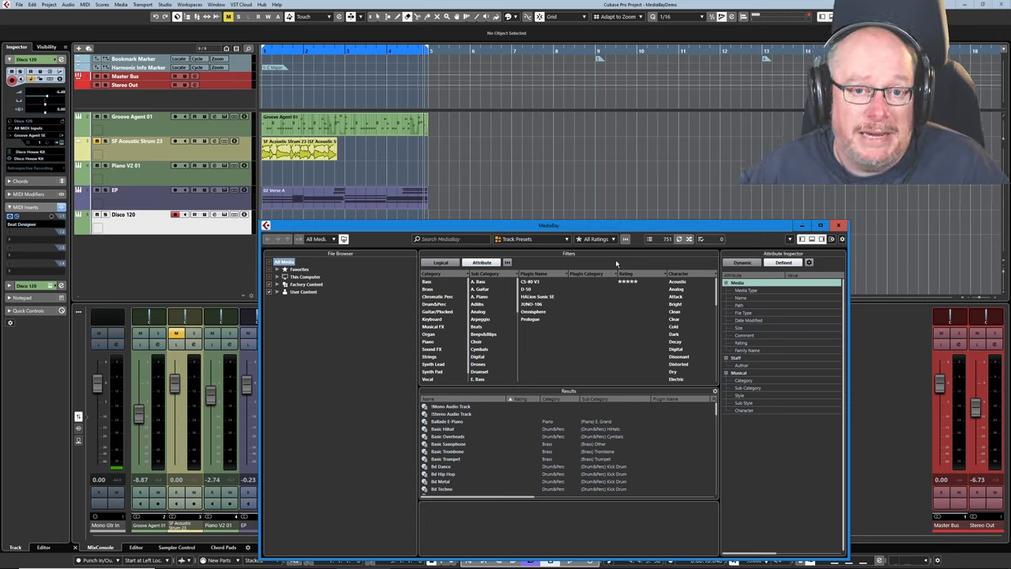
mouse_move(631, 316)
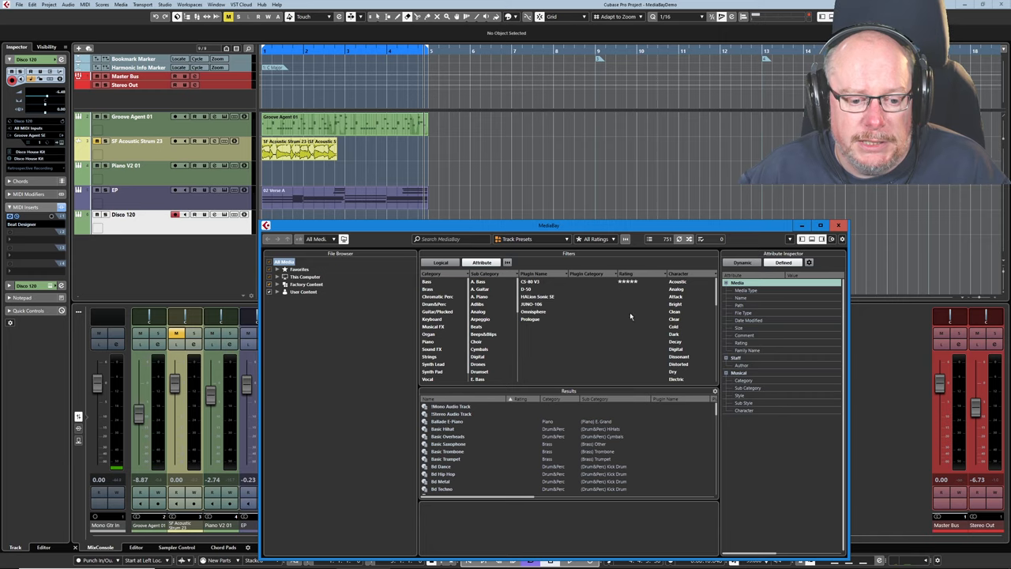
left_click(838, 225)
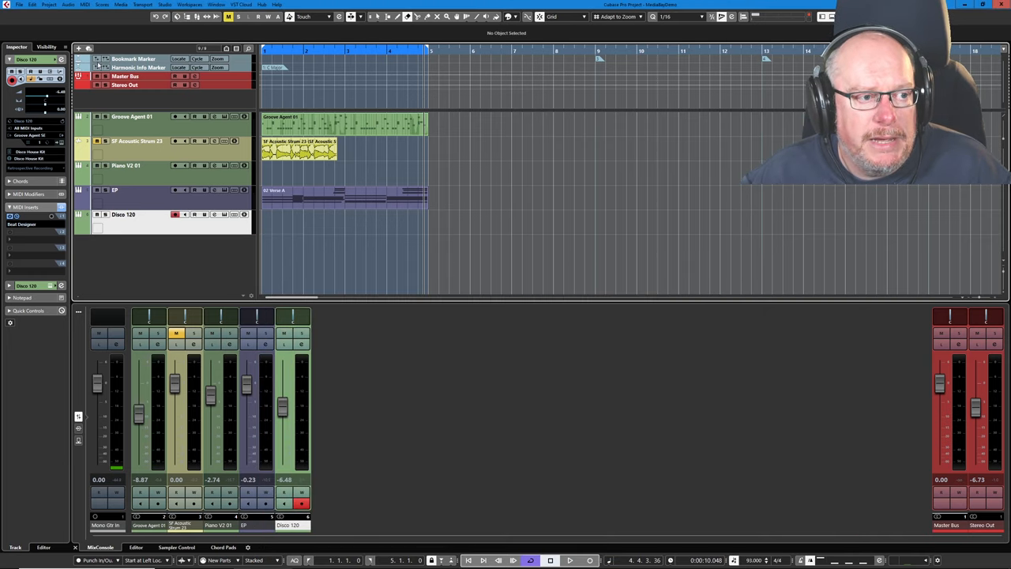
mouse_move(80, 48)
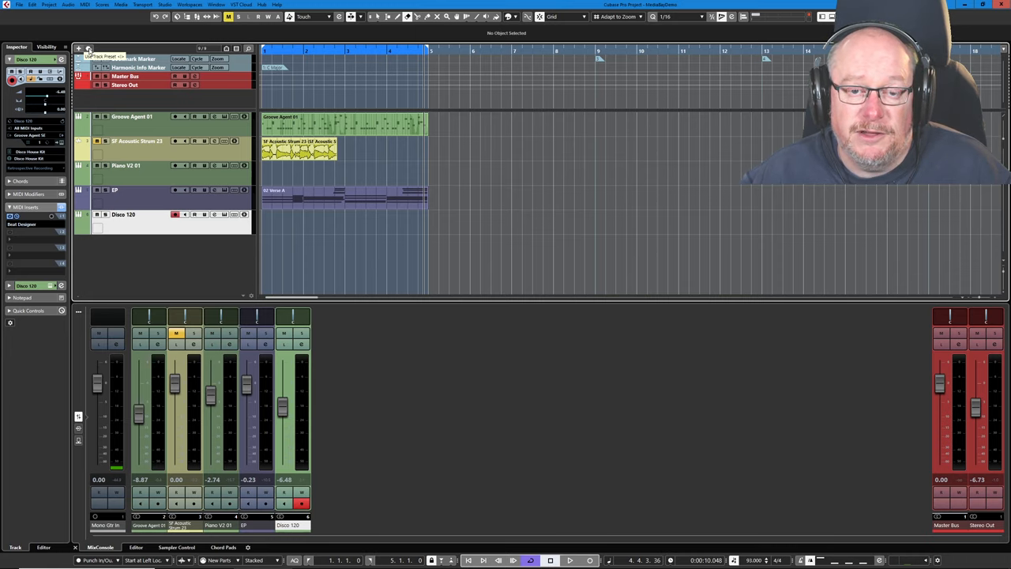
left_click(89, 48)
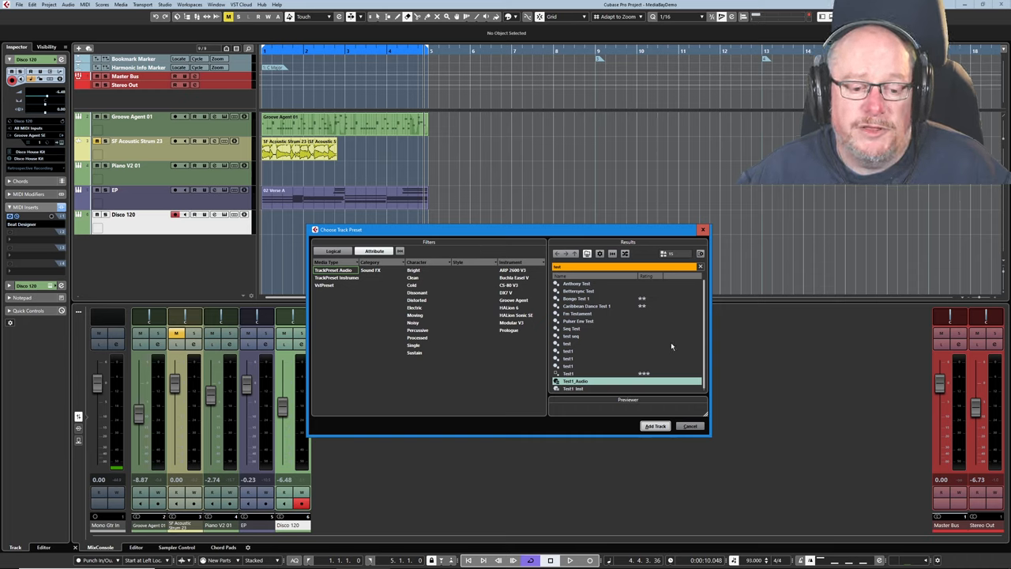
mouse_move(699, 266)
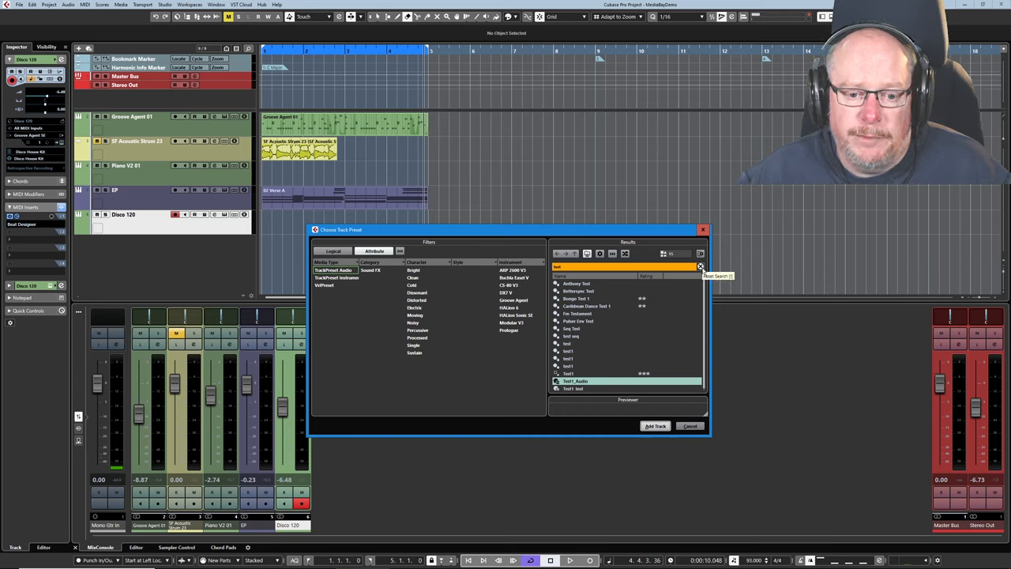
left_click(699, 267)
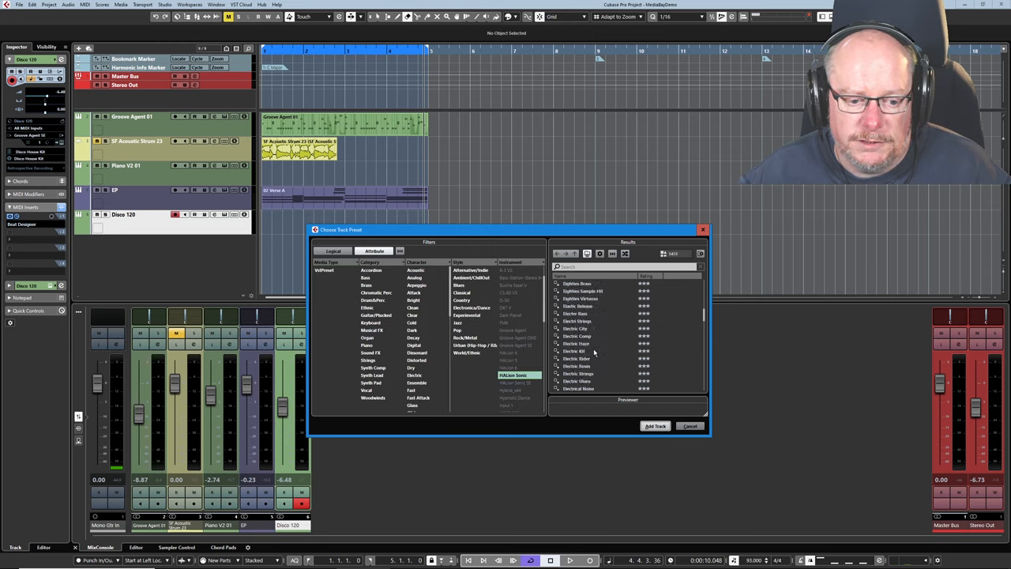
mouse_move(577, 358)
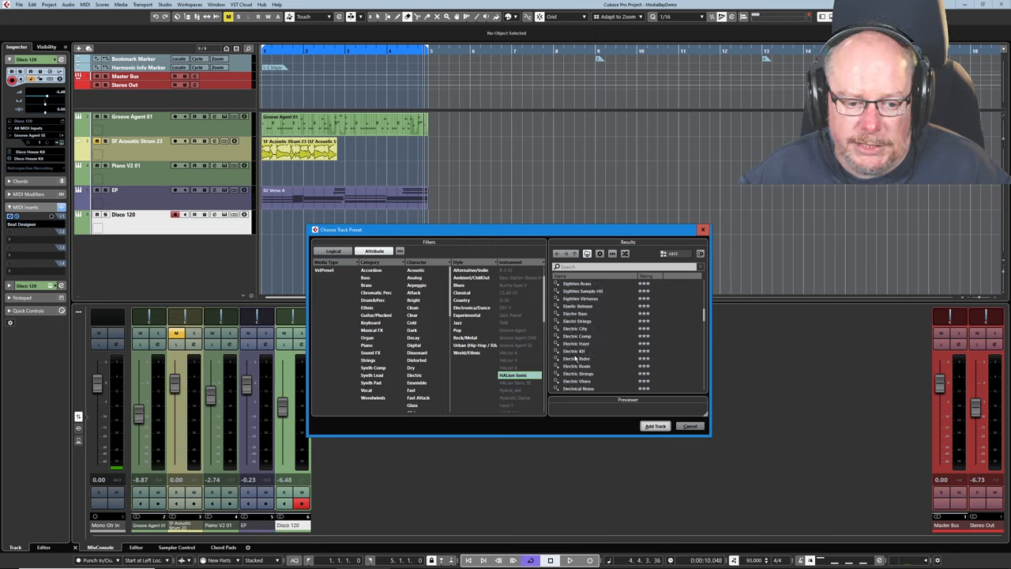
left_click(576, 359)
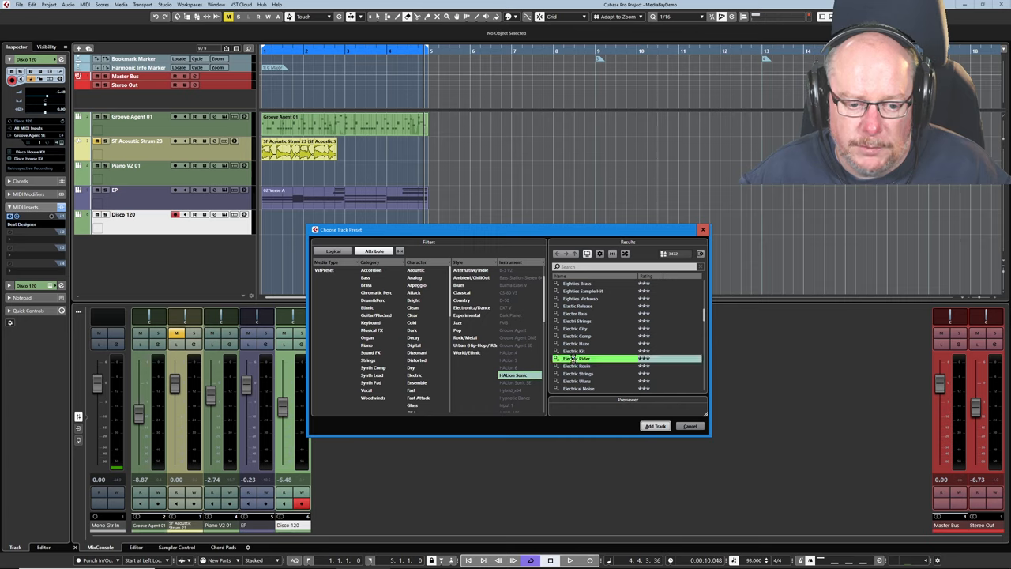
left_click(690, 426)
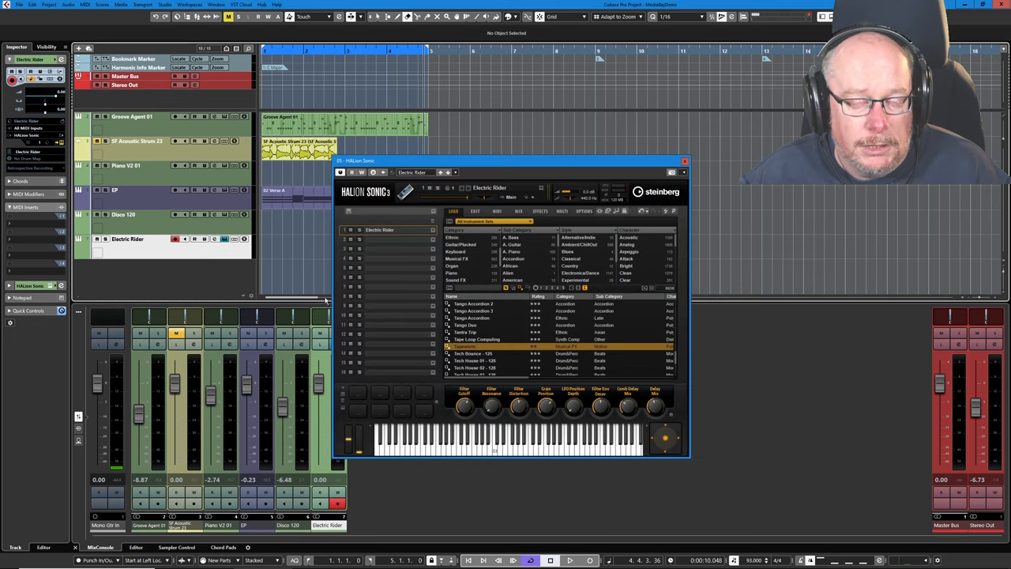
mouse_move(265, 363)
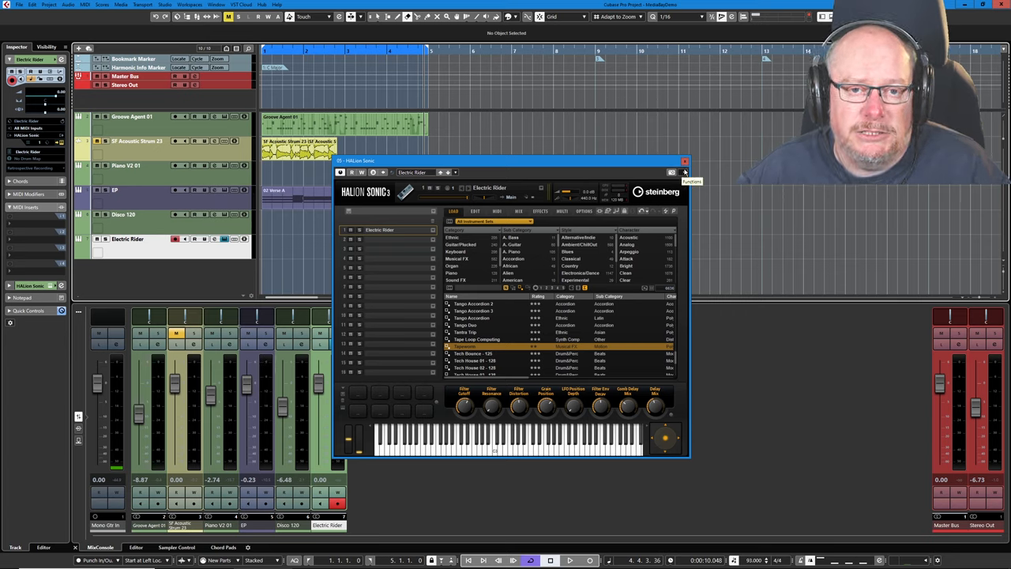
left_click(684, 162)
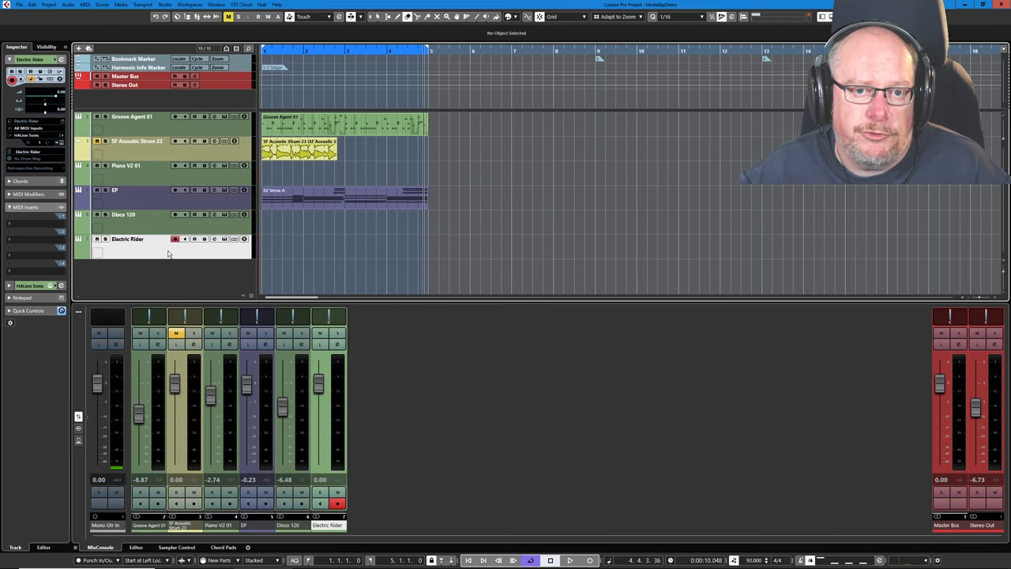
Add Audio 01 plus FX 1 and FX 2 FabFilter Pro-R tracks, and select all three
right_click(166, 253)
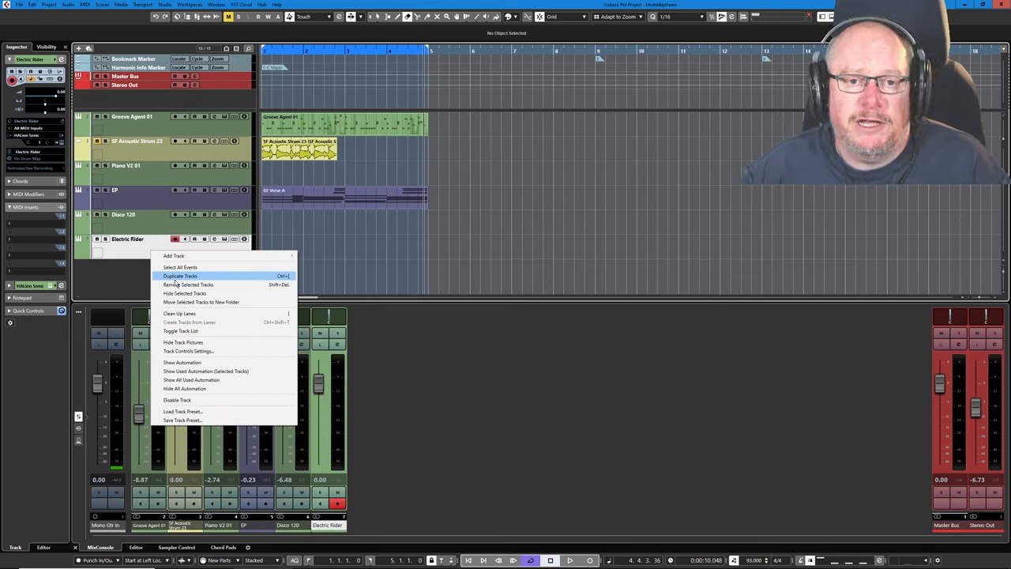
mouse_move(144, 276)
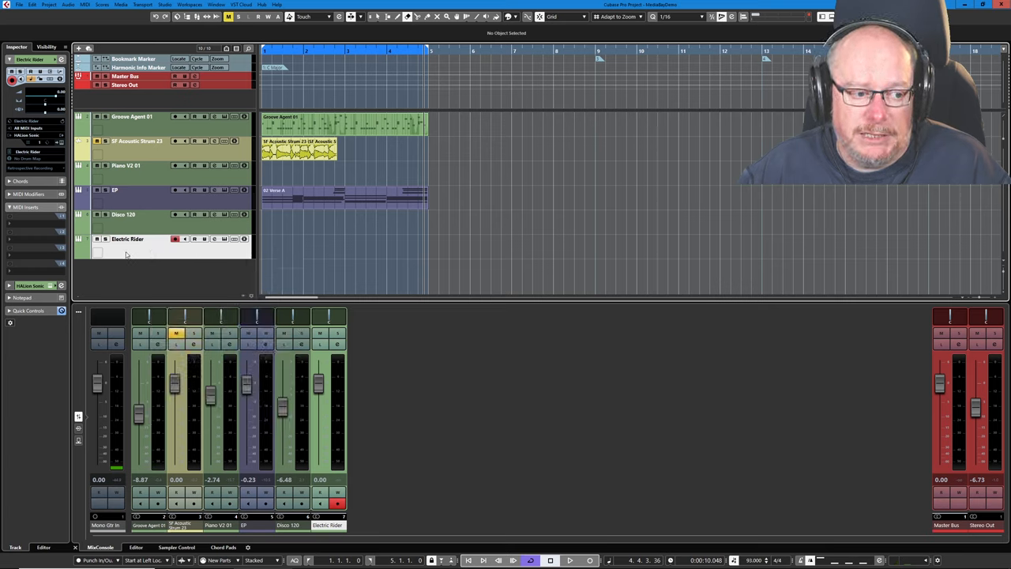
mouse_move(166, 250)
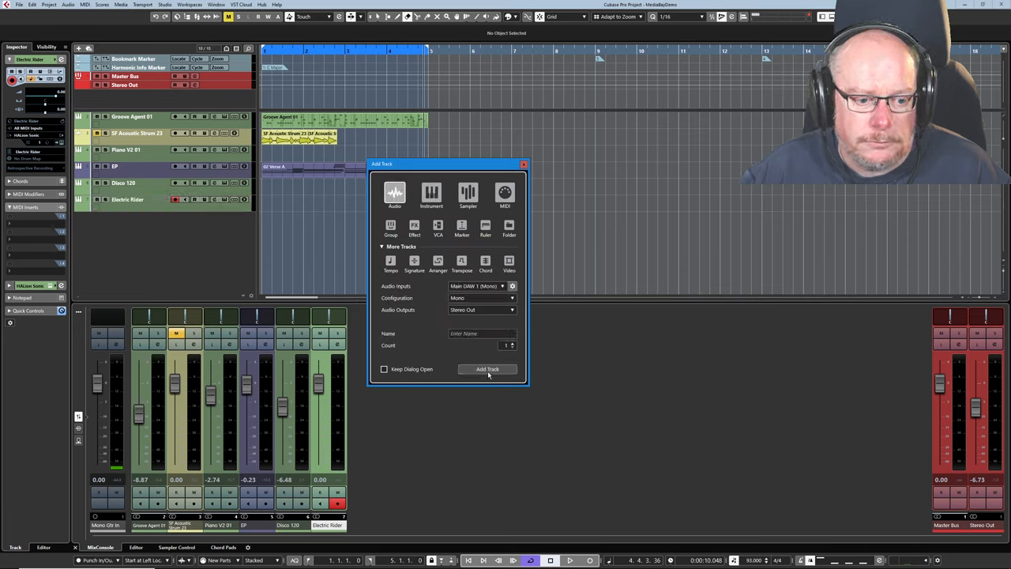
left_click(488, 368)
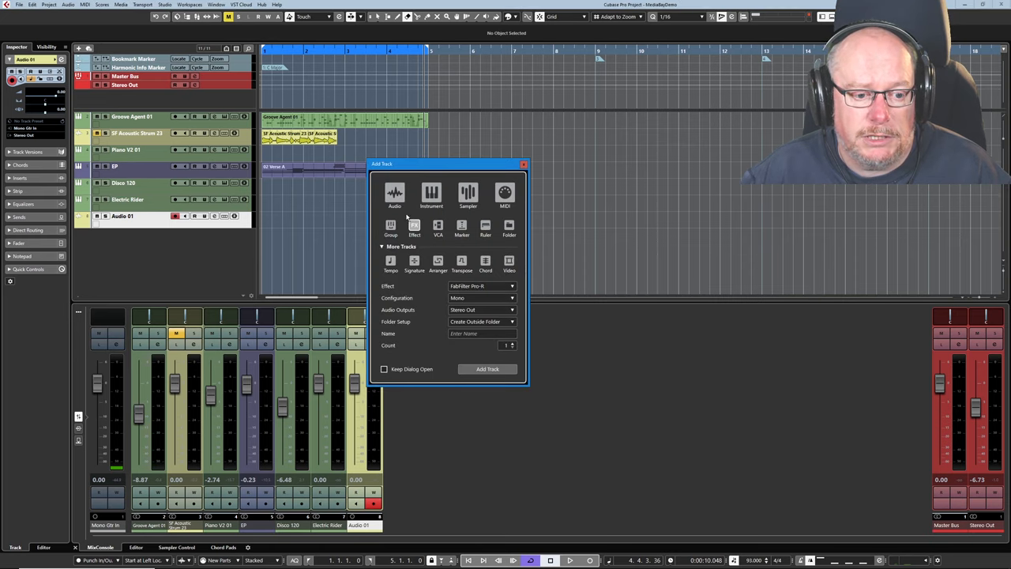
left_click(510, 343)
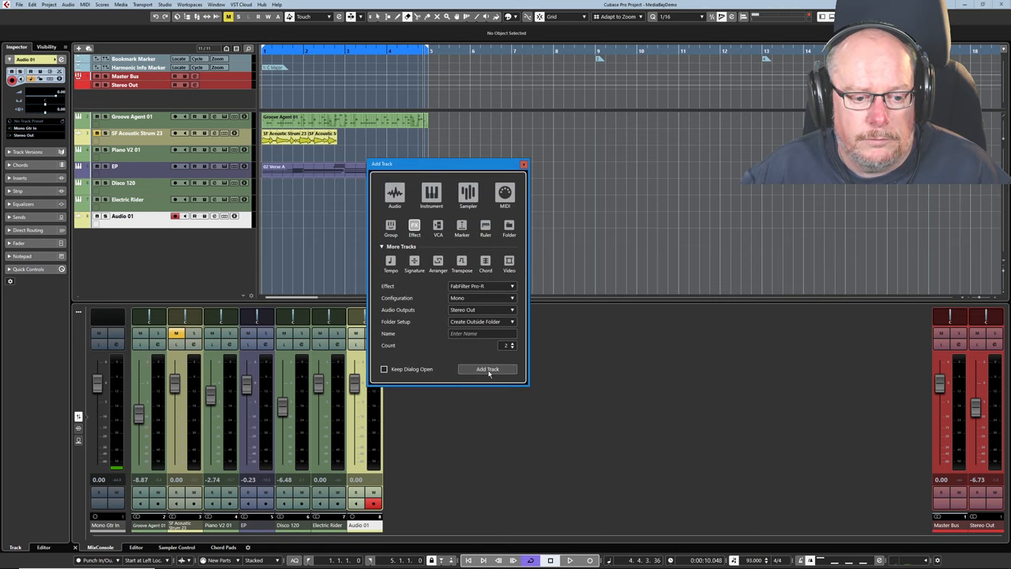
left_click(487, 369)
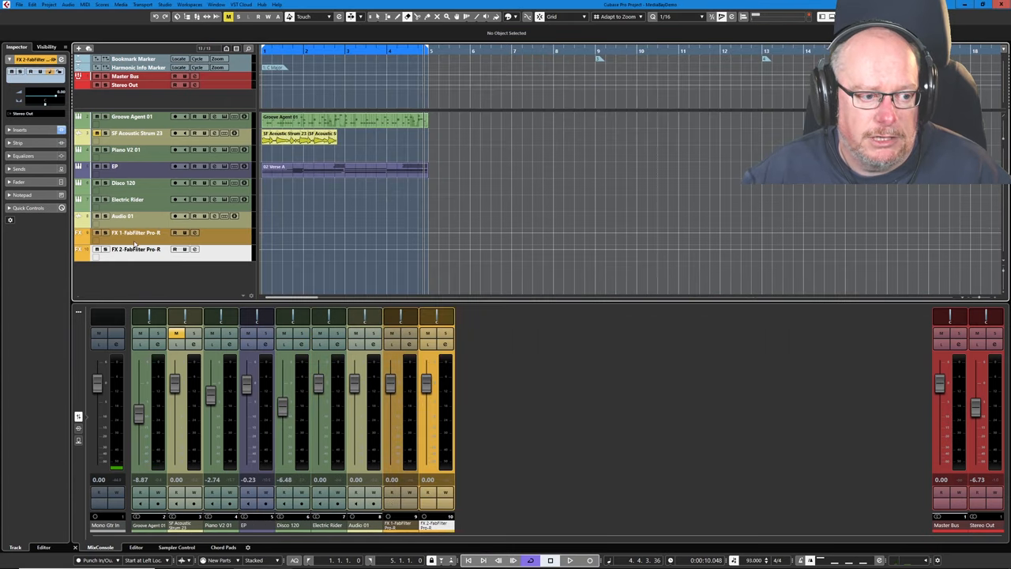
left_click(122, 216)
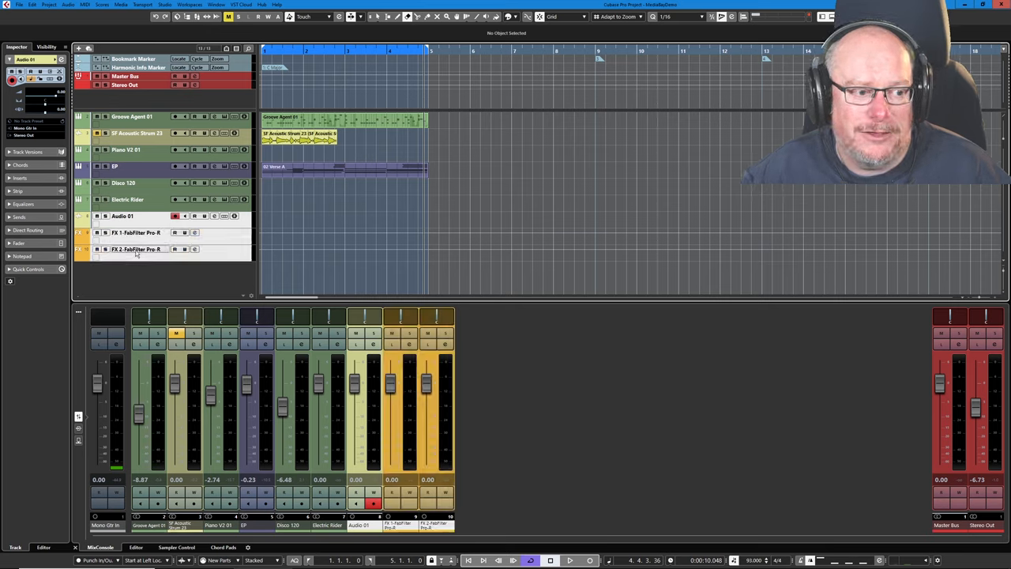
Load the Full Board With Dly and Rev track preset and review Audio 01's channel settings
right_click(136, 253)
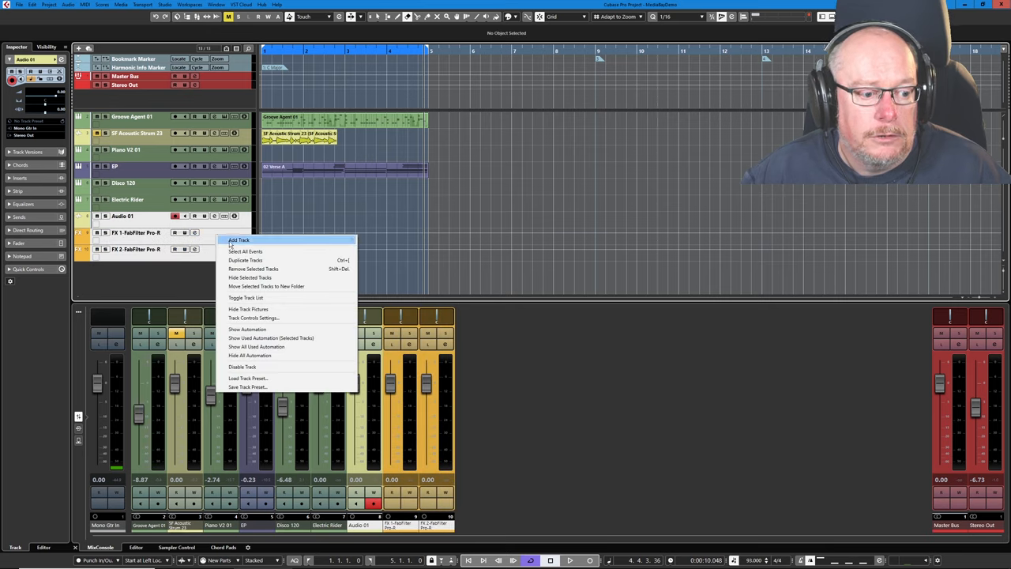
left_click(248, 378)
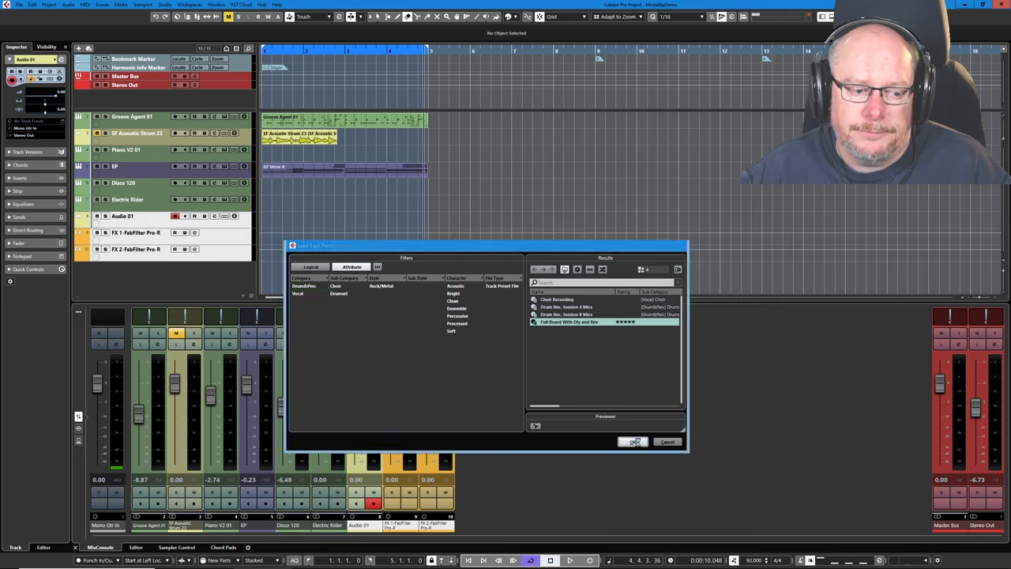
left_click(633, 441)
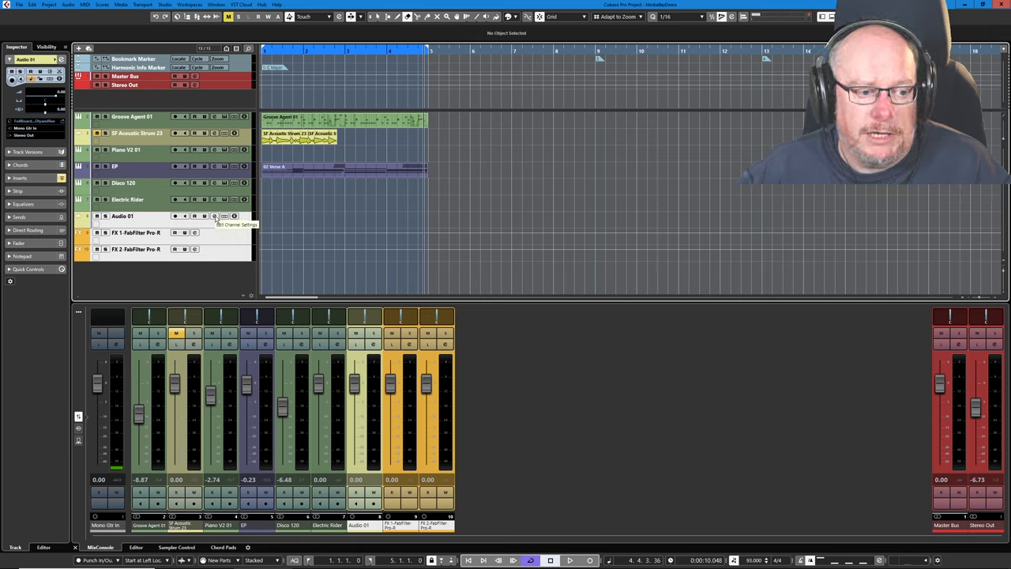
left_click(214, 216)
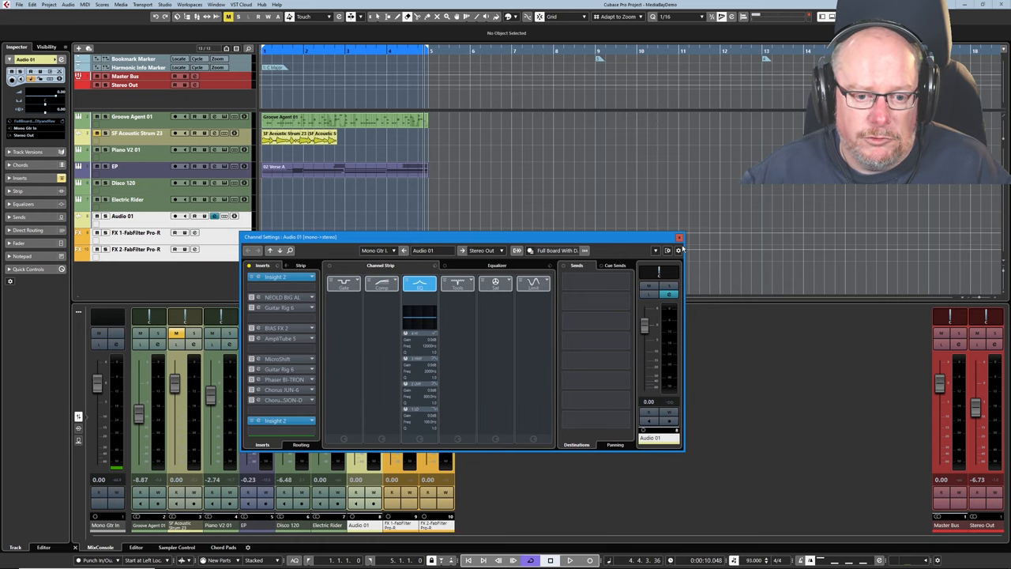
left_click(678, 237)
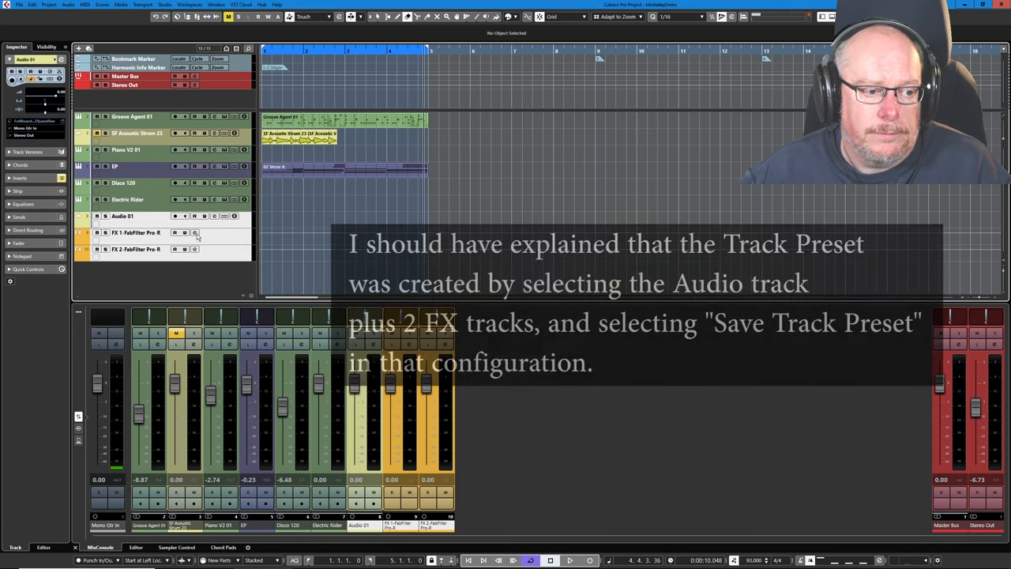
Select the FX 1 and FX 2 Pro-R tracks in turn, then reselect Audio 01
left_click(134, 232)
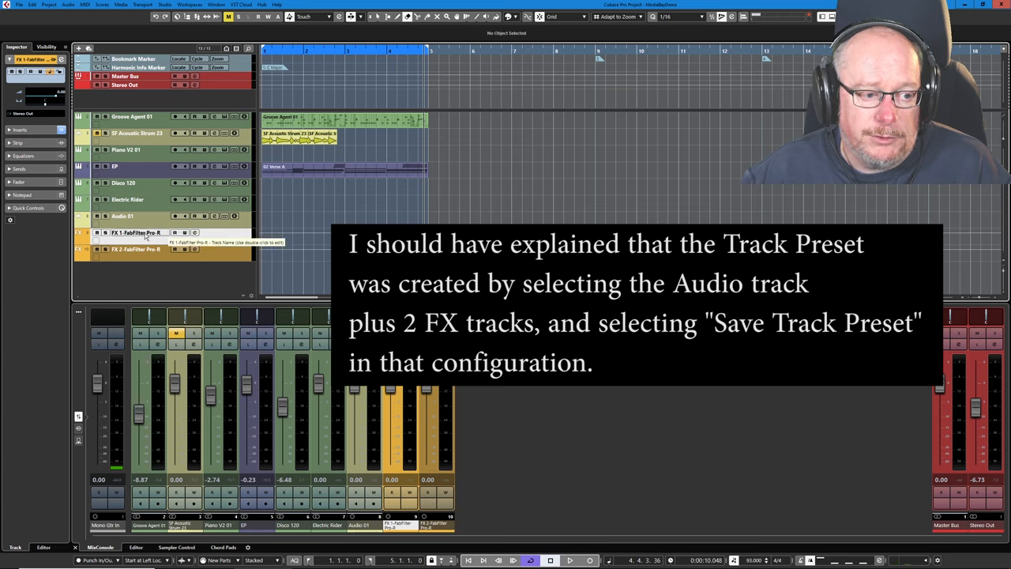
left_click(195, 232)
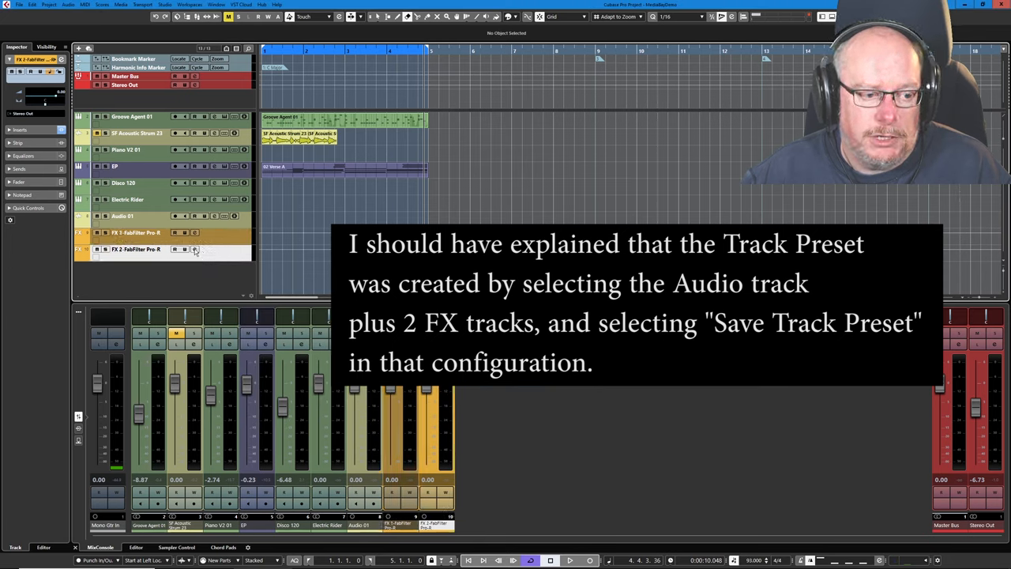
left_click(195, 249)
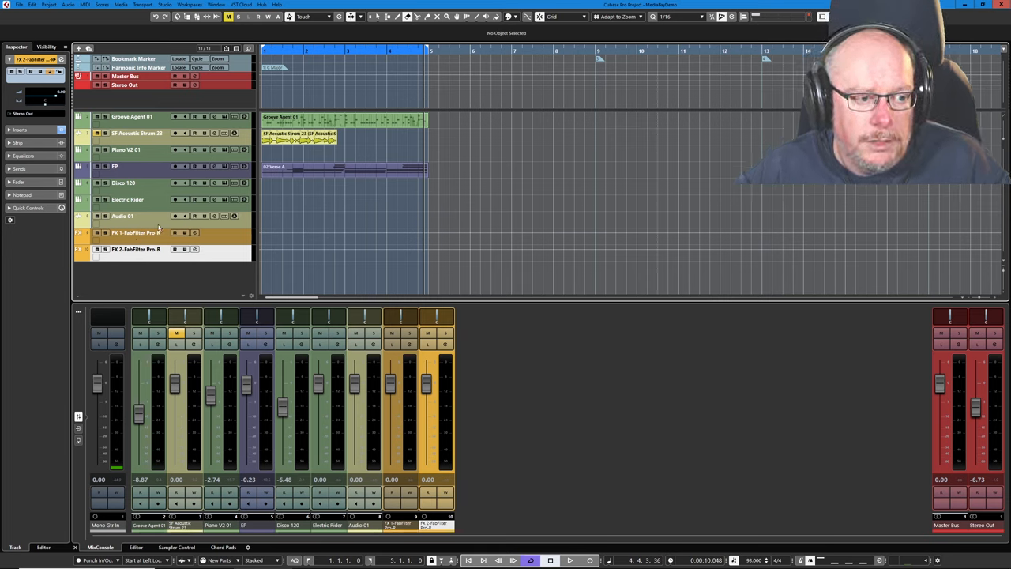
left_click(122, 216)
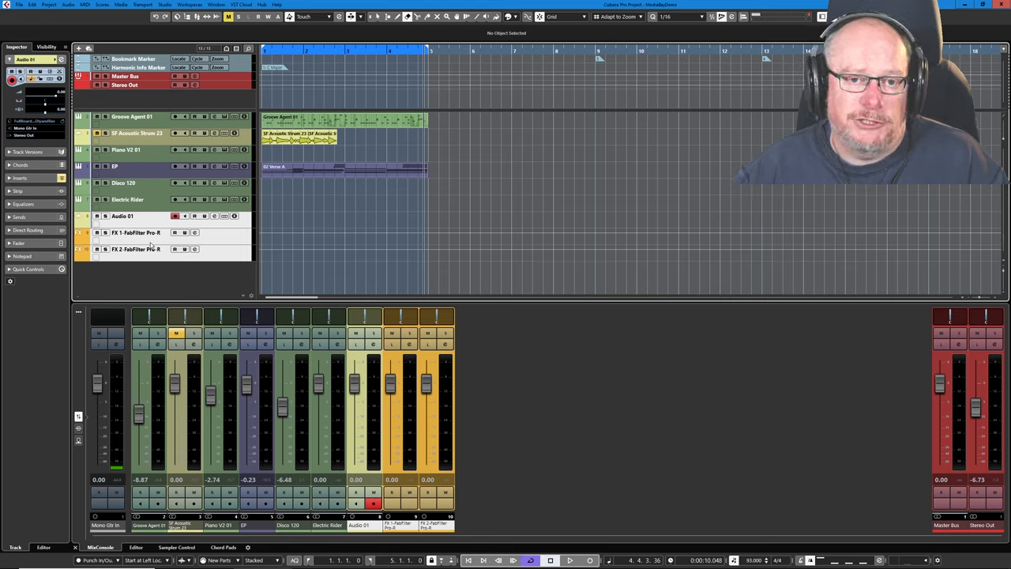
mouse_move(150, 183)
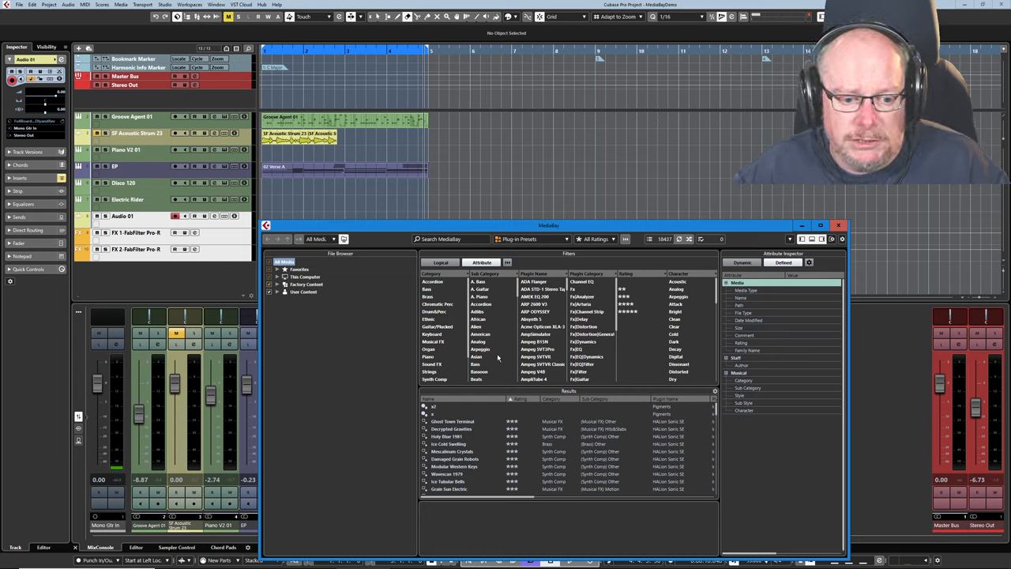
Filter MediaBay's plug-in presets to ARP ODYSSEY and scroll through the 18 results
left_click(534, 311)
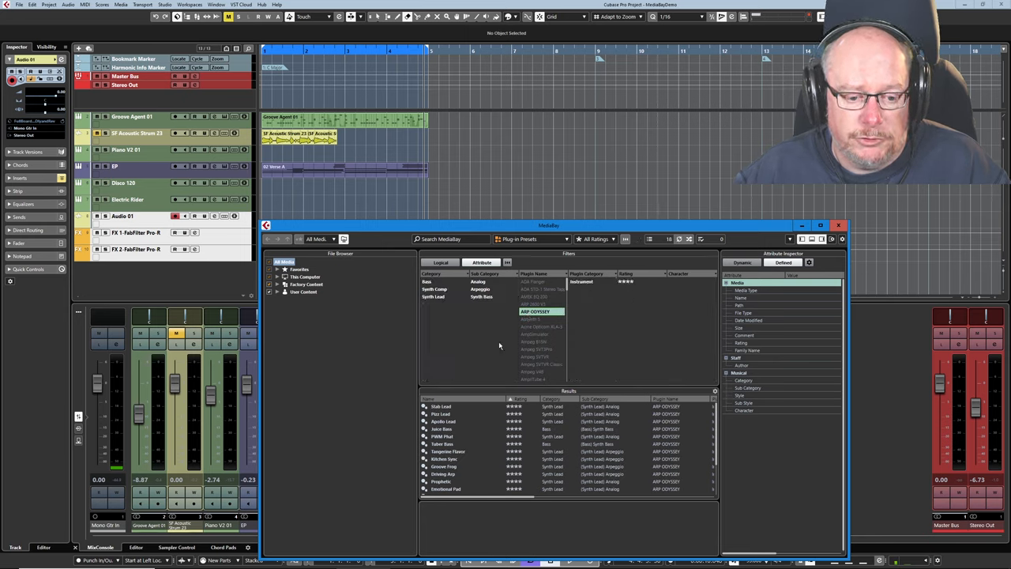
scroll("down", 3)
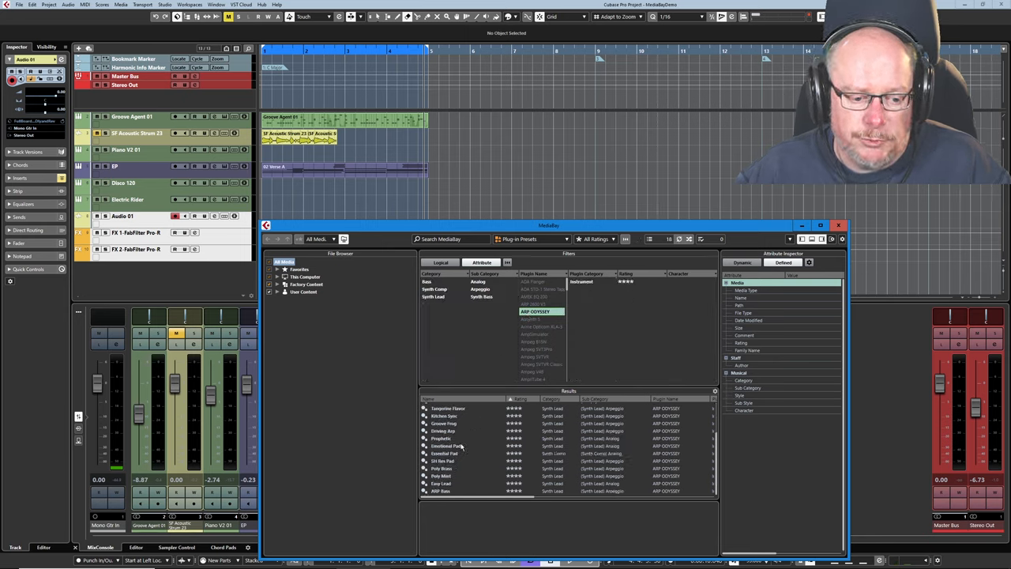
scroll("up", 3)
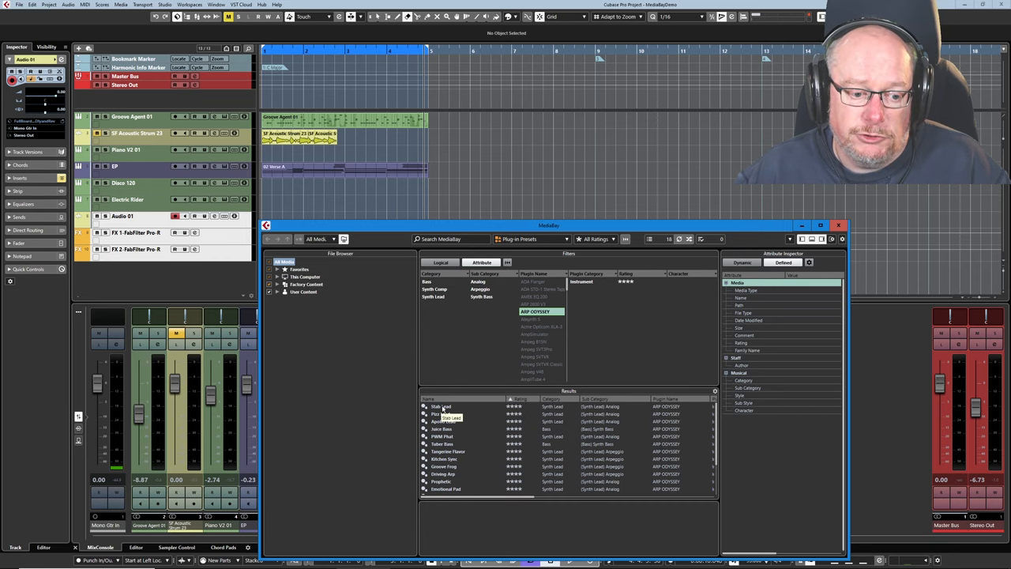
Create a Stab Lead ARP Odyssey track and load the 078: Butterfly Pad program
double_click(443, 406)
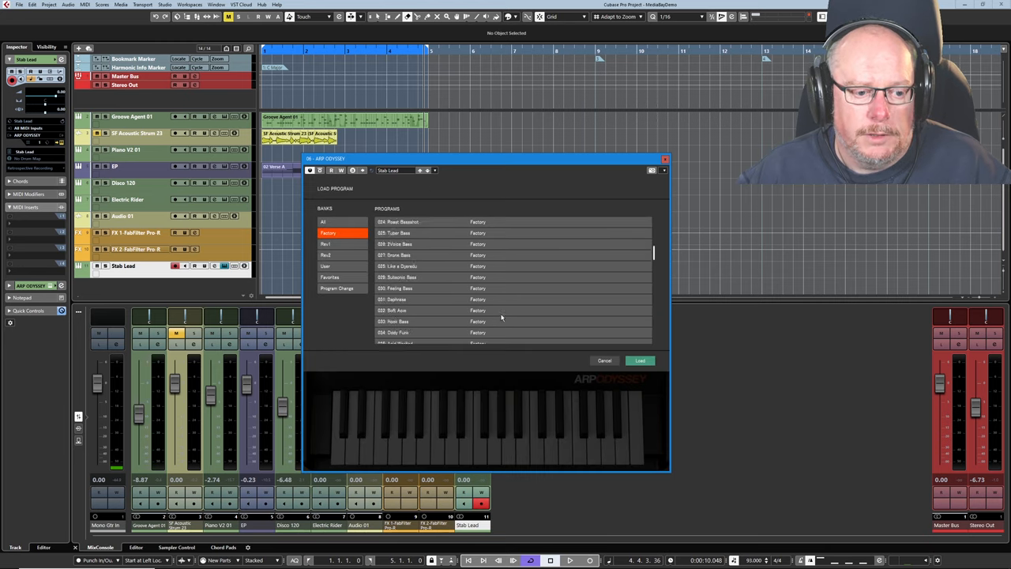
scroll("down", 3)
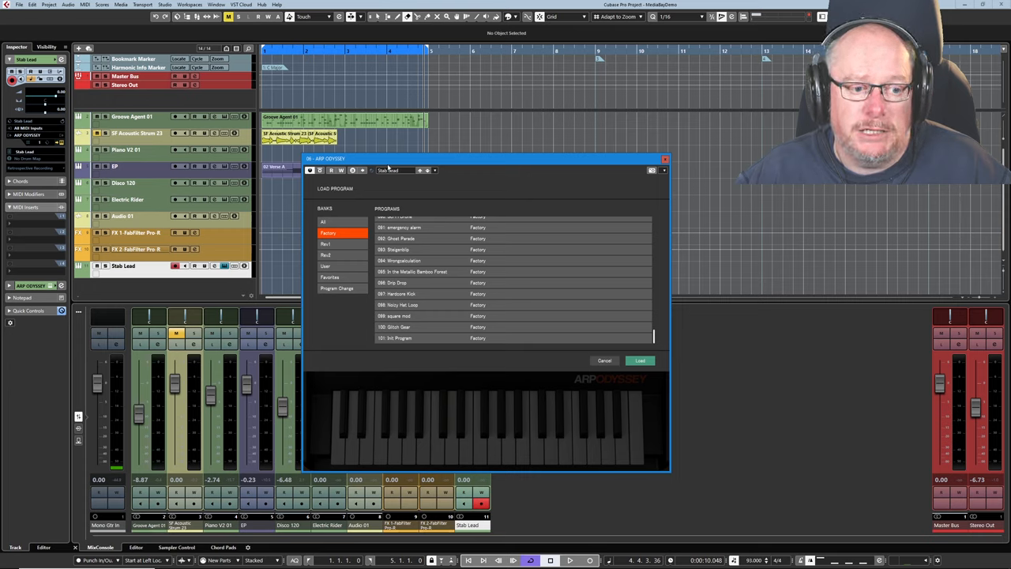
mouse_move(400, 285)
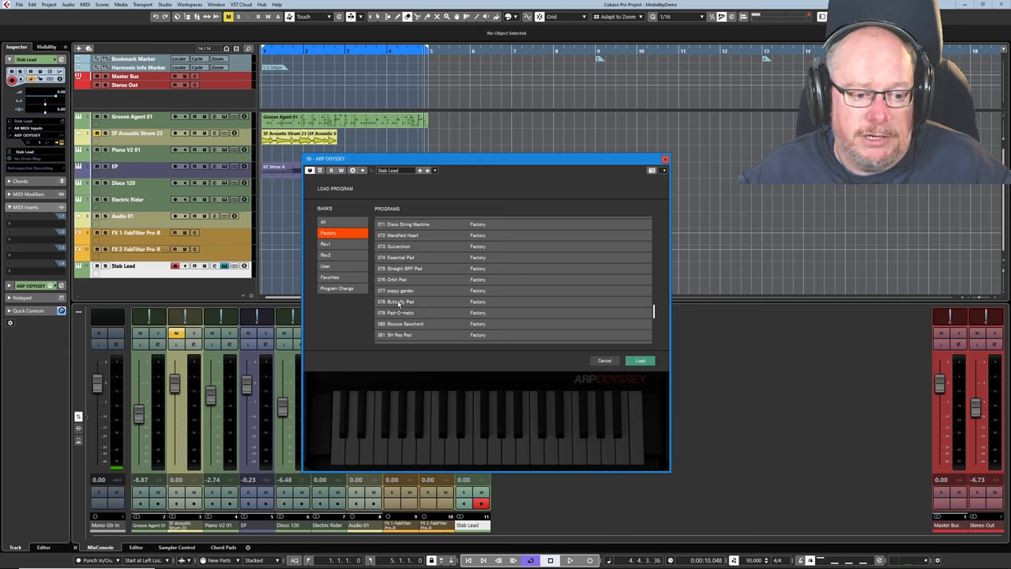
left_click(640, 360)
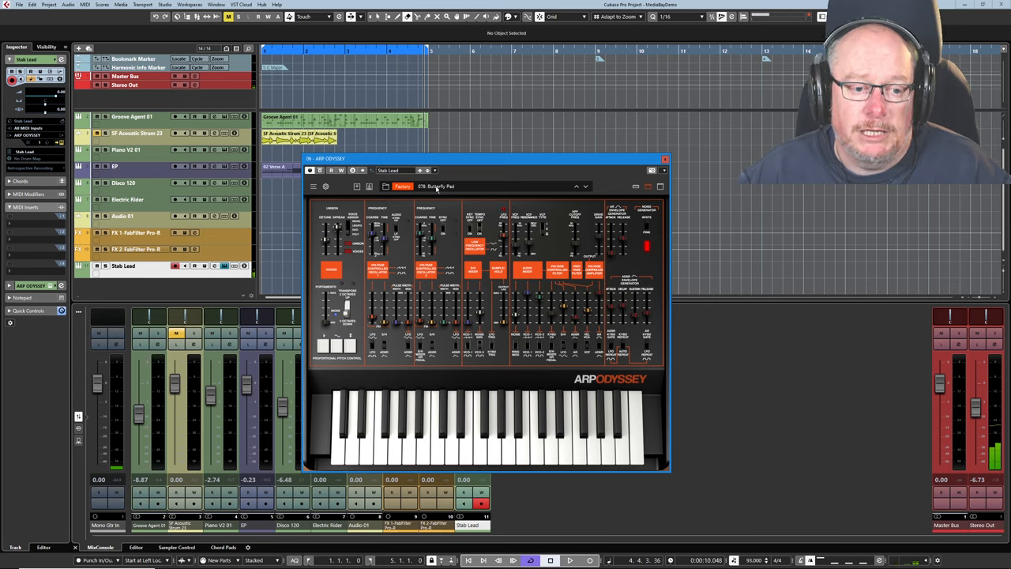
left_click(435, 171)
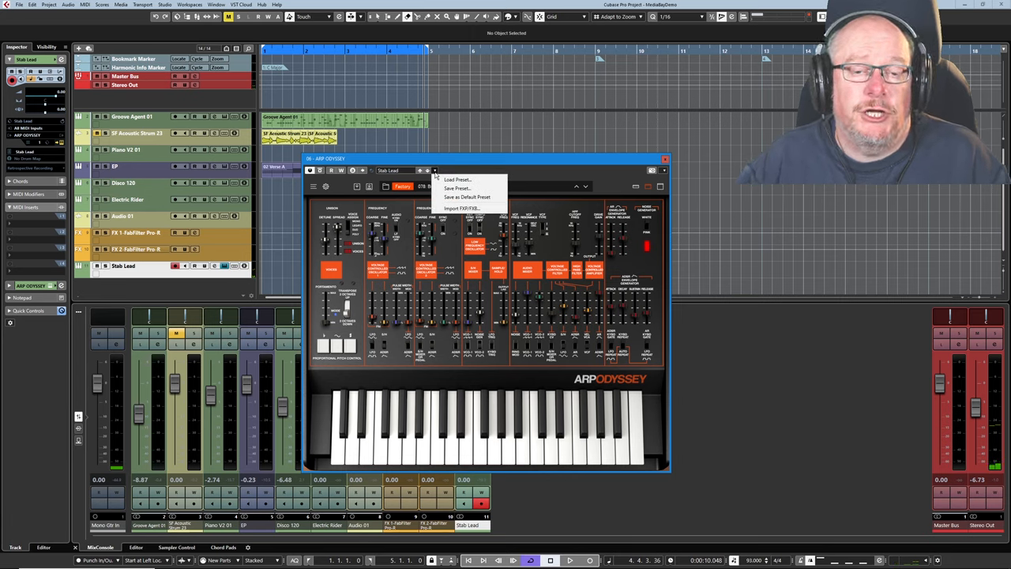
mouse_move(424, 179)
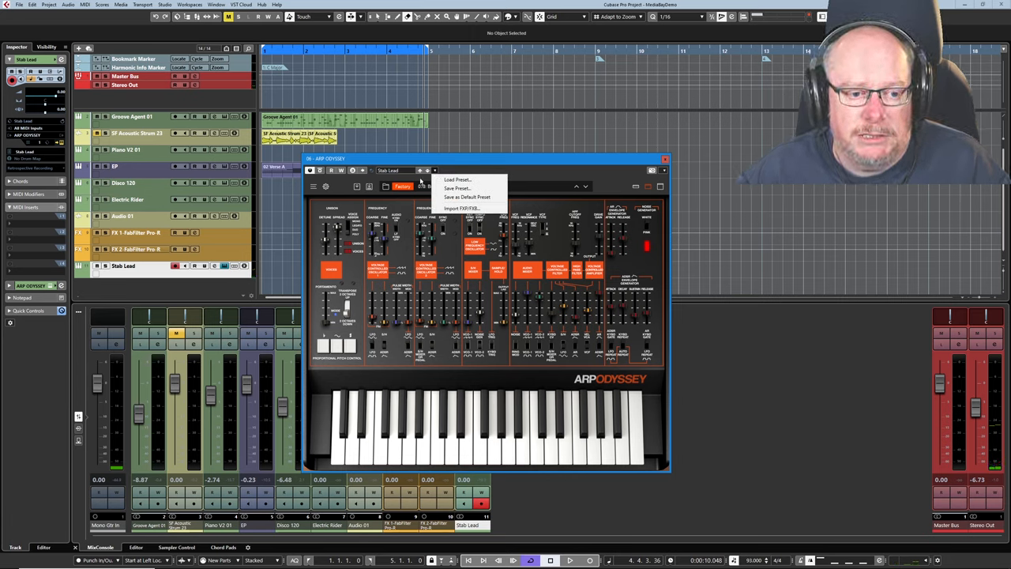
Save the current ARP Odyssey sound as a preset named 'Butterfly'
left_click(457, 188)
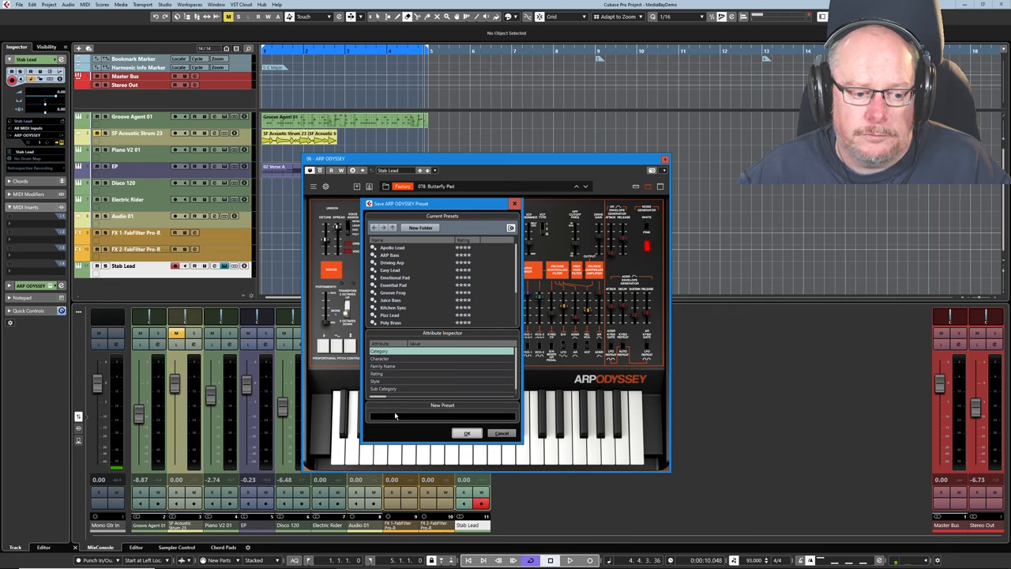
mouse_move(386, 411)
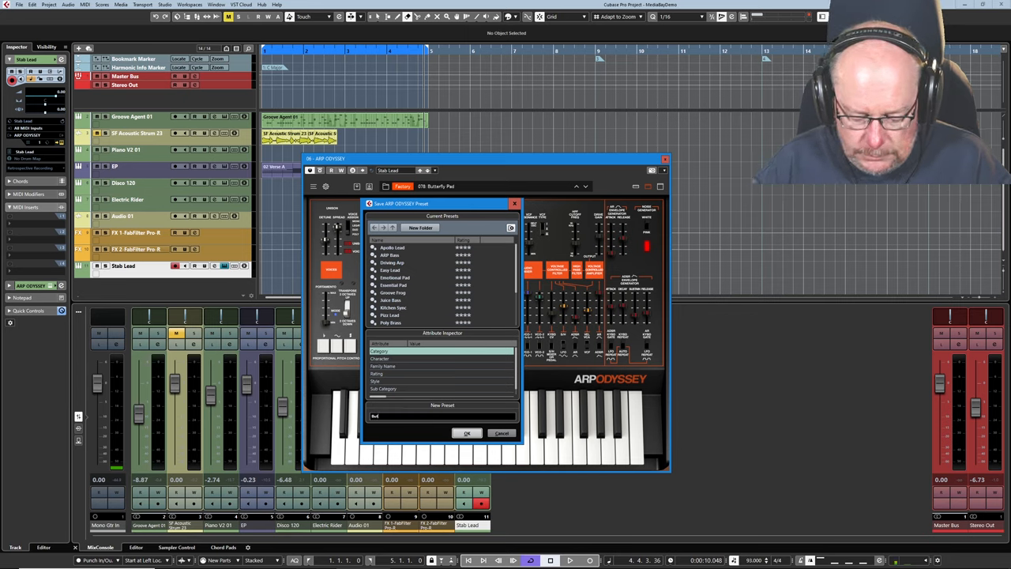
type("Butterfly")
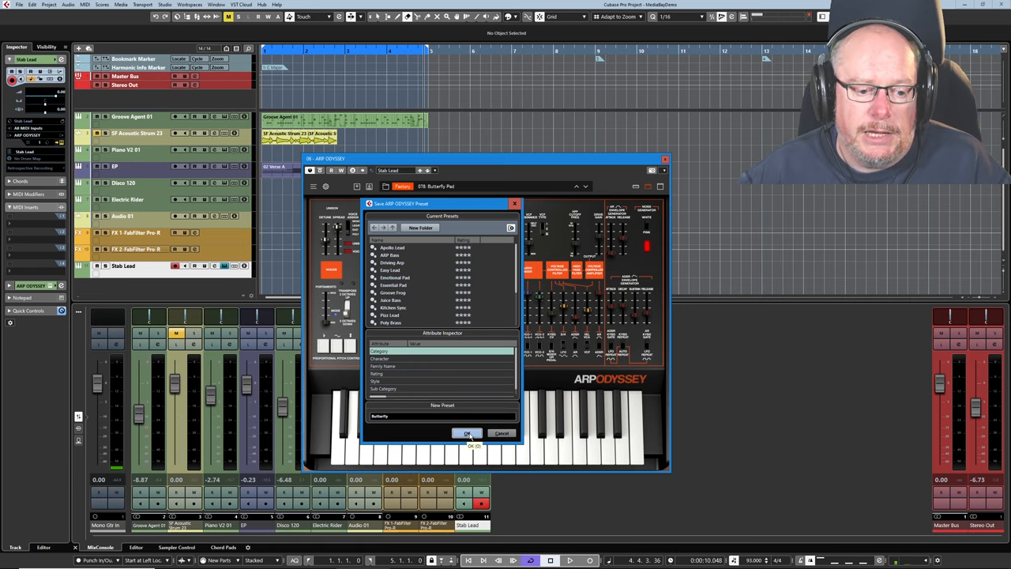
left_click(467, 433)
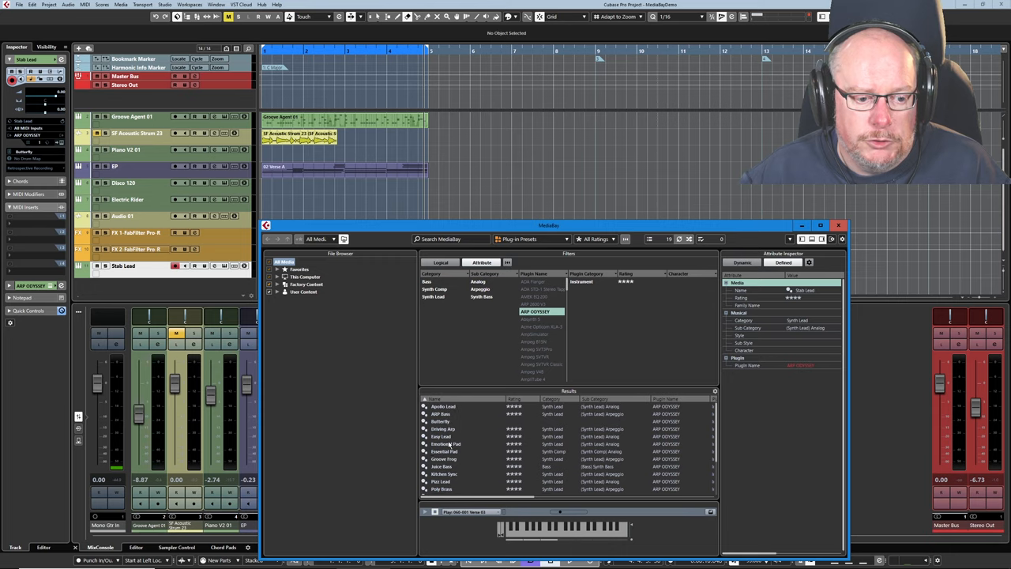
mouse_move(573, 425)
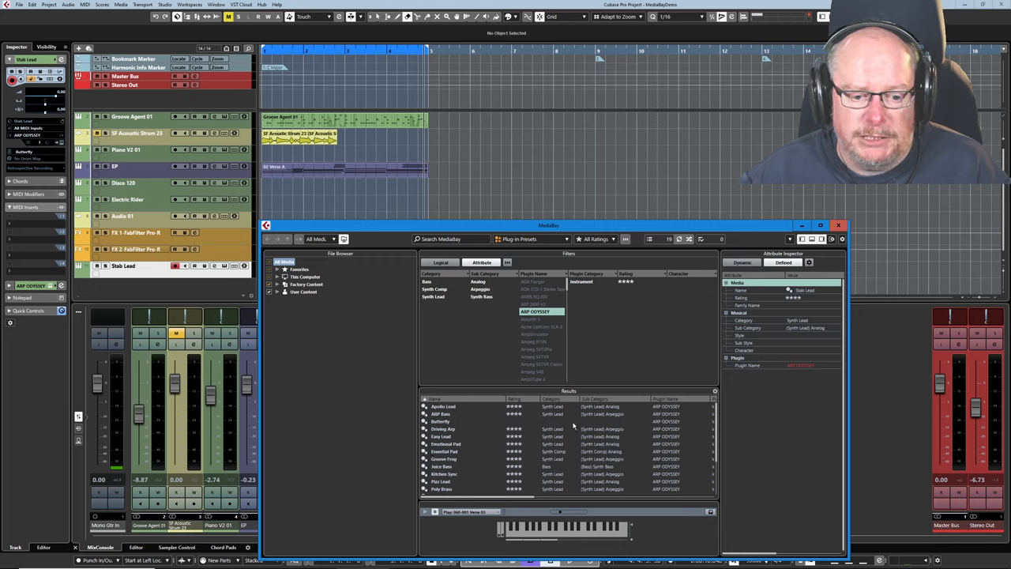
mouse_move(575, 478)
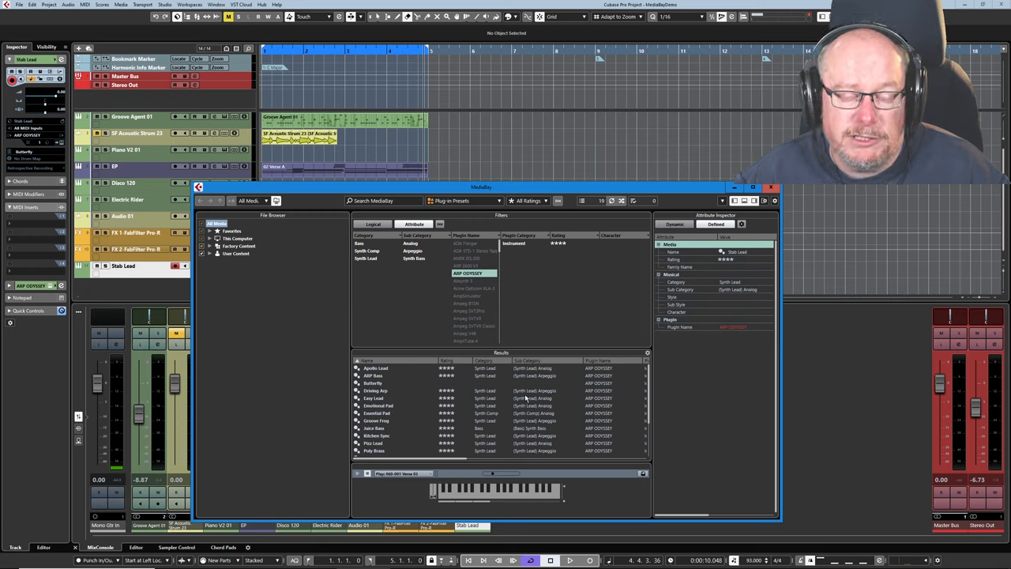
mouse_move(528, 200)
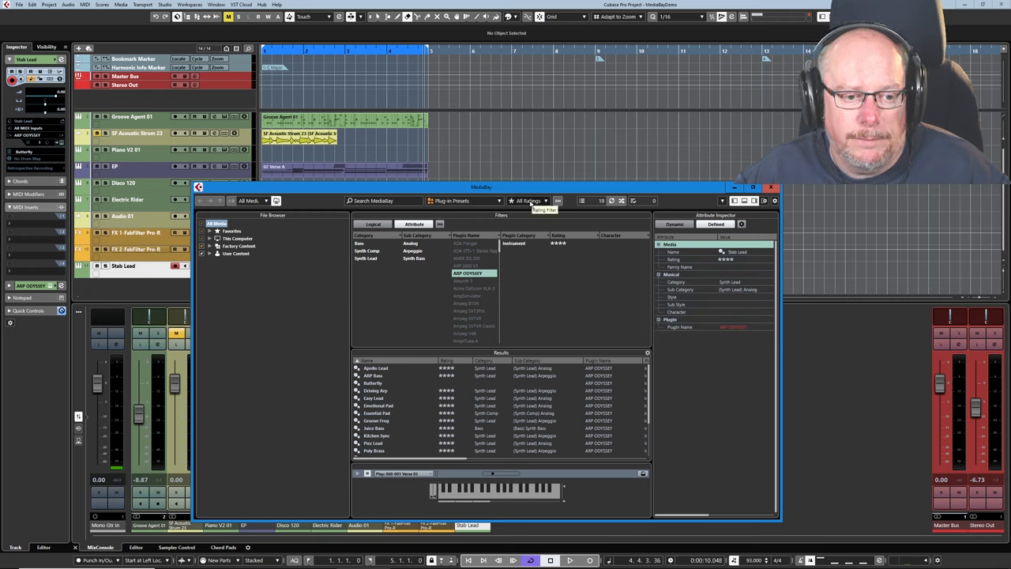
Check Butterfly in MediaBay's ARP ODYSSEY presets, then open Audio 01's Channel Settings
left_click(465, 200)
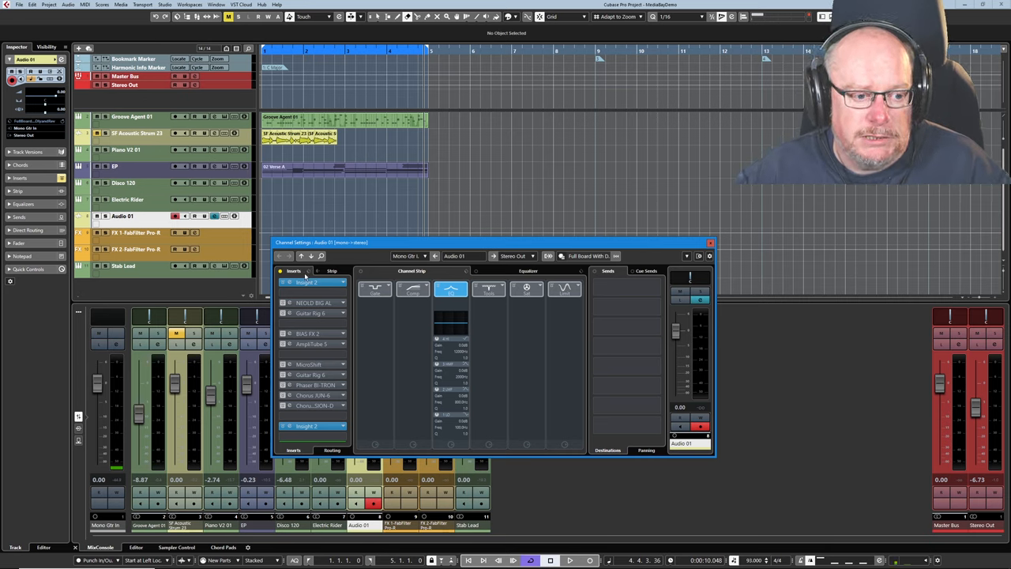
Choose Load FX Chain Preset from Audio 01's Inserts preset menu
left_click(310, 271)
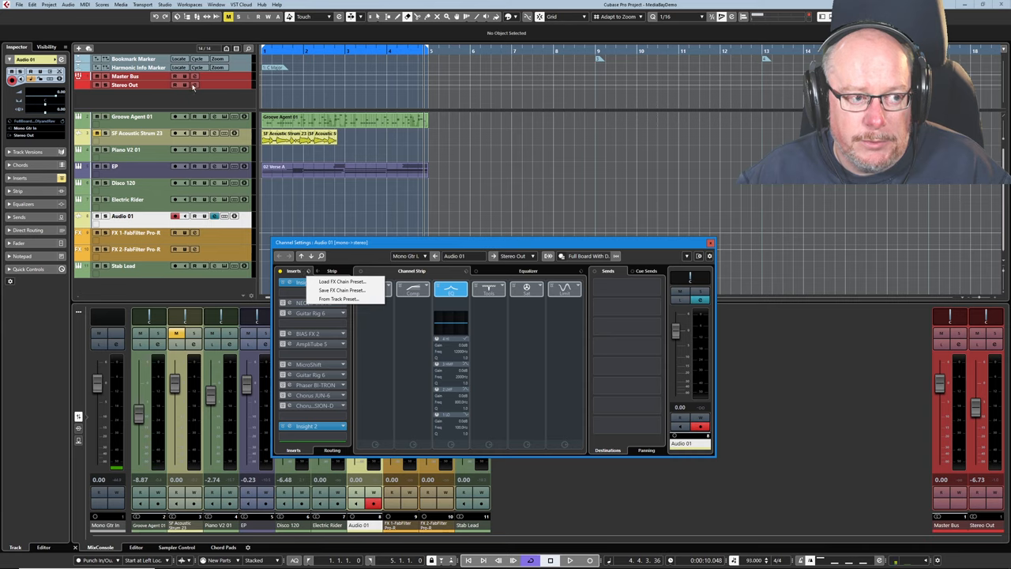
mouse_move(306, 279)
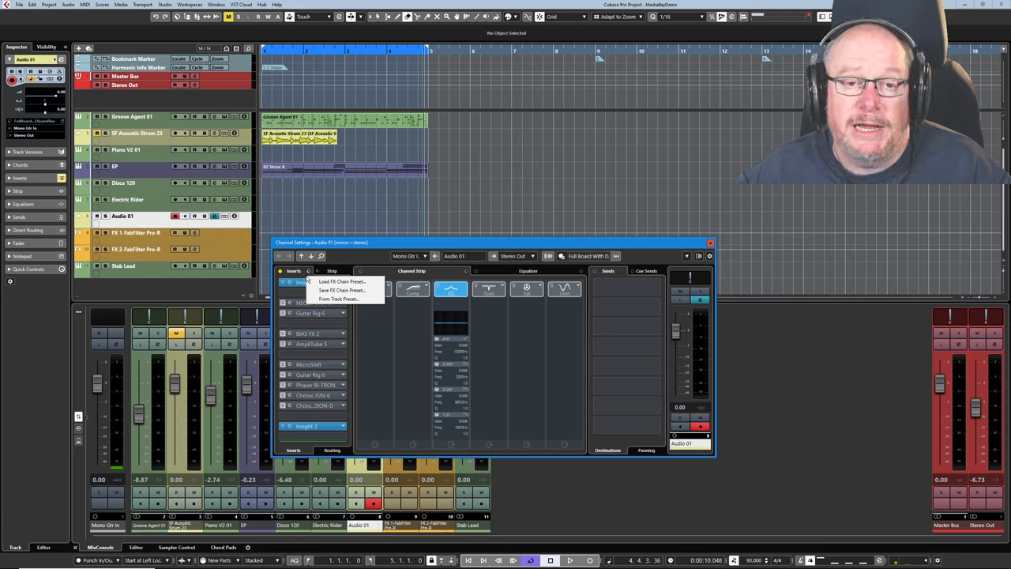
left_click(341, 281)
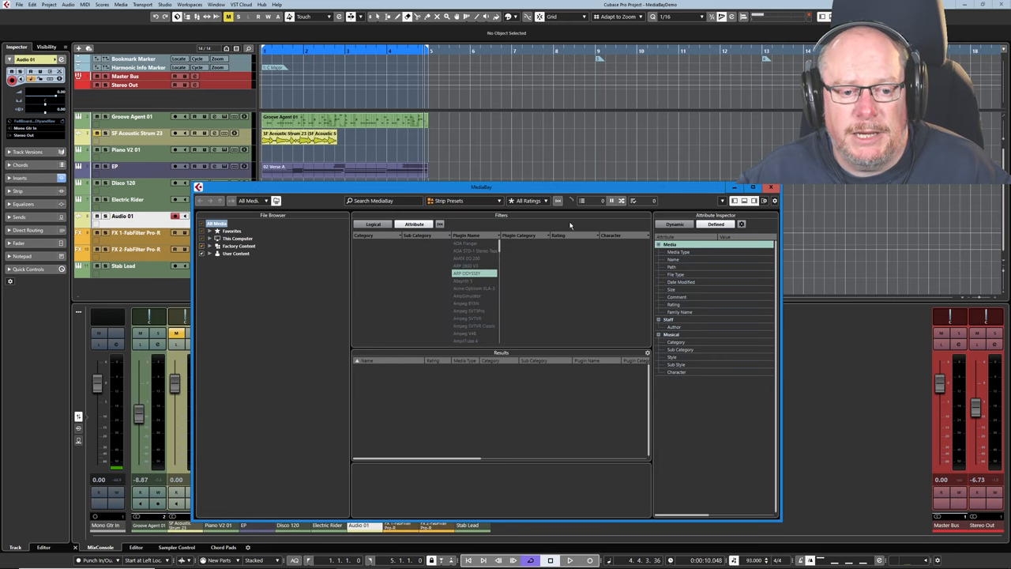
left_click(771, 187)
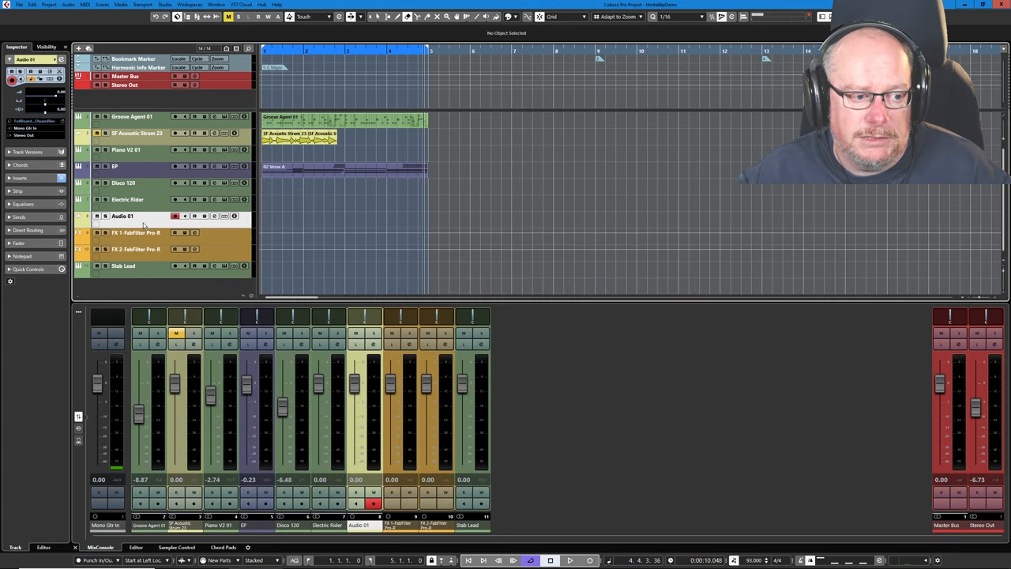
left_click(214, 216)
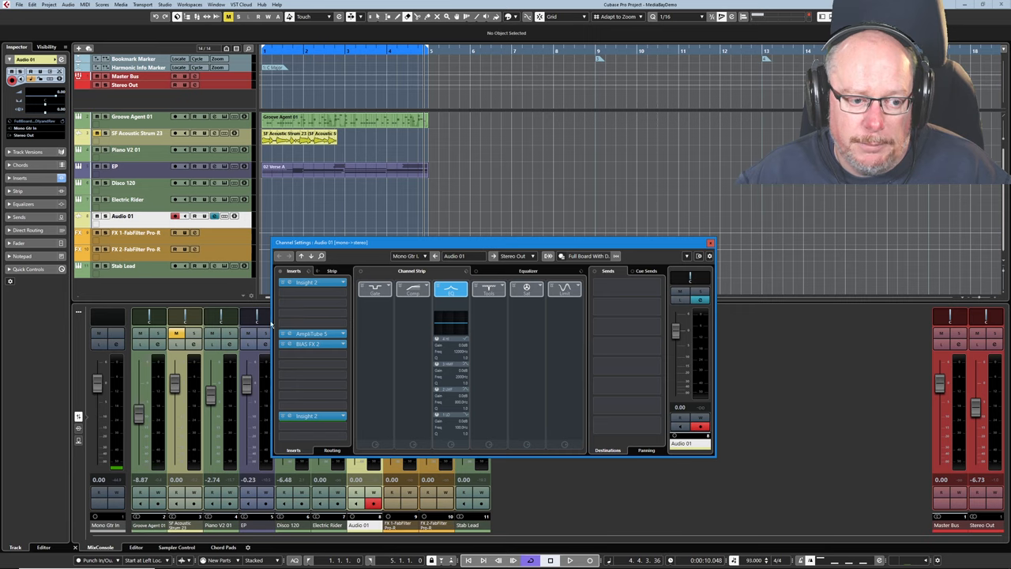
mouse_move(359, 443)
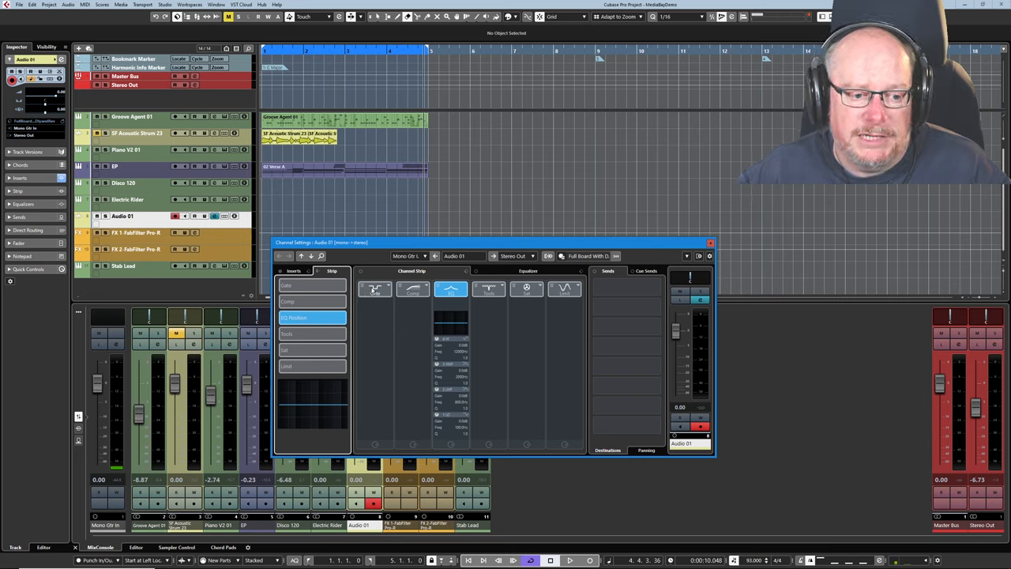
left_click(527, 288)
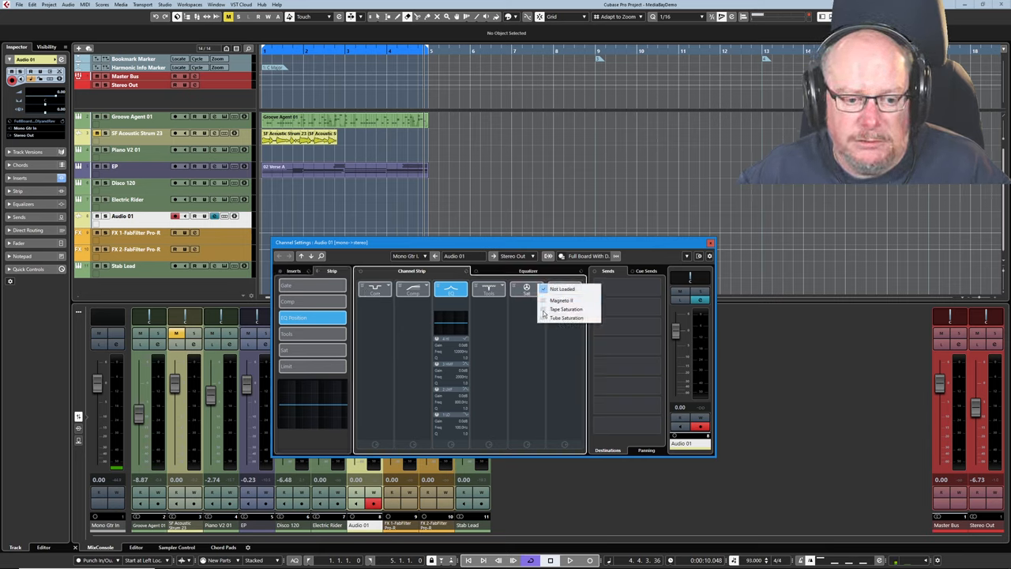
left_click(566, 318)
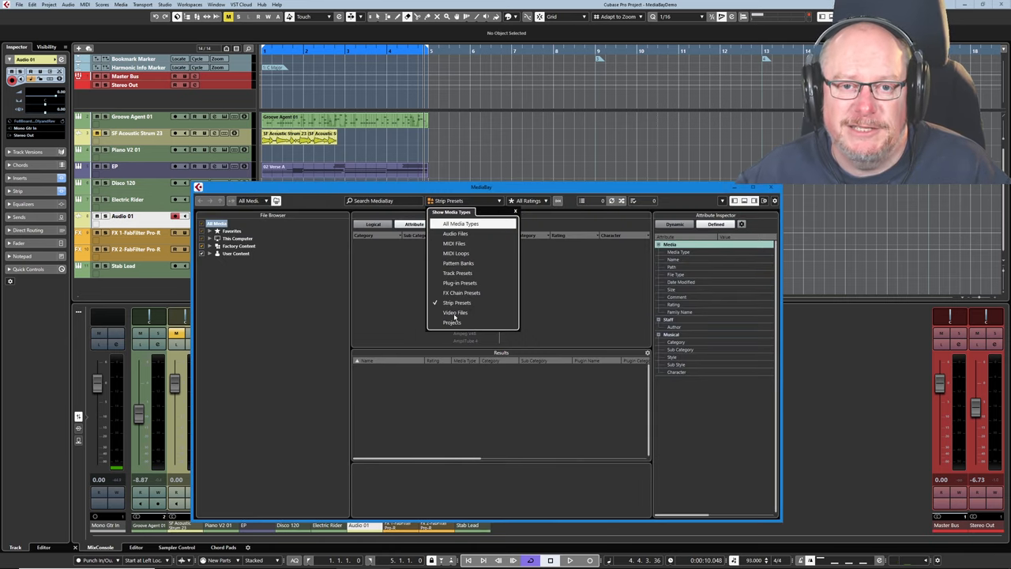
mouse_move(439, 330)
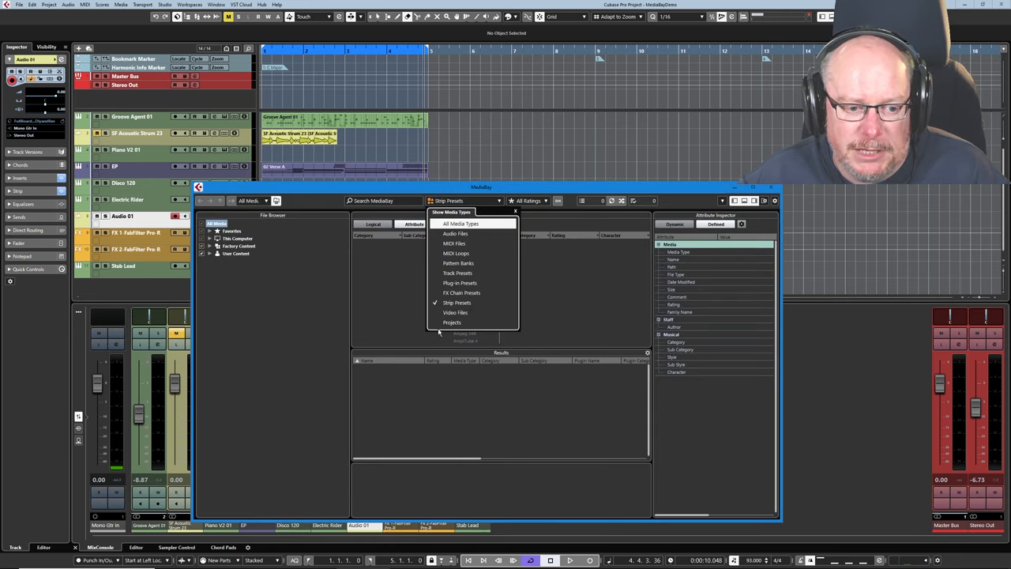
Show only Projects in MediaBay and scroll through the 219 listed project templates
left_click(453, 323)
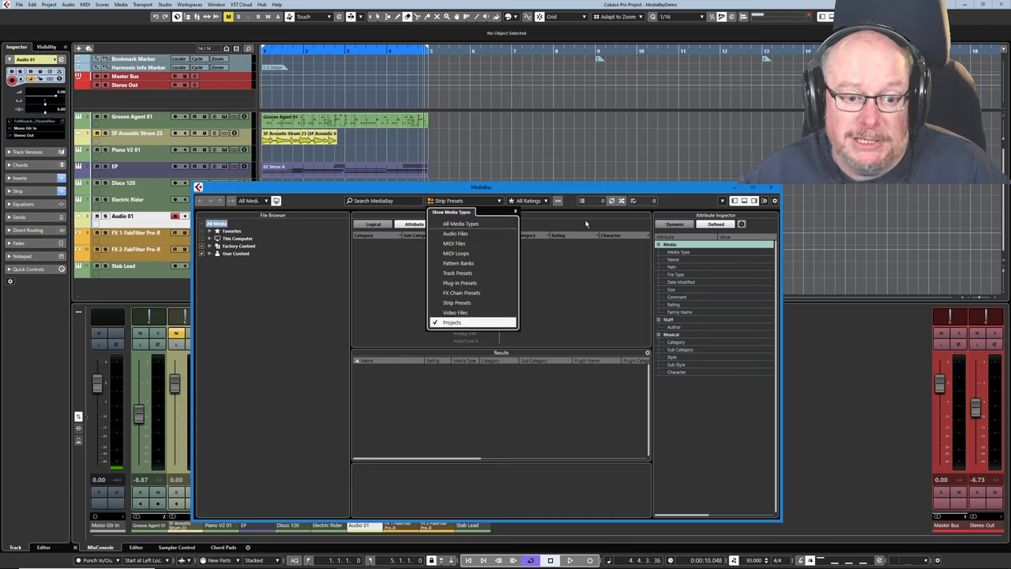
left_click(452, 323)
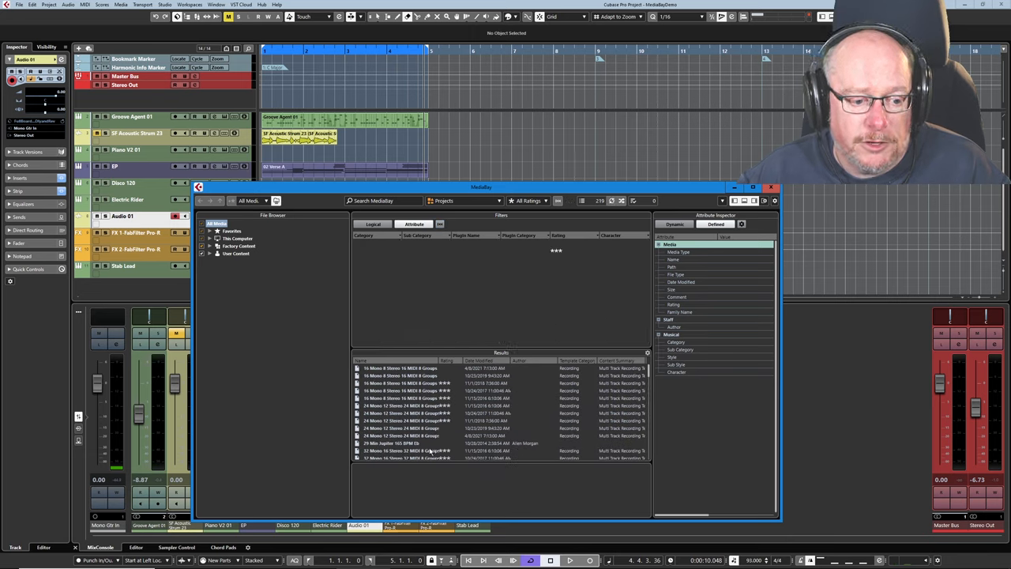
scroll("down", 3)
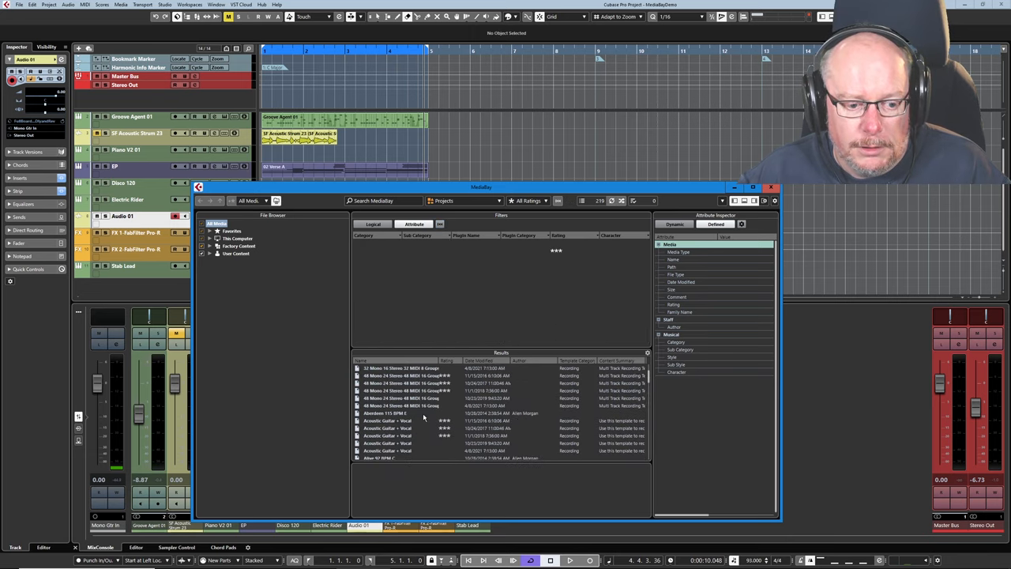
scroll("down", 3)
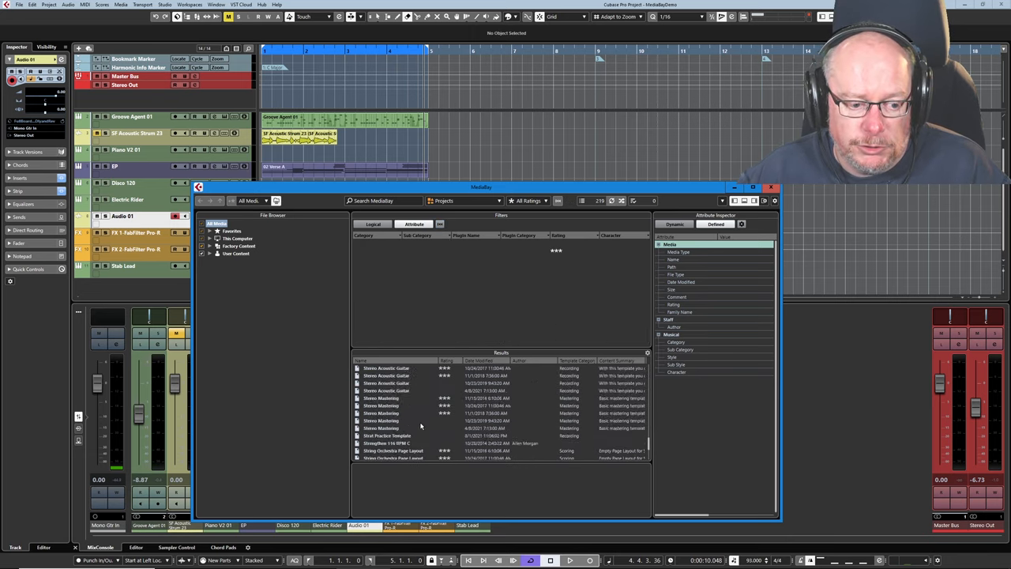
scroll("down", 3)
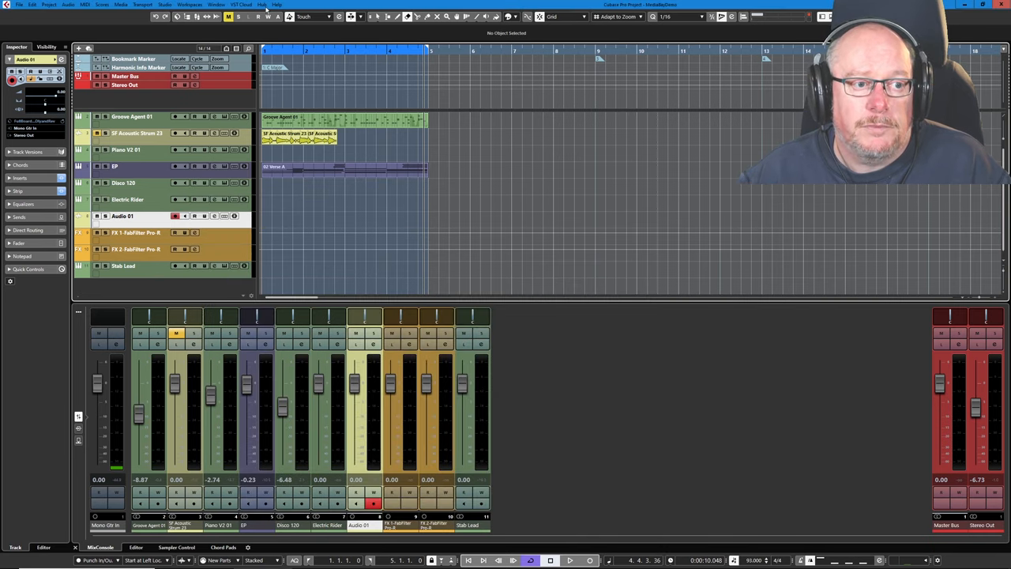
Browse the Steinberg Hub's Recording and Recent project lists, then cancel the Hub
left_click(261, 5)
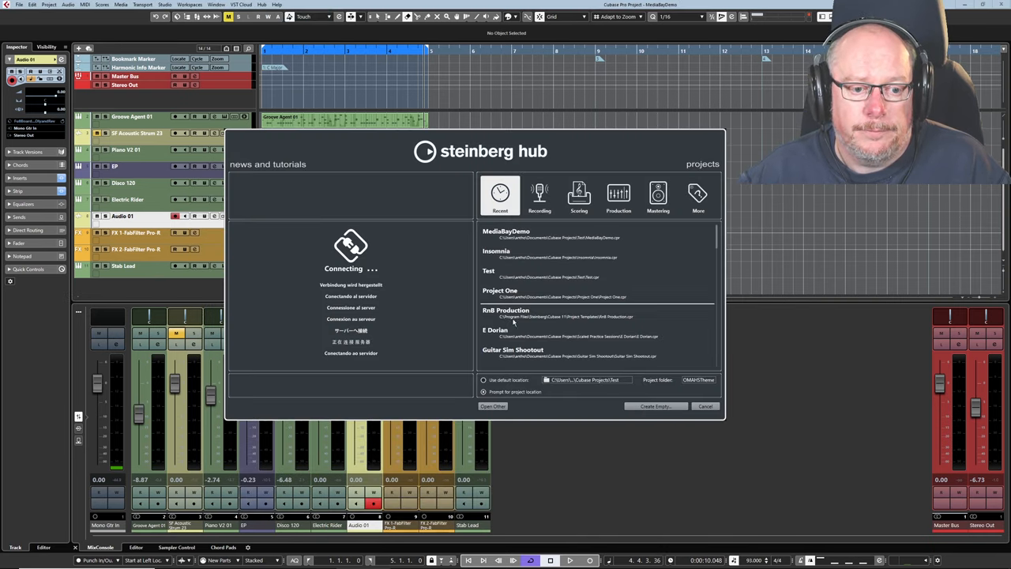
left_click(539, 196)
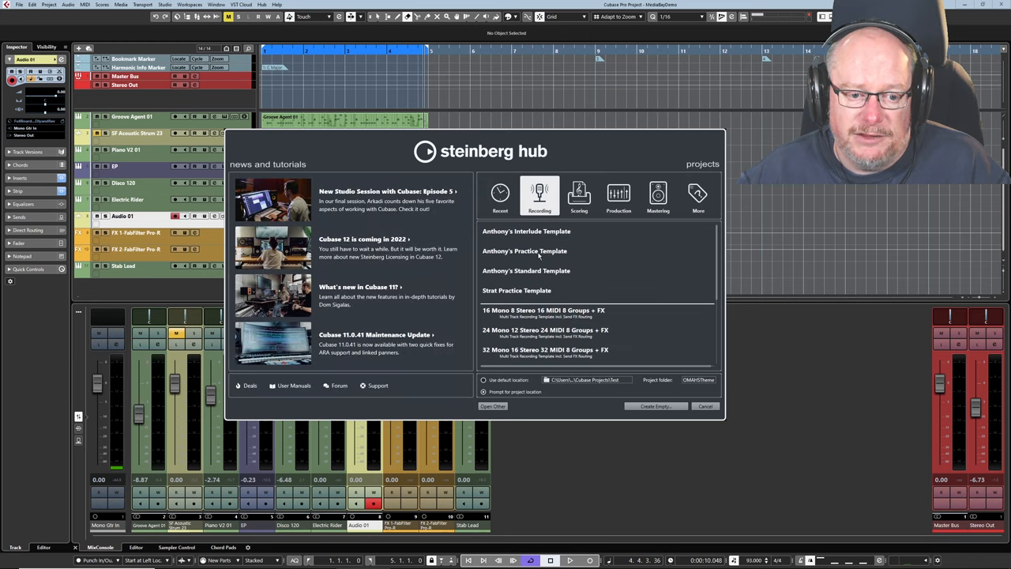
left_click(500, 196)
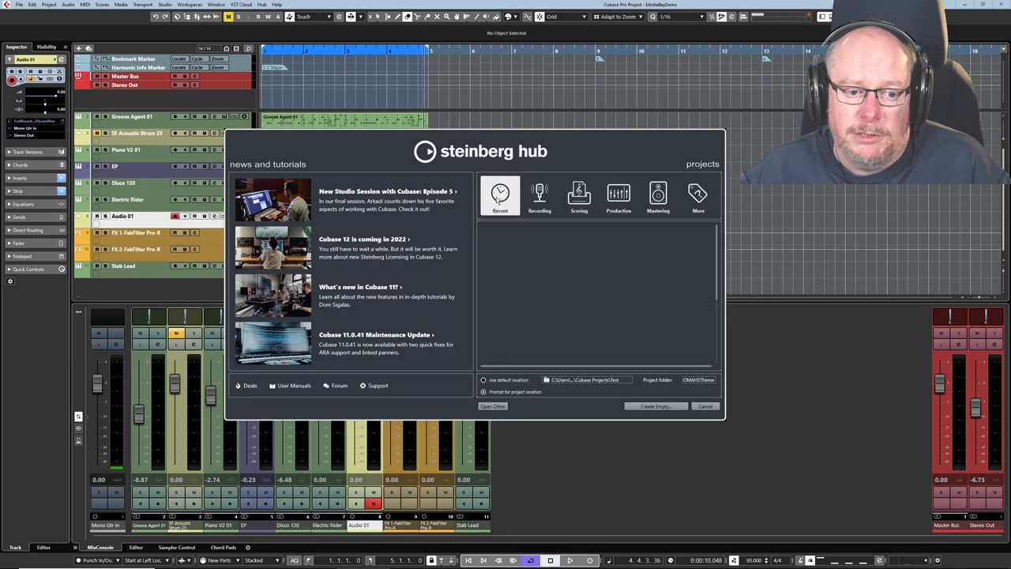
left_click(500, 196)
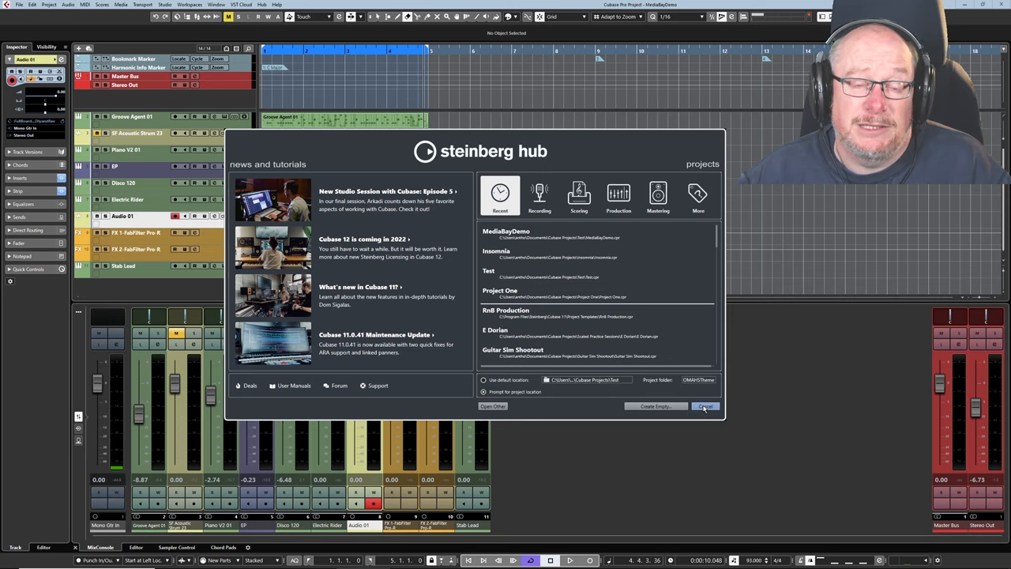
left_click(704, 406)
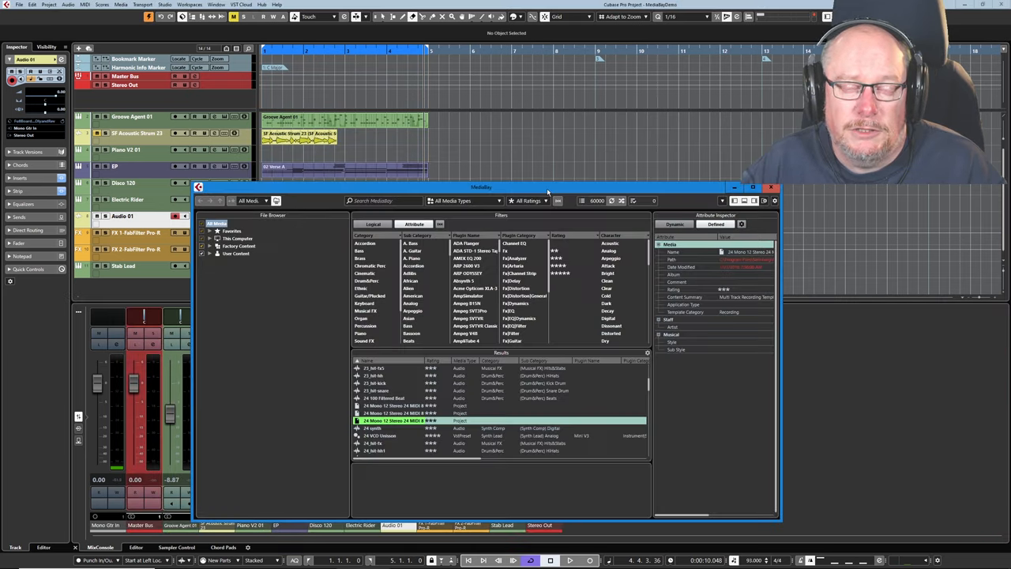